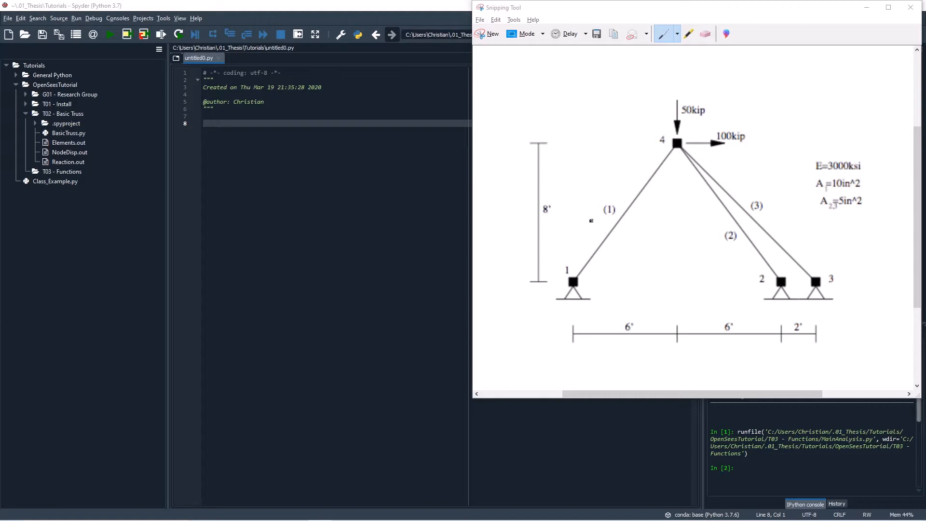
mouse_move(799, 210)
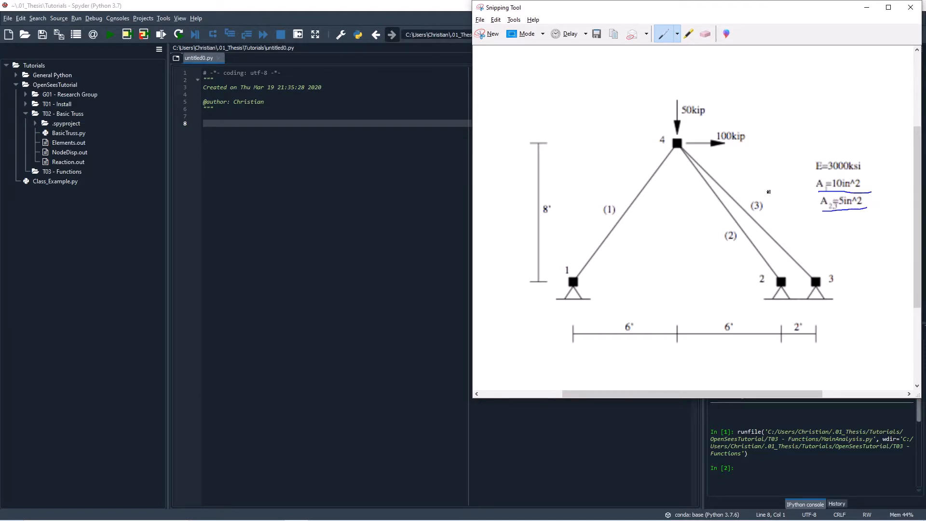
Switch between the eraser and pen annotation tools on the truss diagram
click(706, 34)
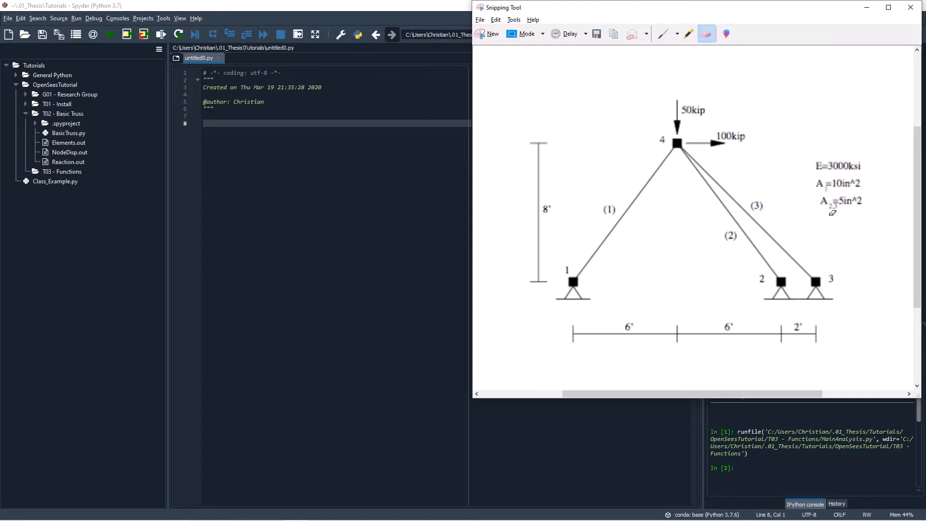
click(663, 34)
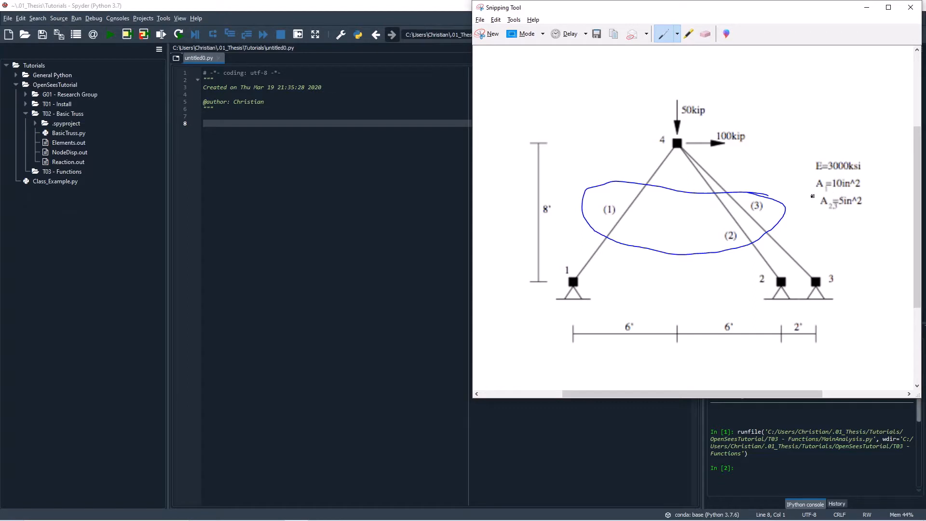
mouse_move(721, 213)
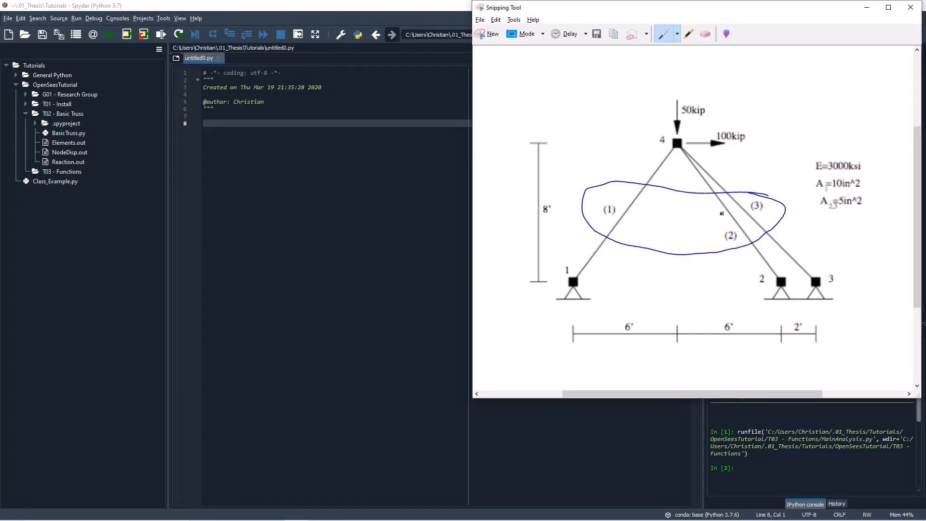
click(704, 34)
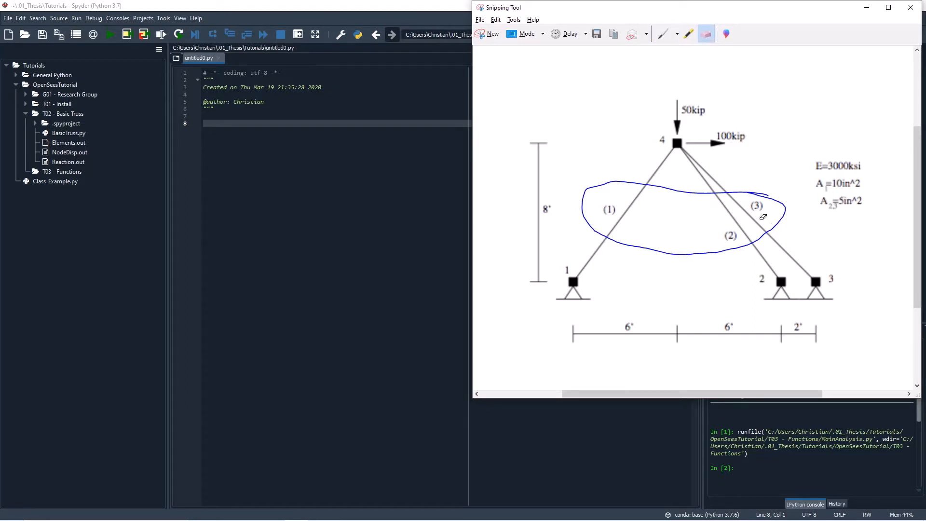
mouse_move(761, 179)
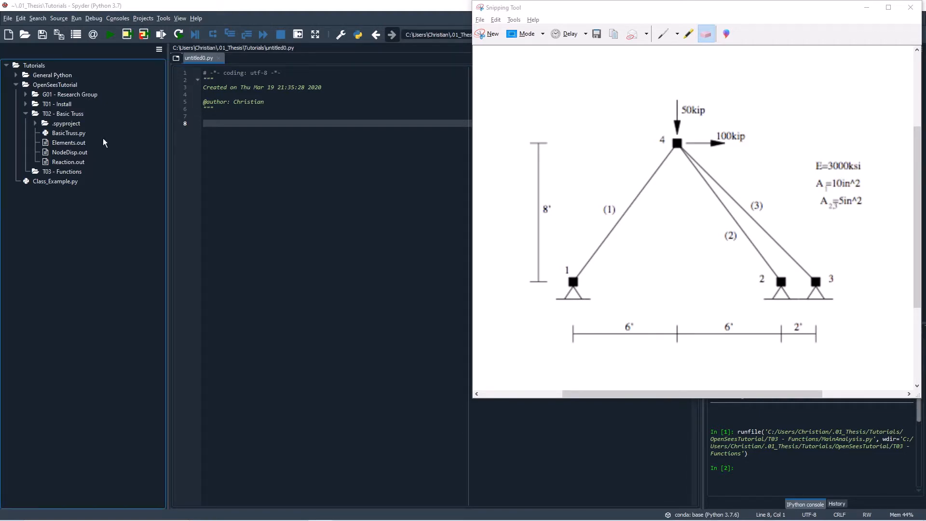
Open BasicTruss.py from T03 - Functions and scroll to the element definitions
click(68, 132)
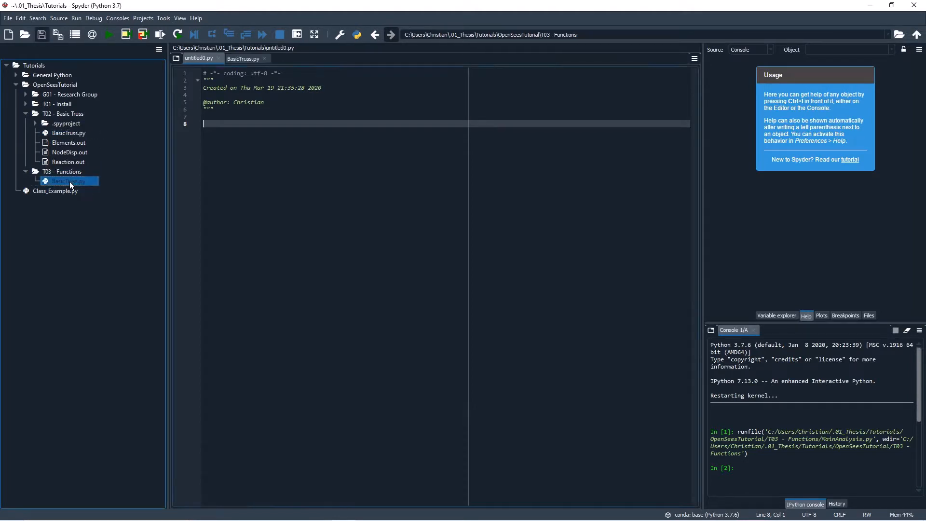
double_click(67, 181)
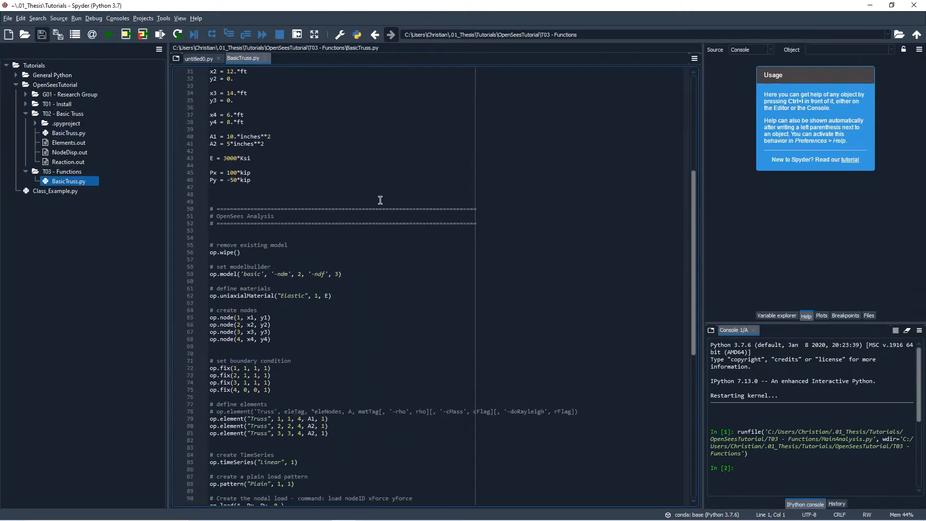
scroll(down, 3)
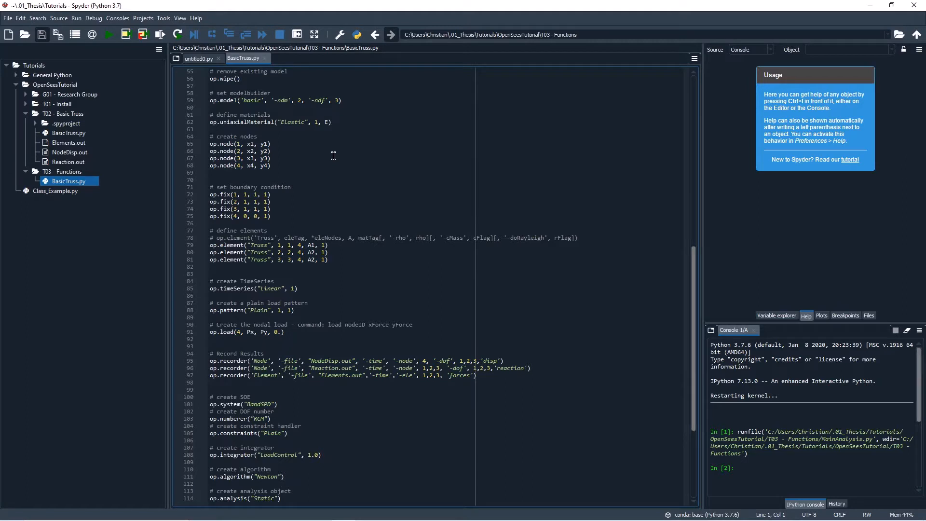
click(210, 71)
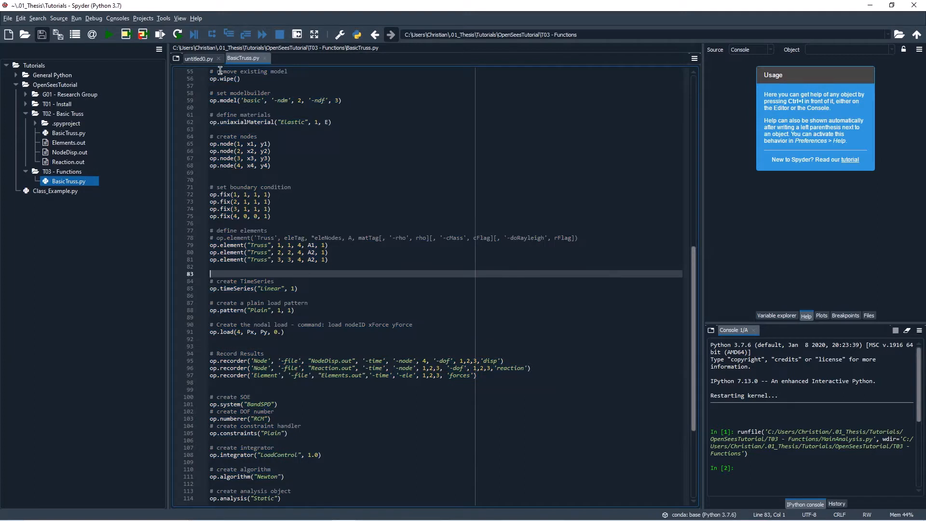
mouse_move(319, 232)
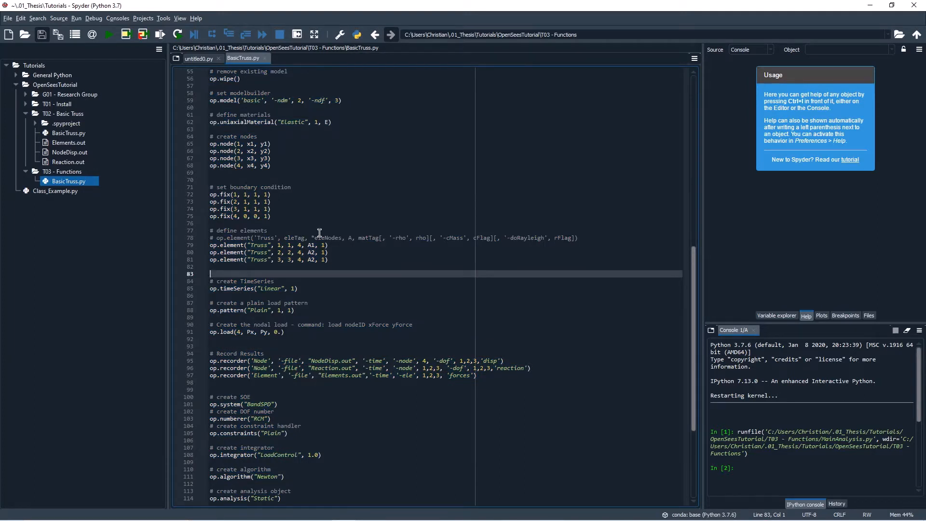
mouse_move(311, 169)
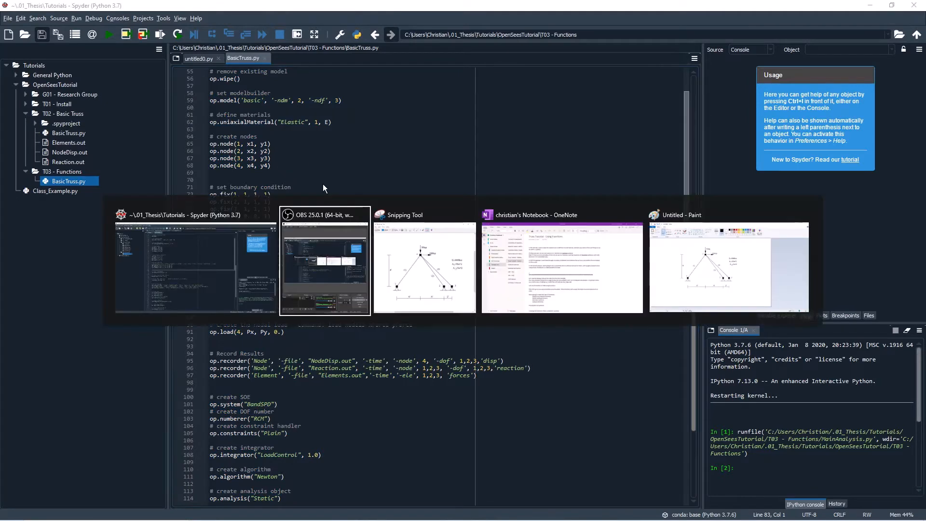
Bring the Snipping Tool truss diagram window to the front
click(425, 261)
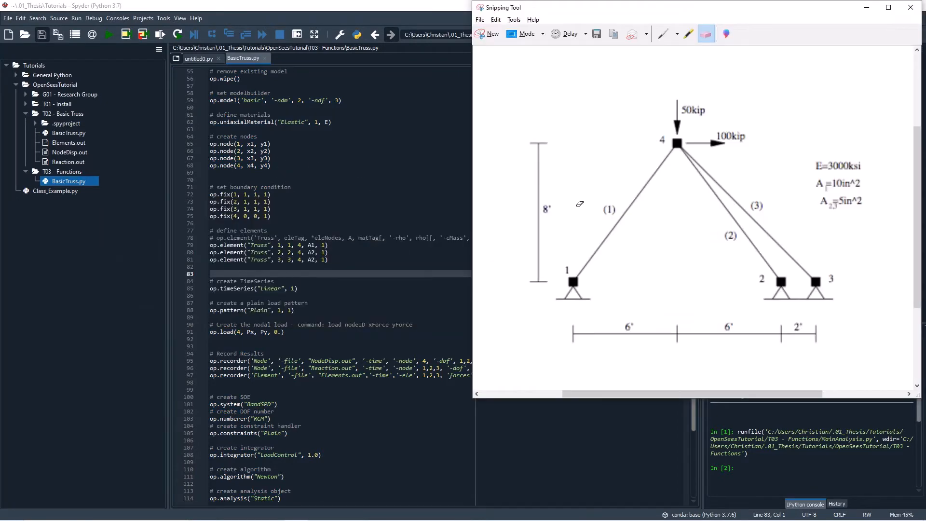
mouse_move(671, 280)
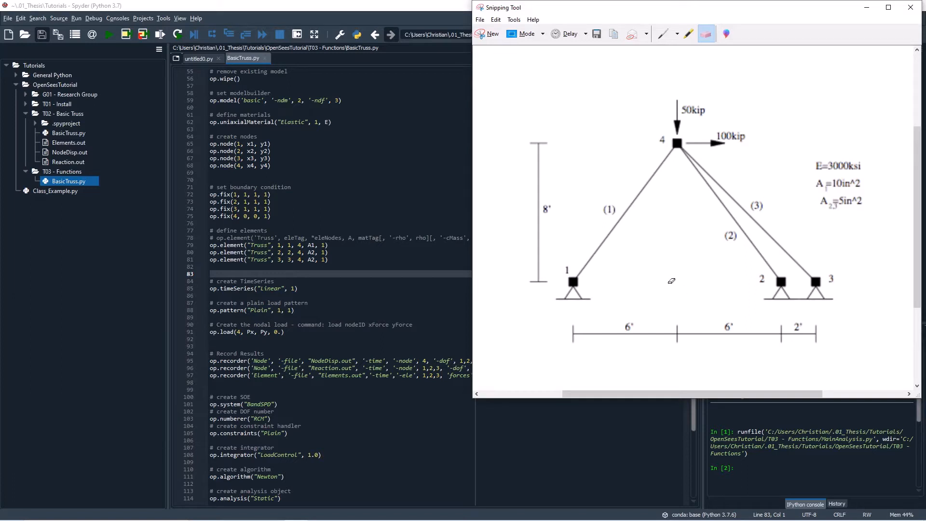
mouse_move(712, 200)
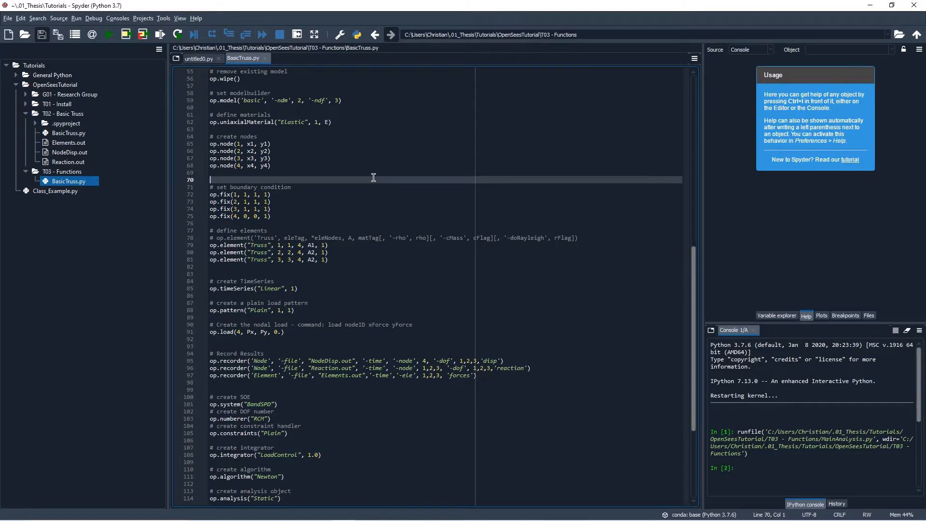
mouse_move(406, 237)
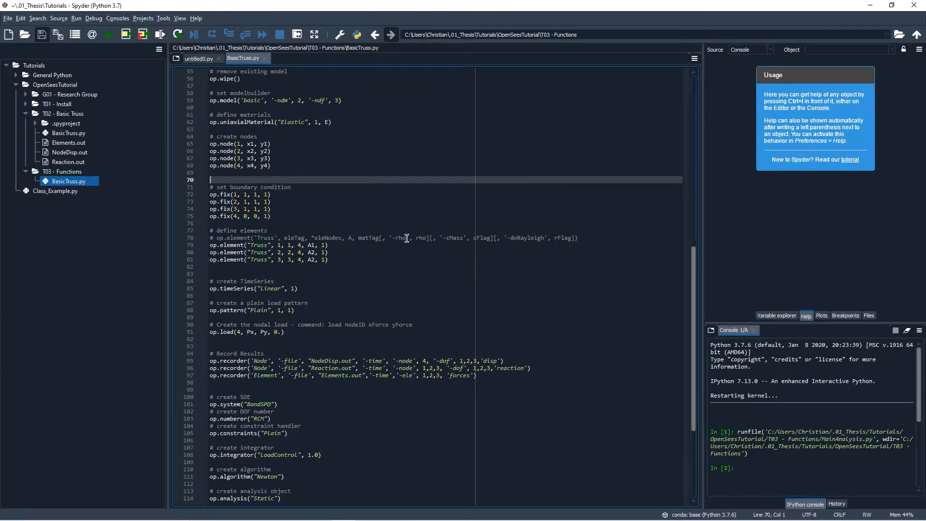
scroll(up, 3)
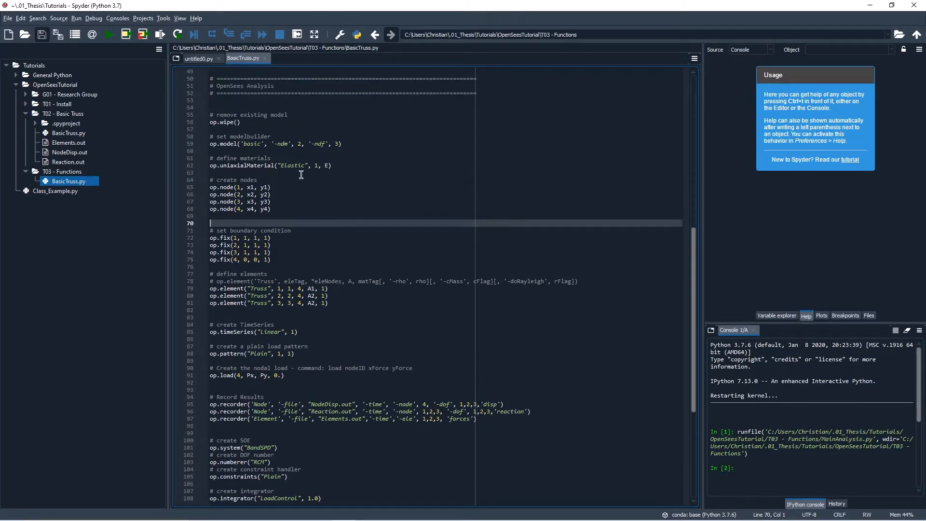
mouse_move(331, 200)
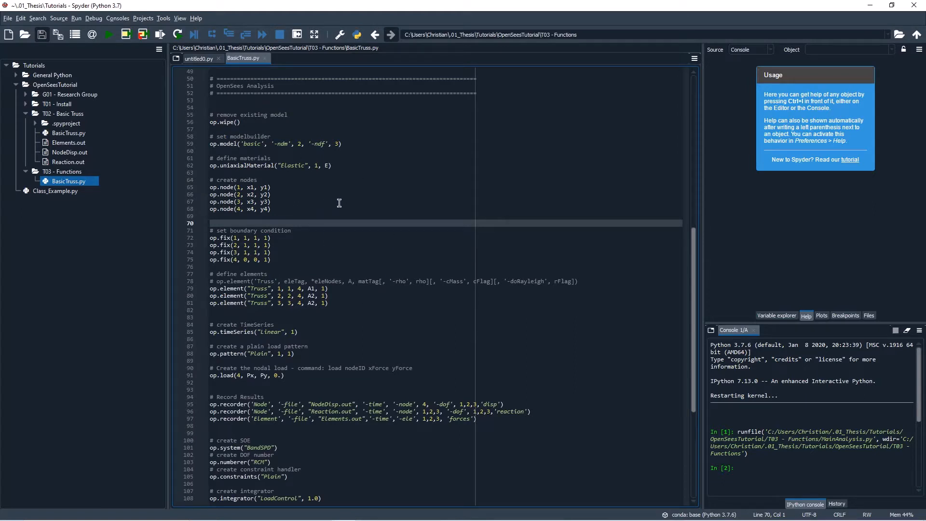
mouse_move(294, 205)
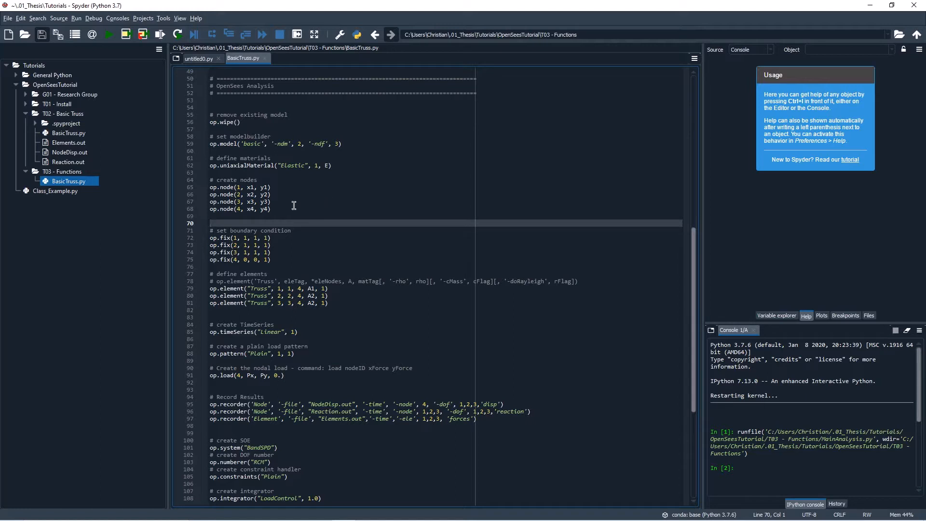
mouse_move(320, 254)
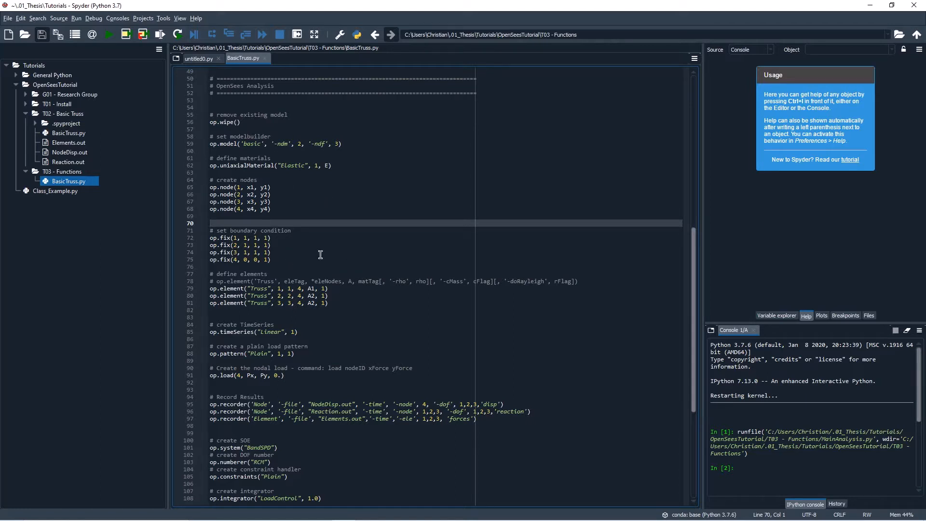
mouse_move(234, 300)
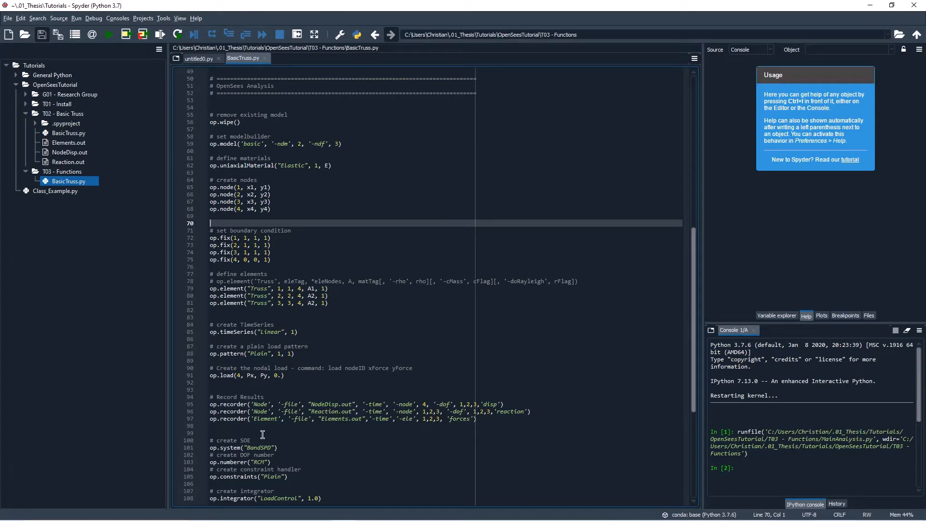
mouse_move(244, 172)
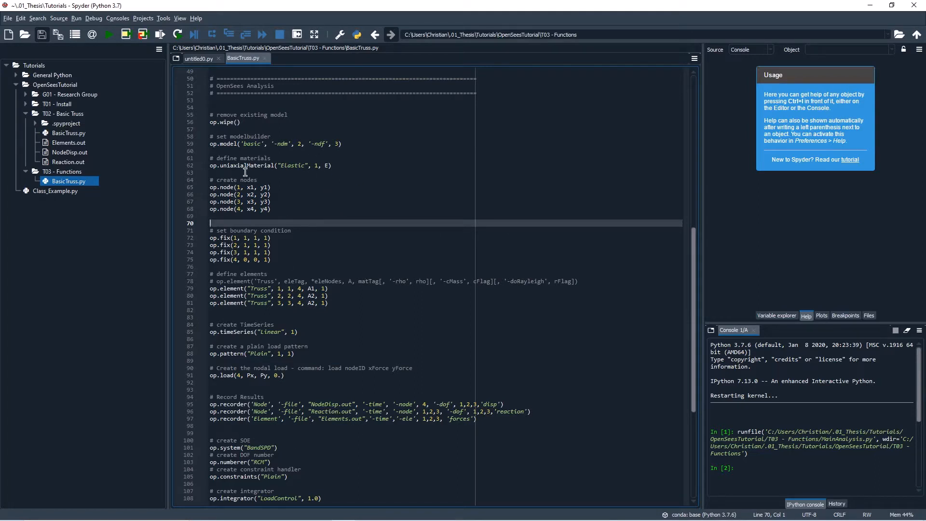
Insert blank lines around the analysis, material, node and element sections
click(286, 173)
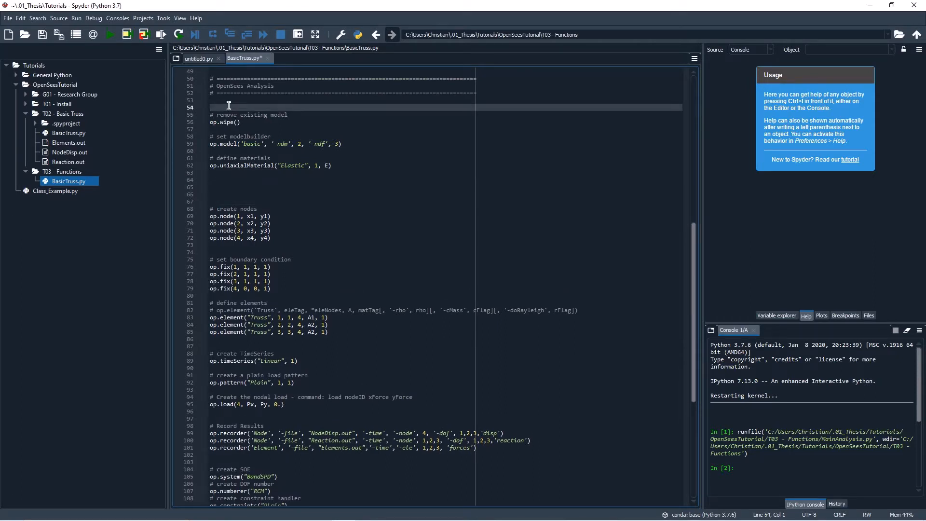
mouse_move(338, 165)
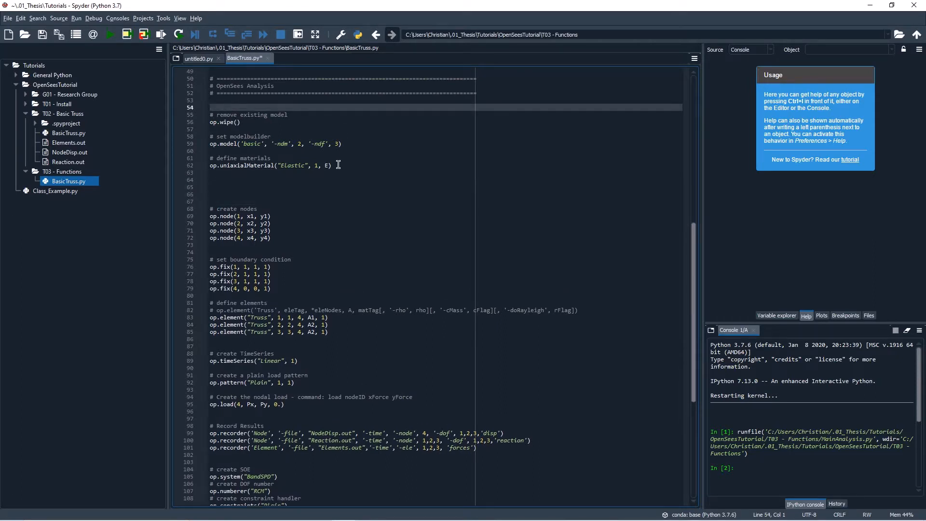
click(333, 165)
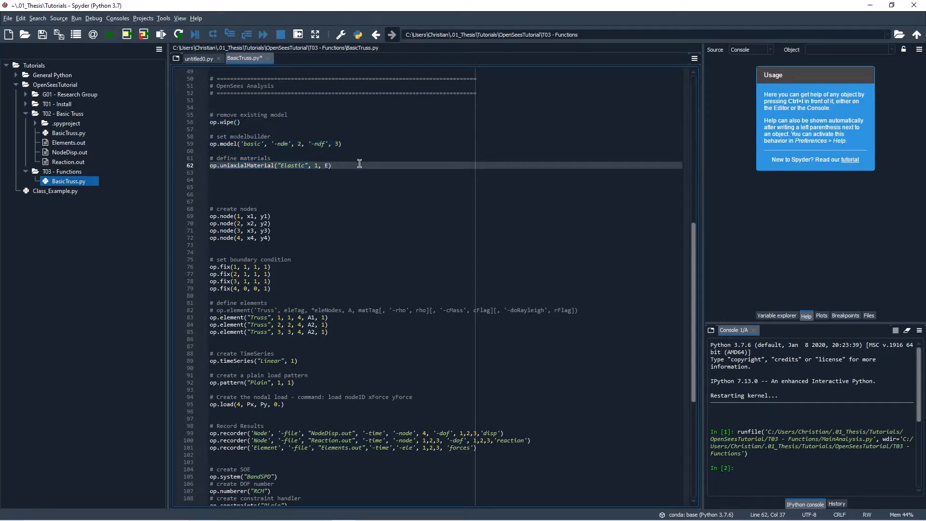
click(252, 179)
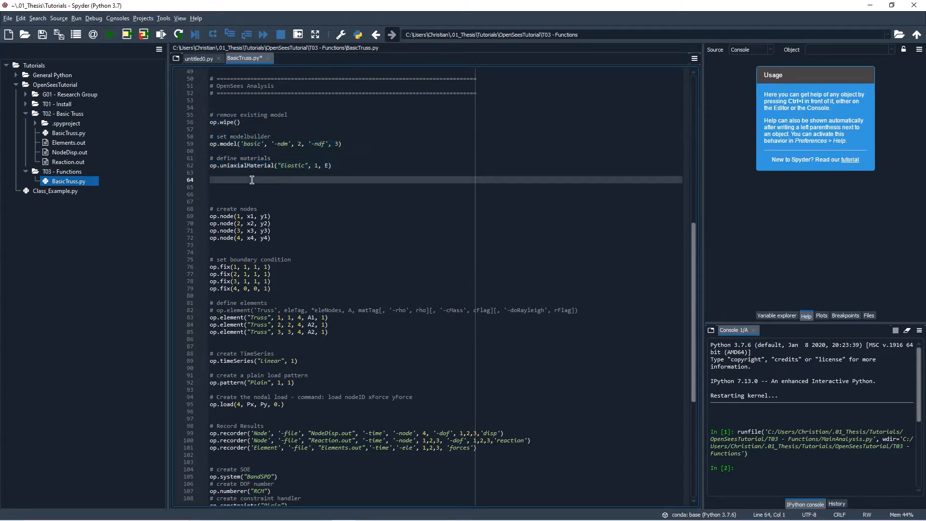
click(297, 148)
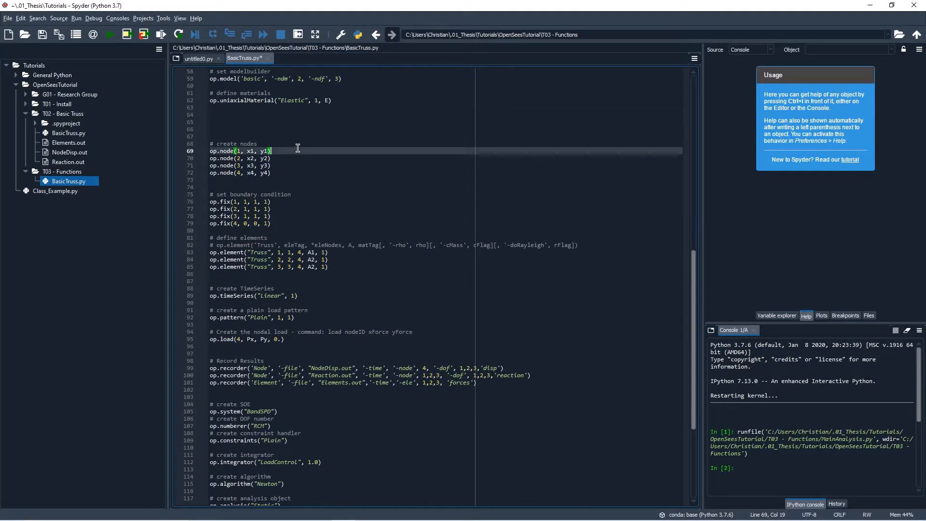
click(212, 273)
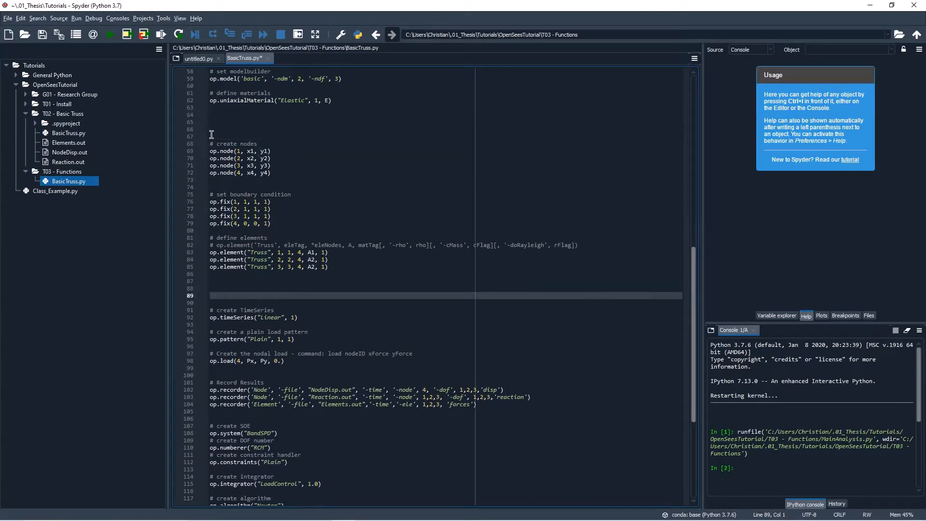
mouse_move(230, 153)
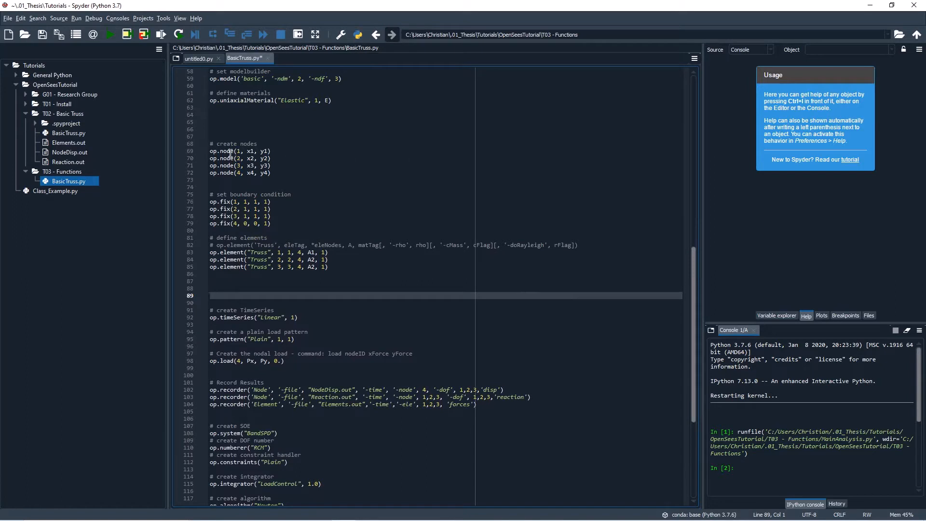
Delete the extra blank lines before the solver setup, below the recorder lines
scroll(down, 3)
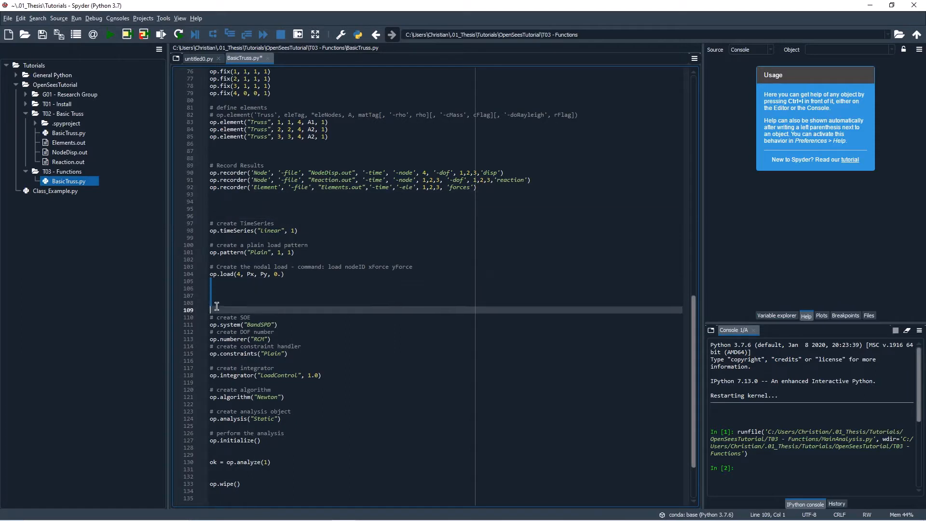
key(delete)
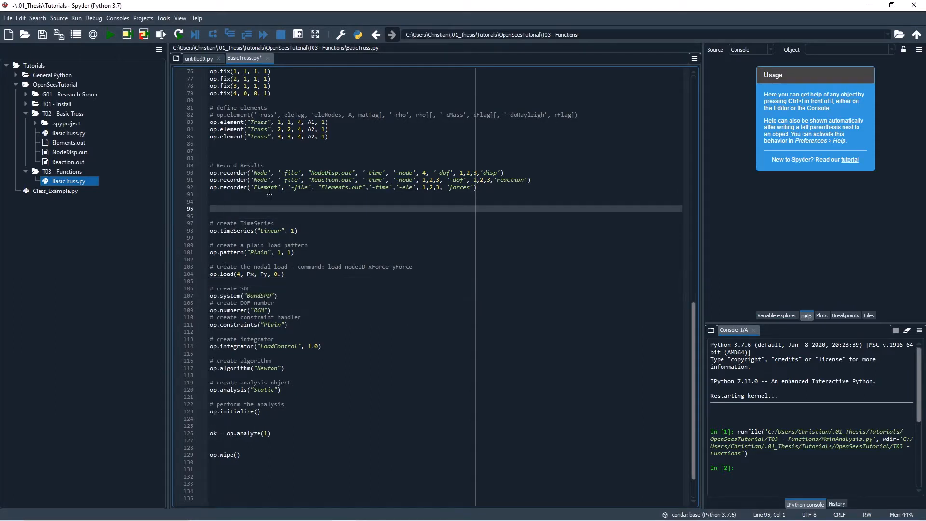
click(215, 231)
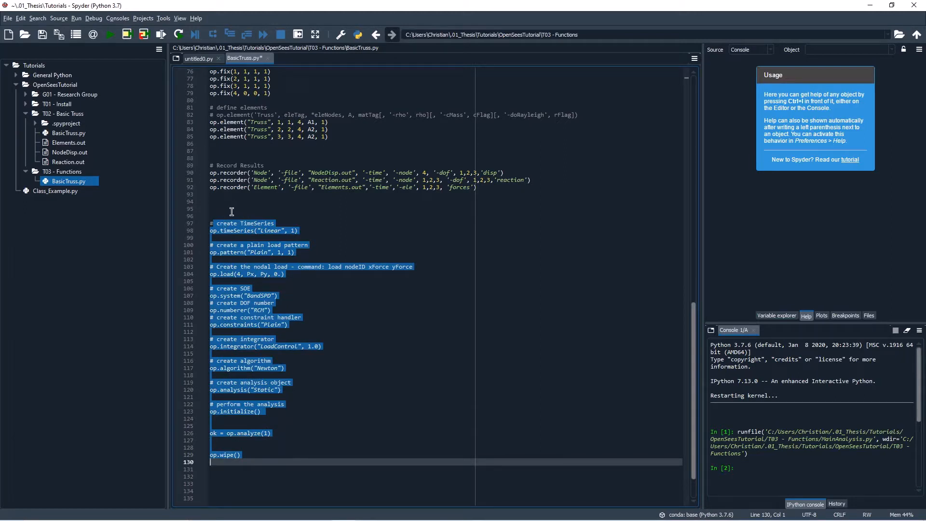
scroll(up, 3)
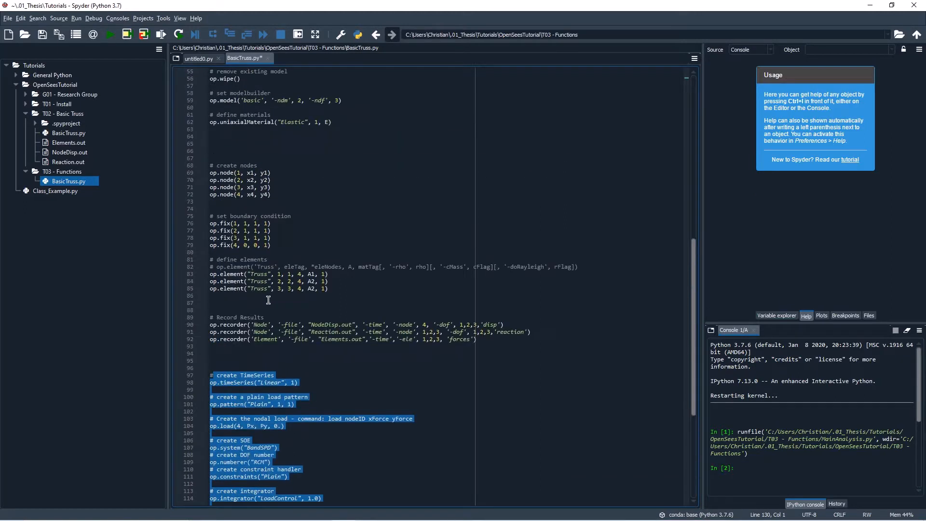
scroll(up, 3)
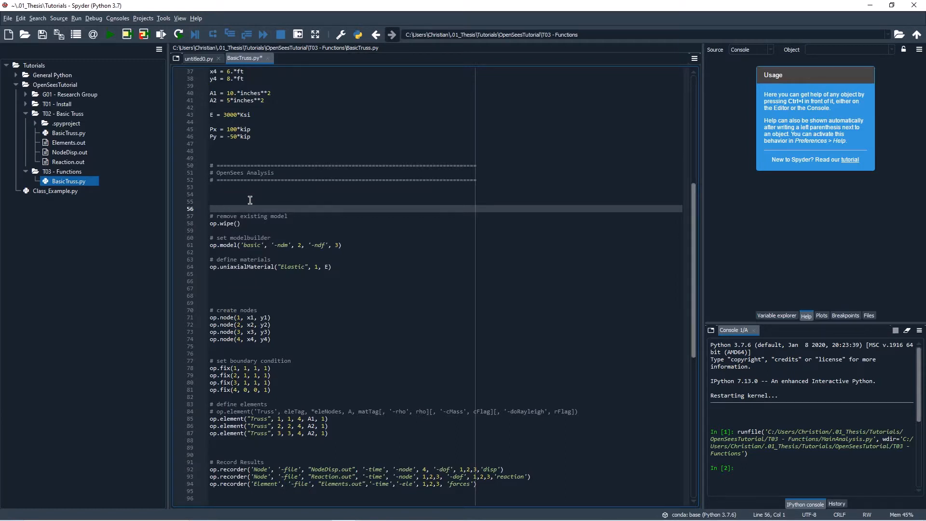
Type 'def GetSections():' and indent the wipe, model and material lines beneath it
text(def)
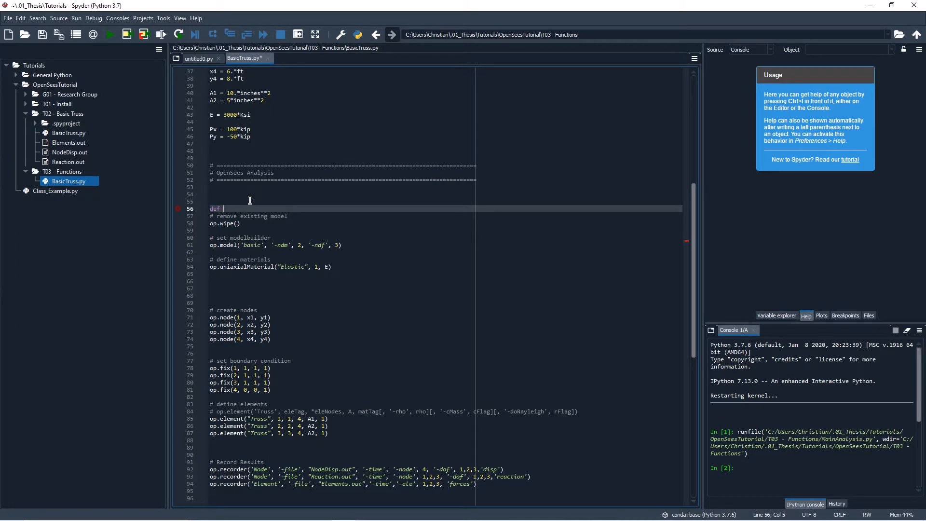
text(GetSections)
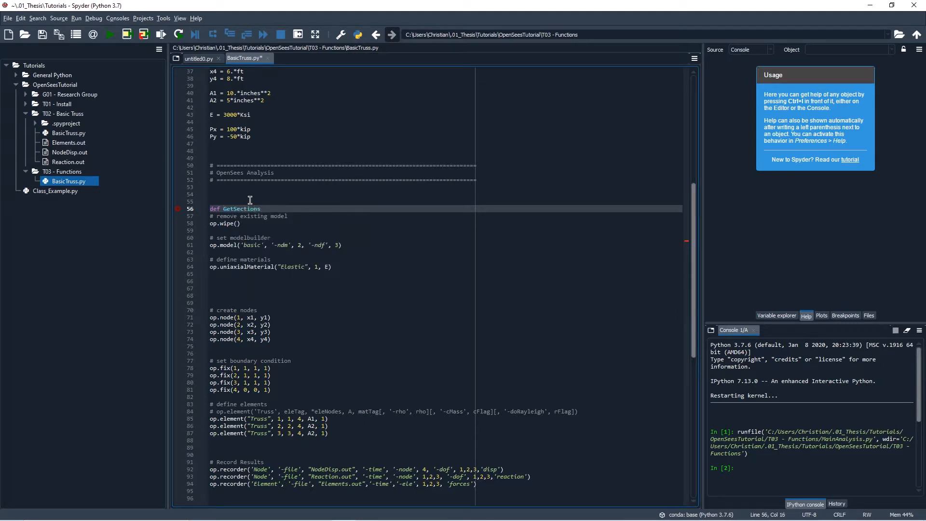
text(():)
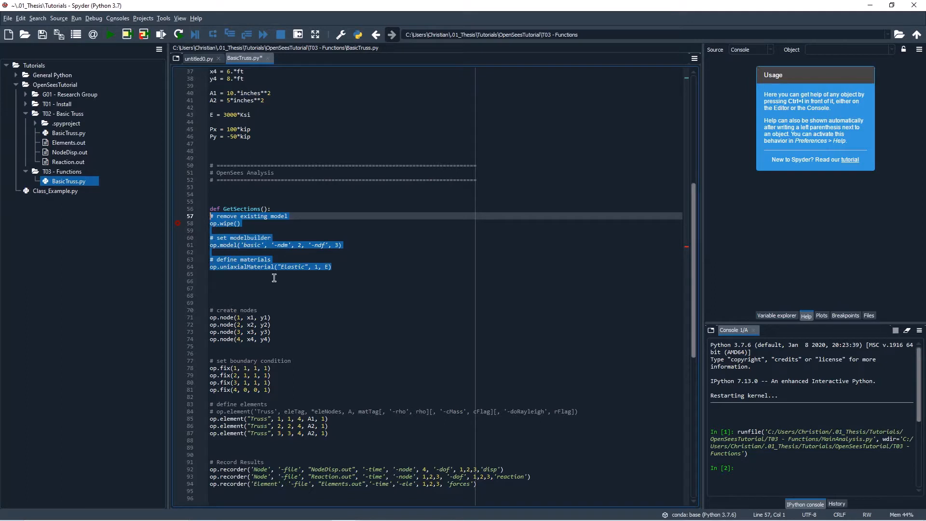
key(Tab)
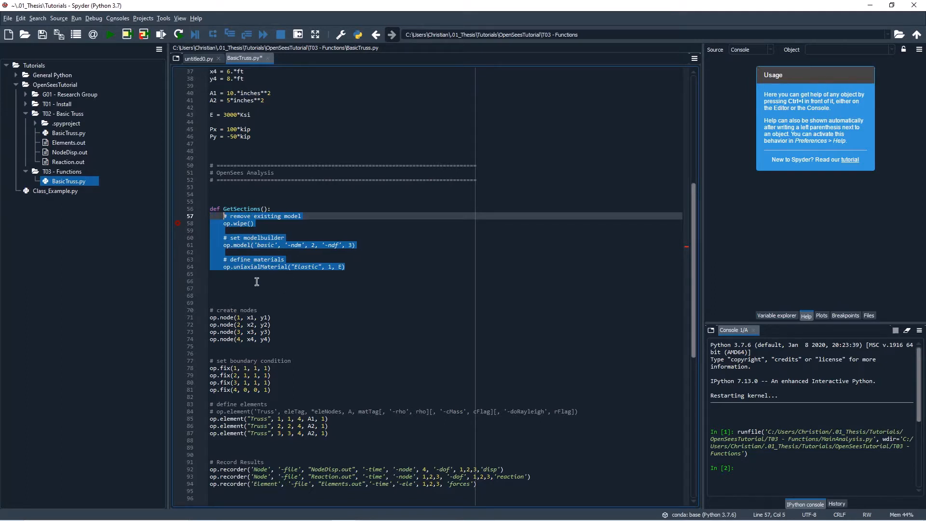
click(223, 224)
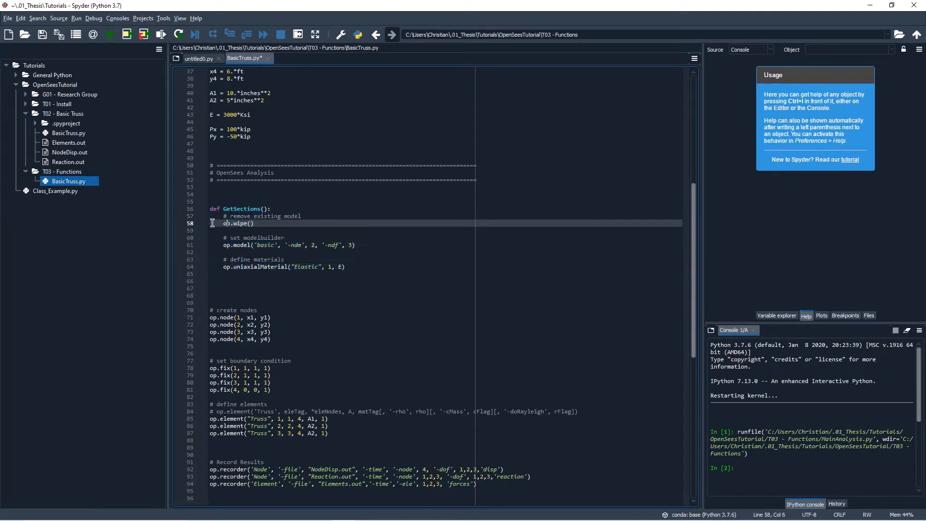
Add a test line 'x = 1' below the GetSections function
click(254, 281)
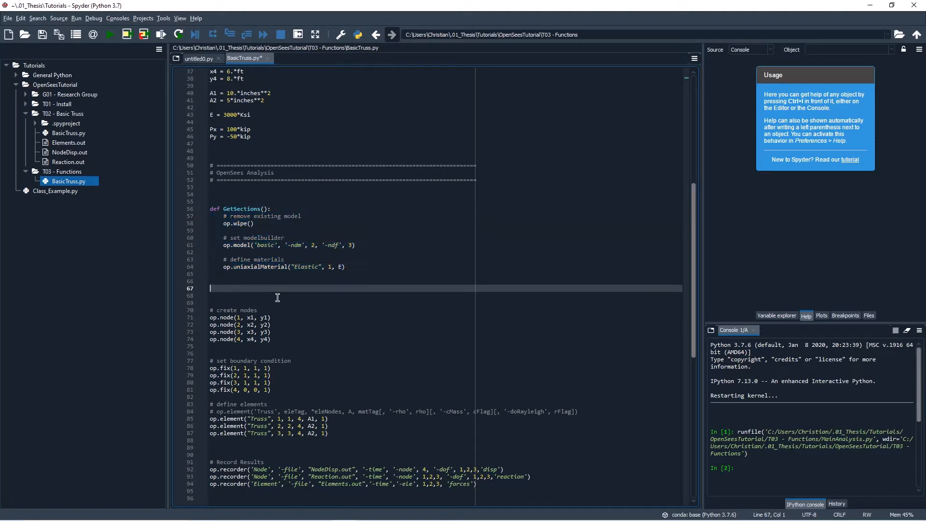
text(x =)
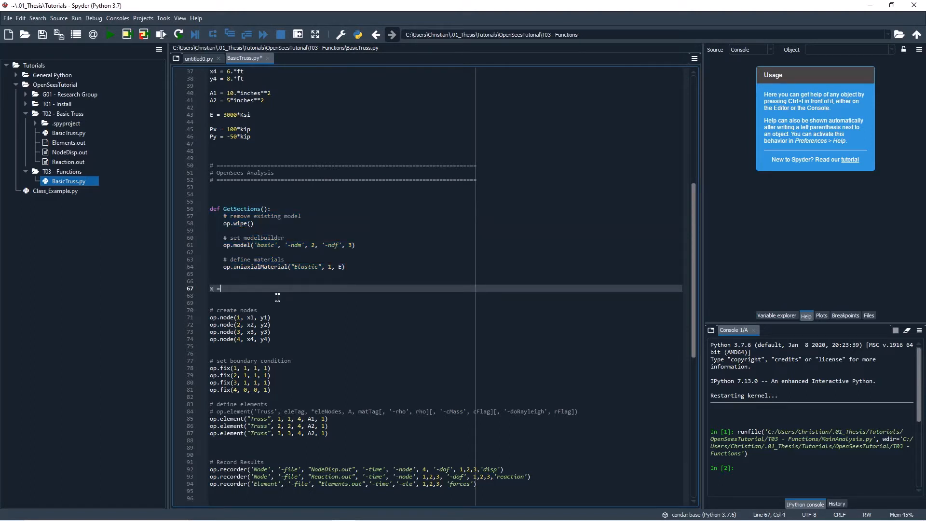
text(1)
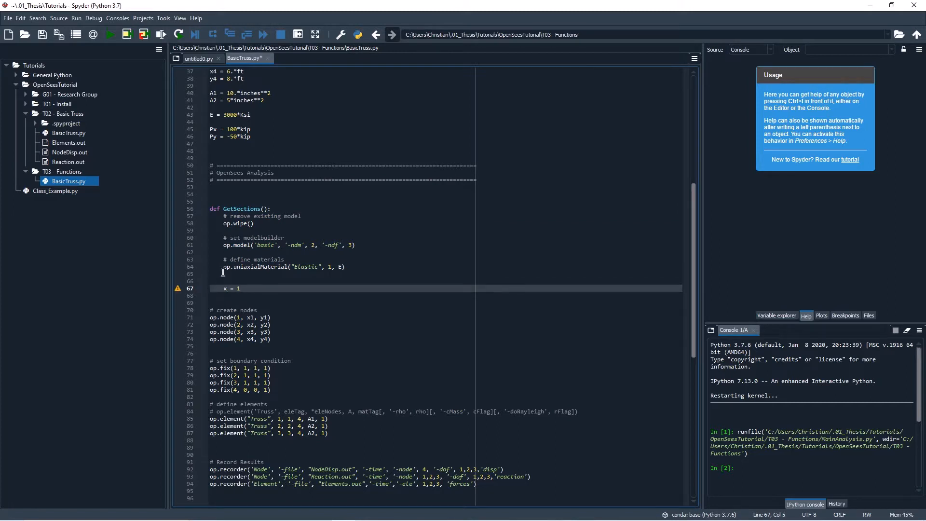
click(232, 274)
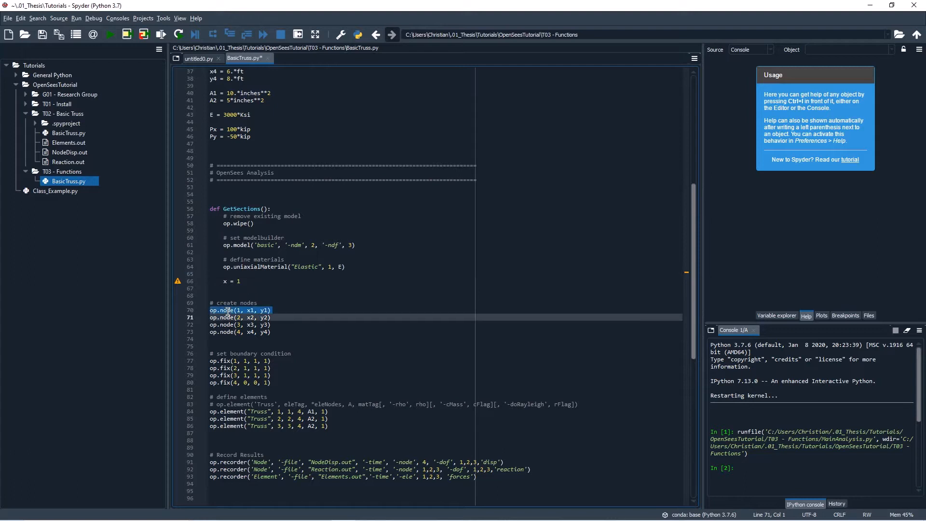
Type a GetSections call below x = 1, then delete that line
click(216, 288)
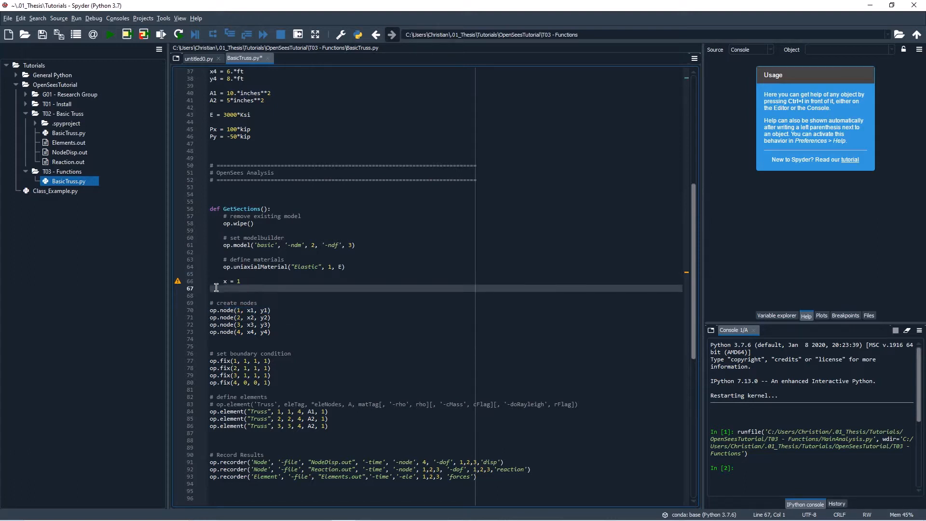
mouse_move(236, 213)
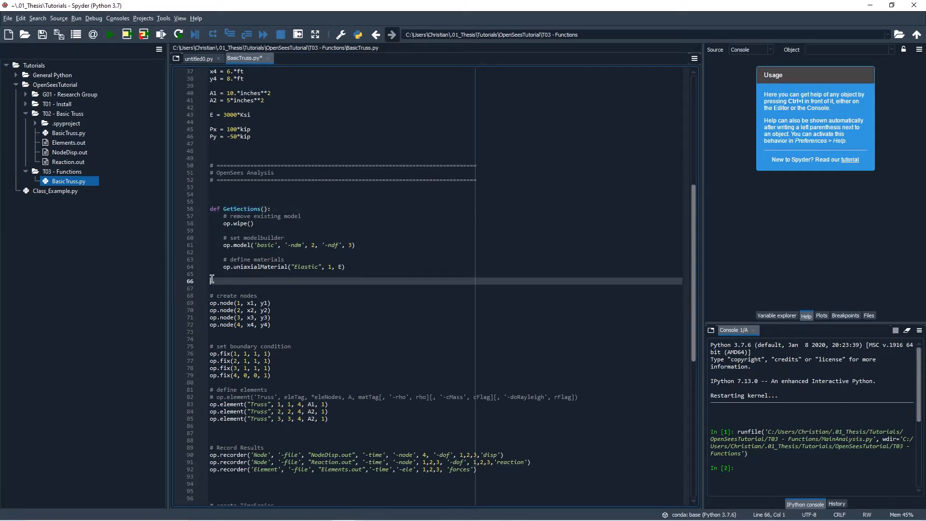
text(GetSections()
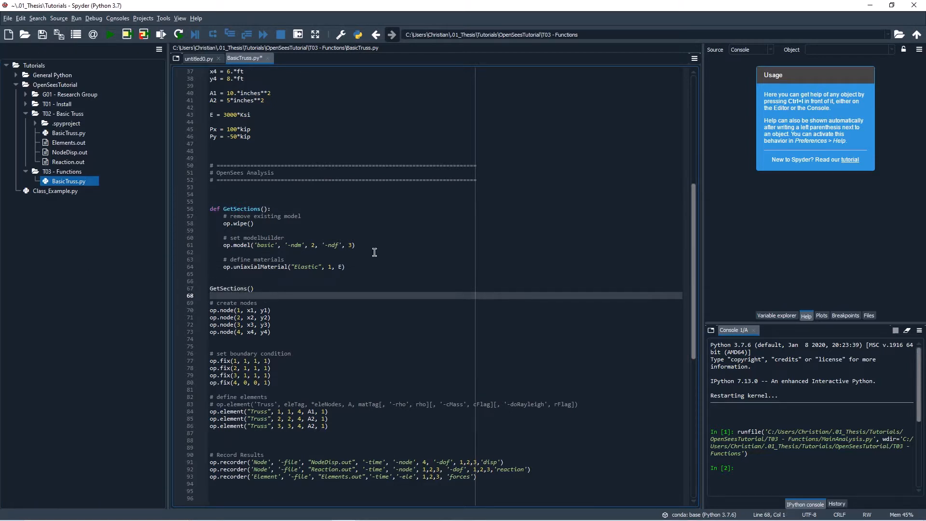
mouse_move(264, 254)
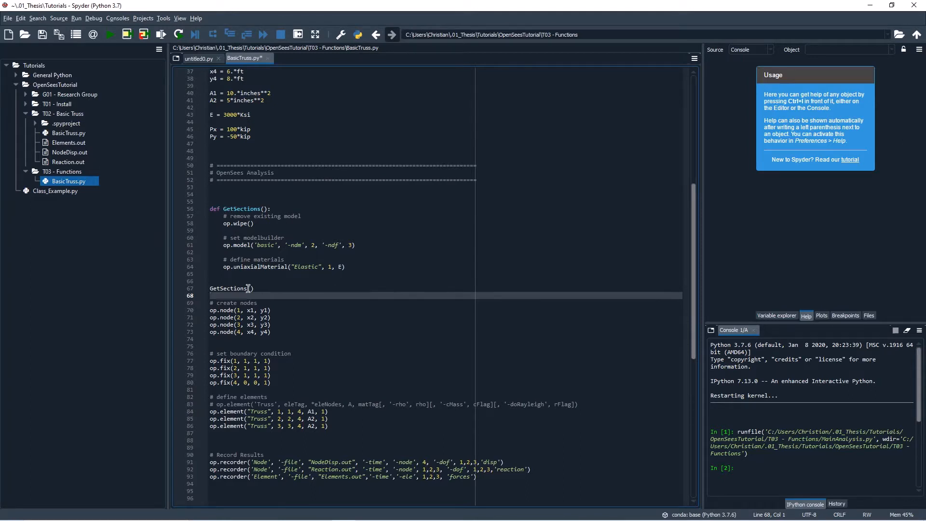
double_click(228, 288)
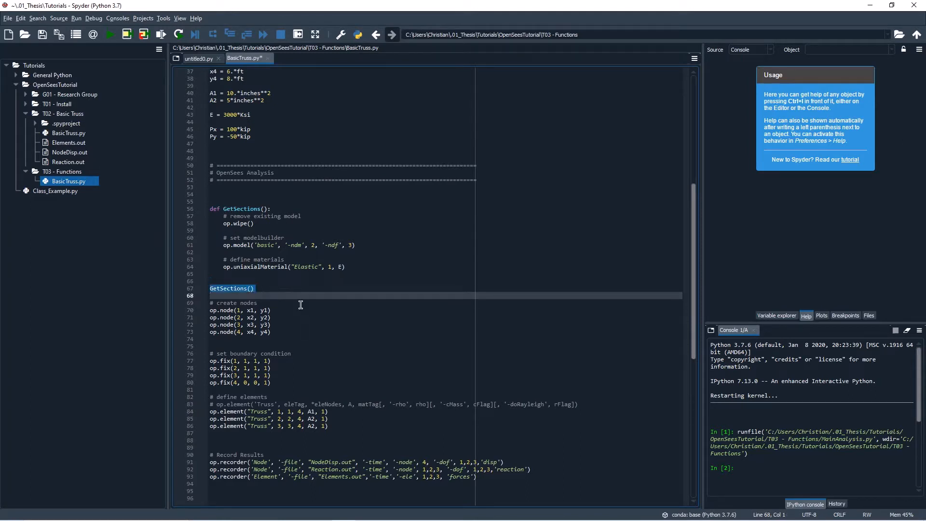
key(Delete)
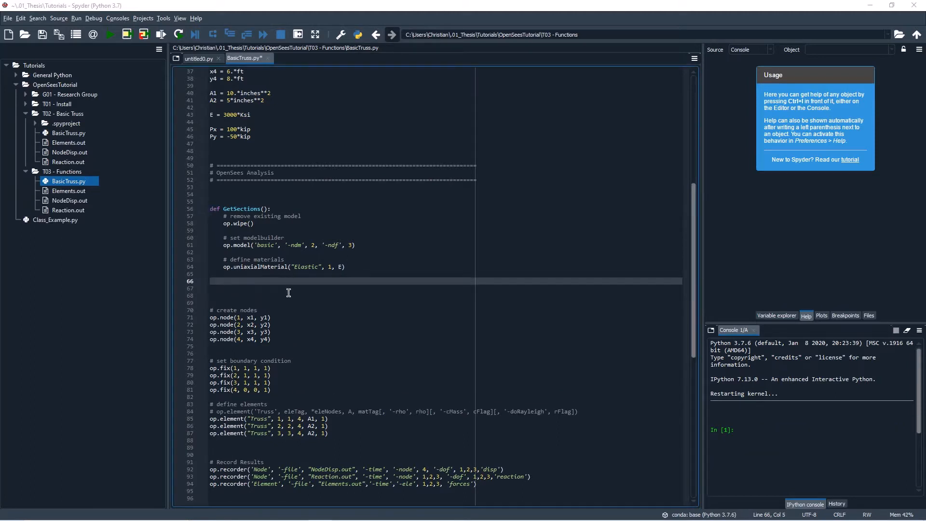
mouse_move(243, 194)
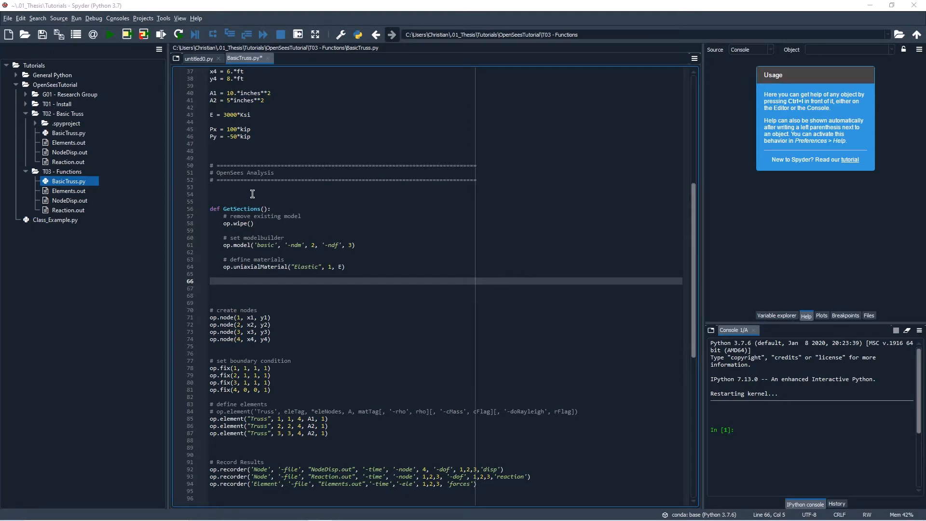
Add 'x=1' and 'return x' to GetSections, assign x = GetSections() and y, then run
click(298, 273)
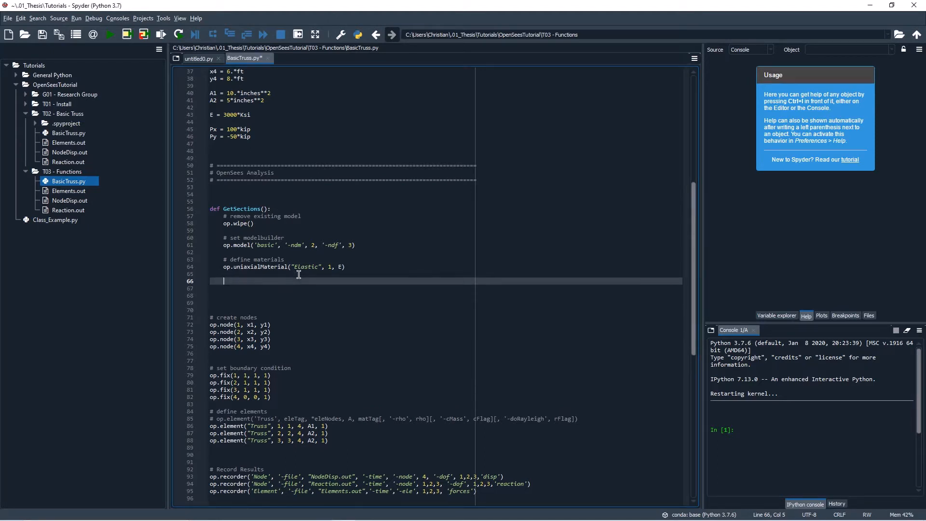
text(x=)
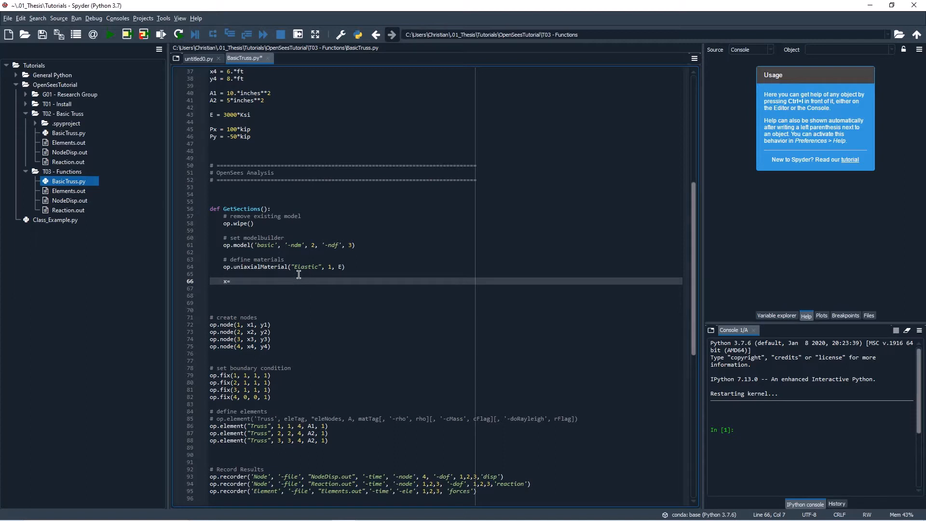
text(1)
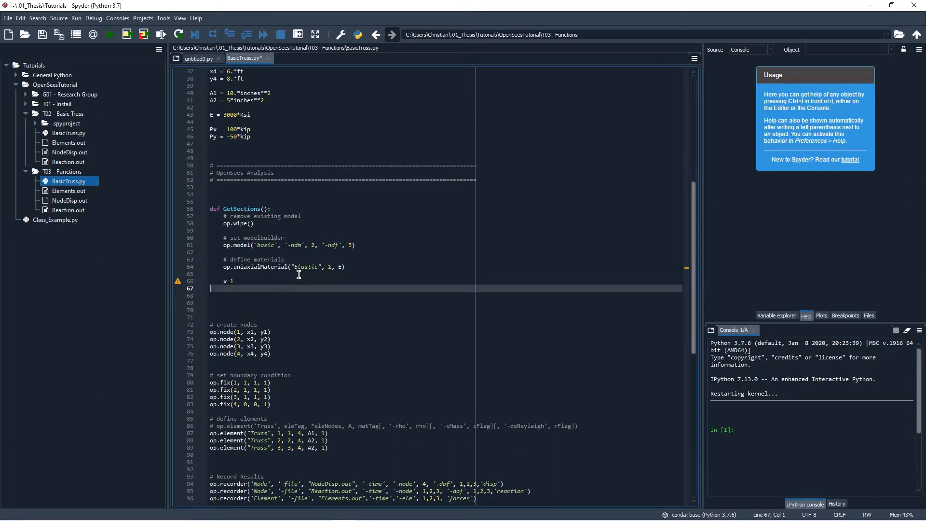
key(enter)
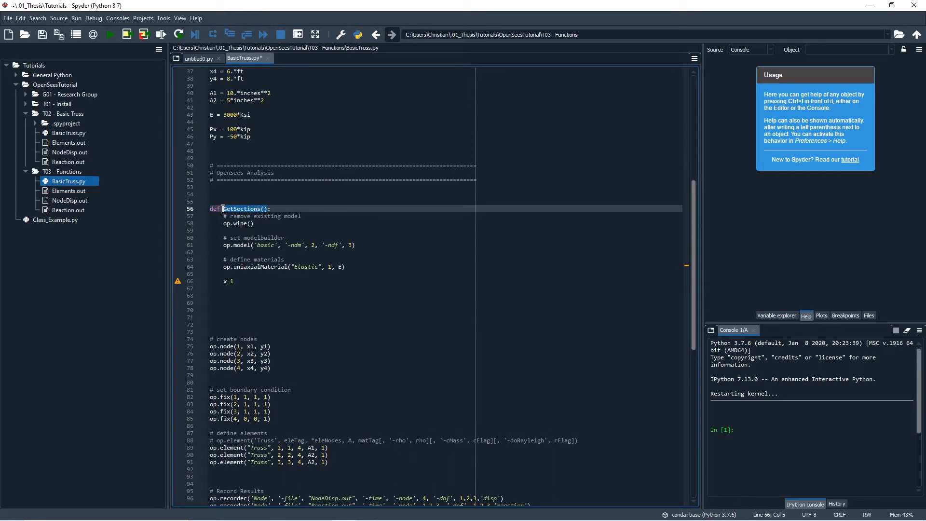
text(GetSections())
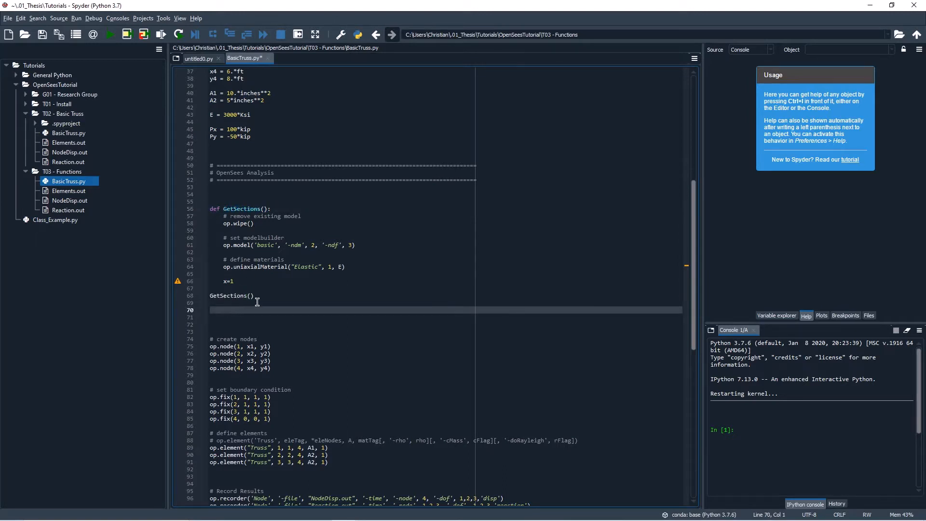
text(y = x)
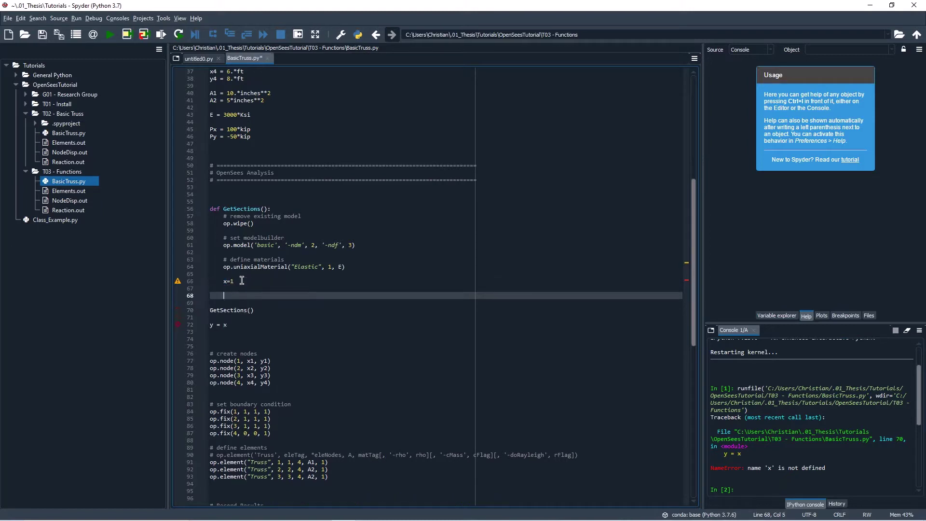
text(return)
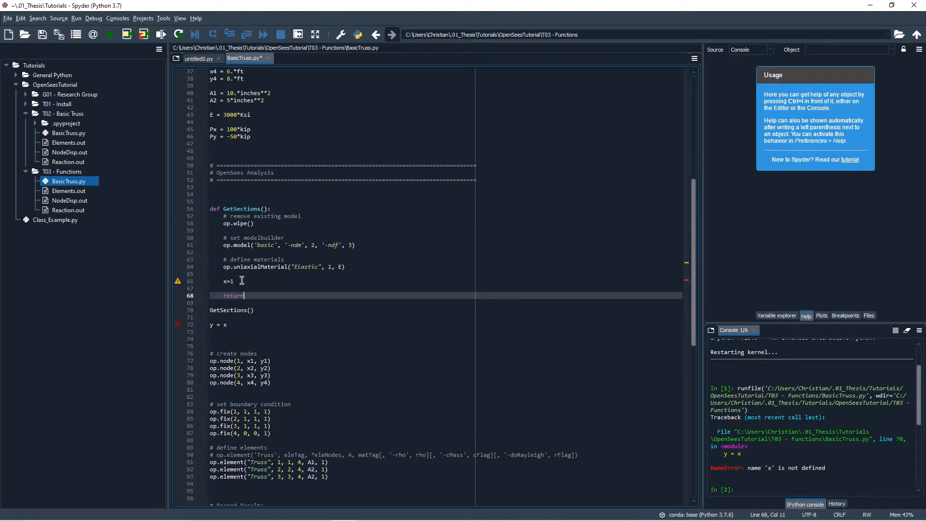
text(x)
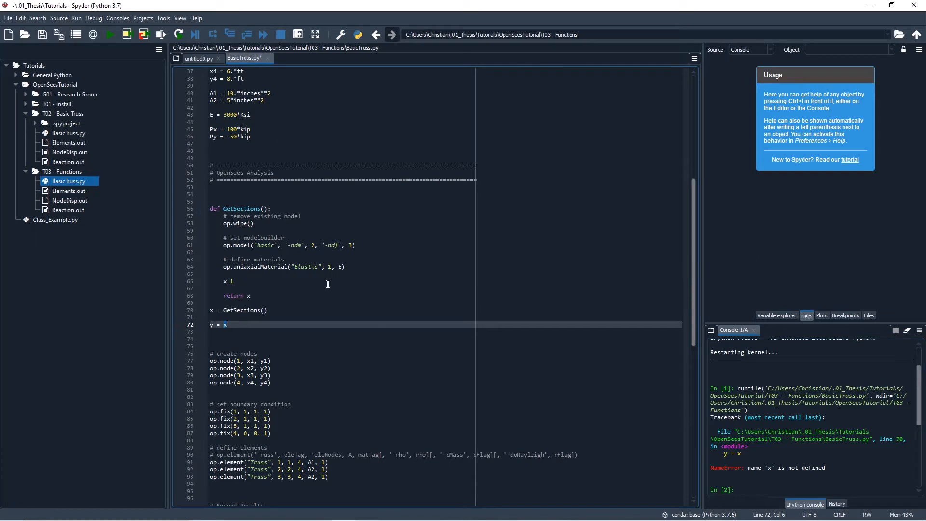
click(109, 35)
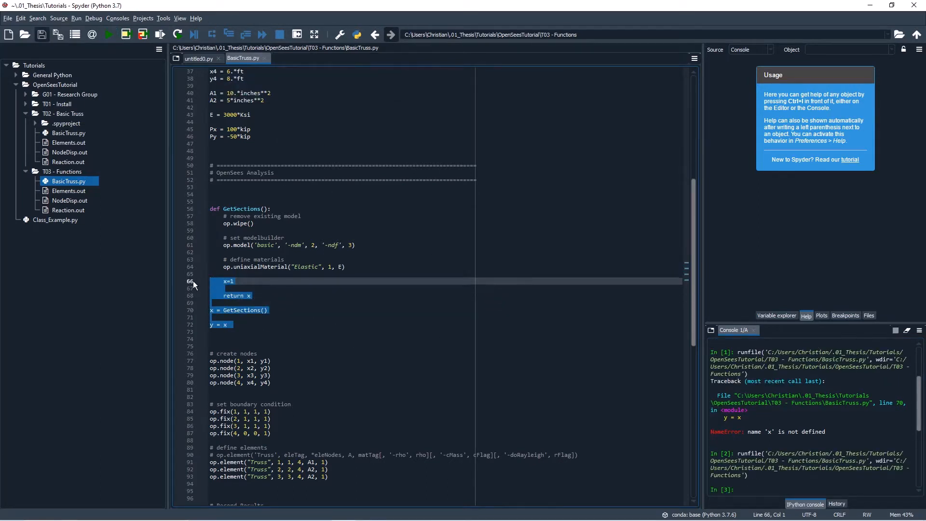
Delete the temporary x, return and y test lines
key(Delete)
text(E)
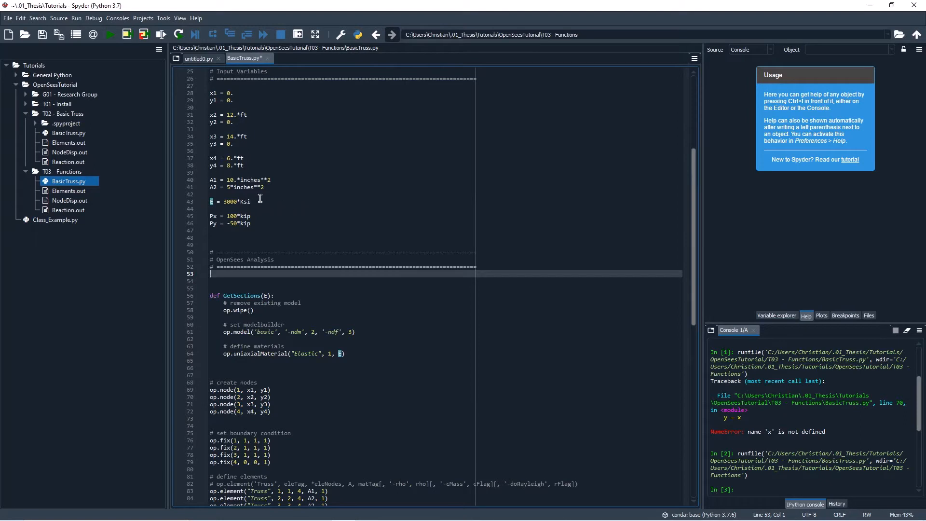
scroll(down, 3)
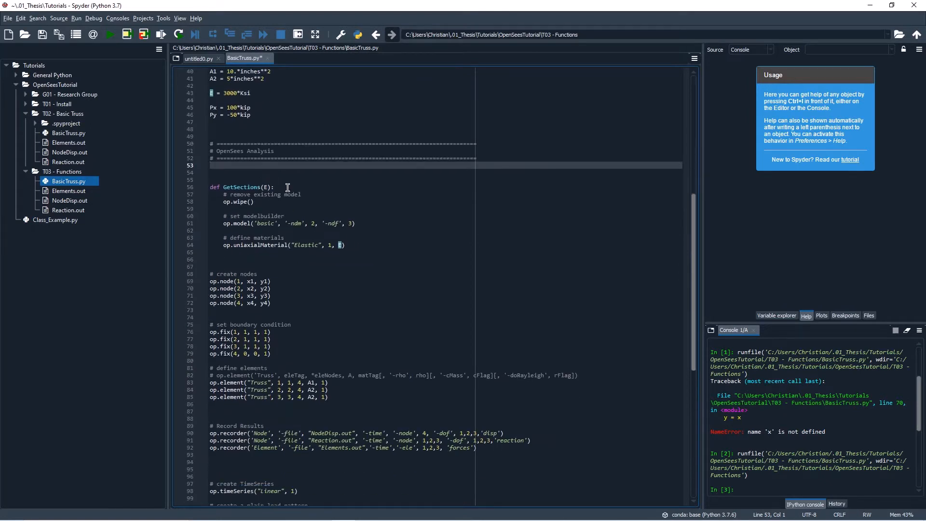
mouse_move(361, 214)
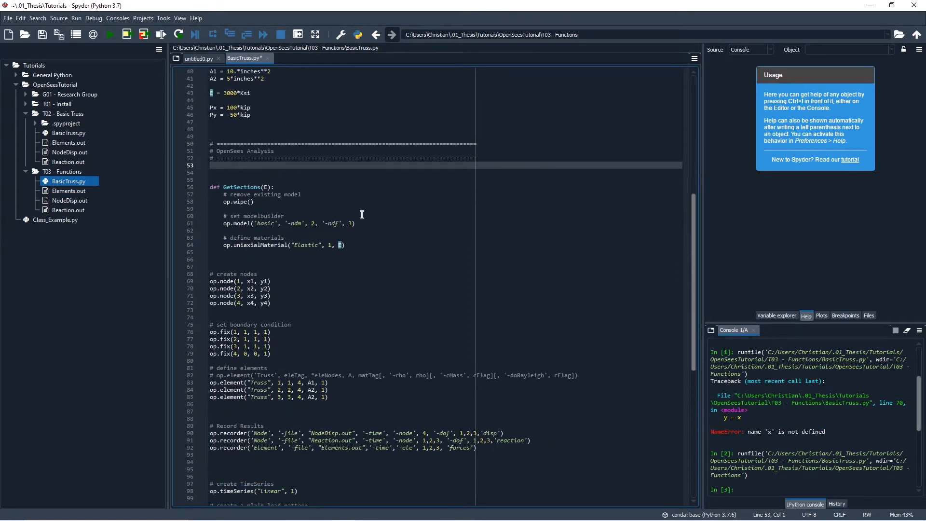
mouse_move(239, 187)
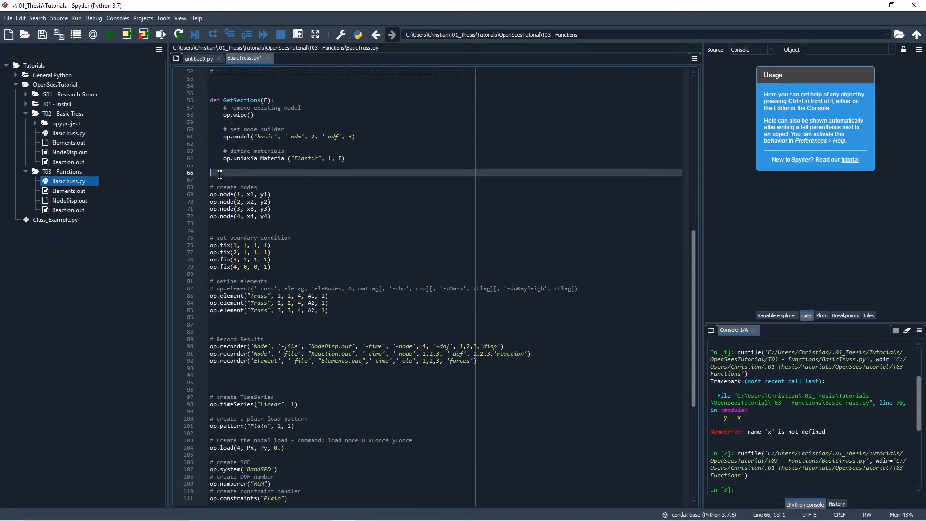
Define GetModel, renamed from BuildMod, around the indented node, boundary and element block
text(def)
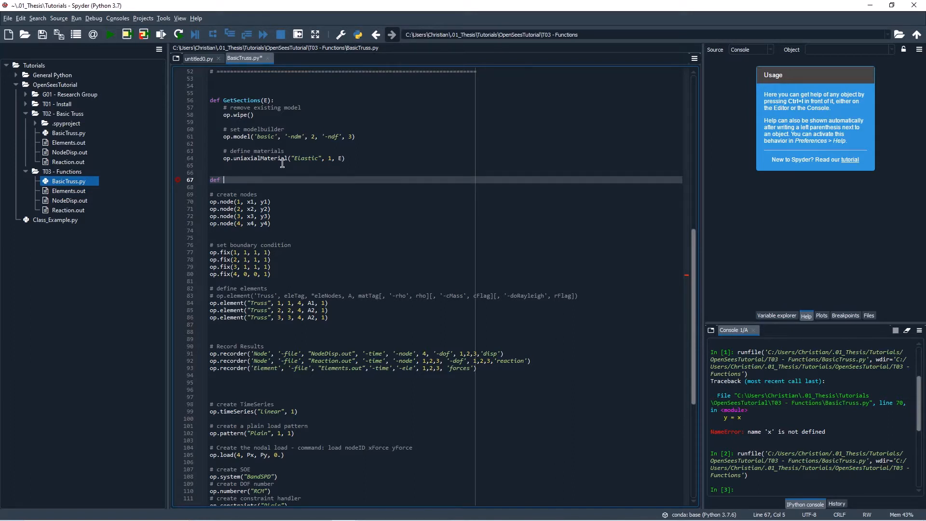
text(BuildMod)
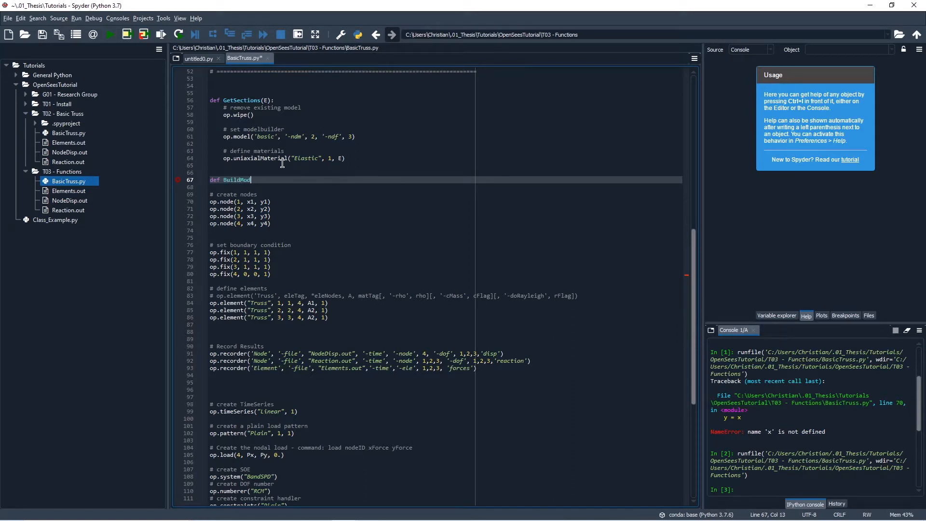
double_click(236, 180)
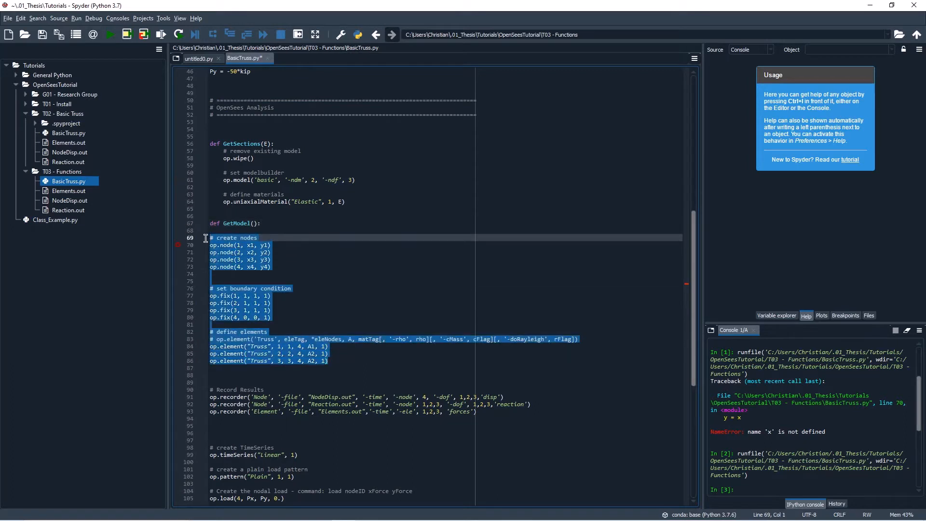
click(305, 237)
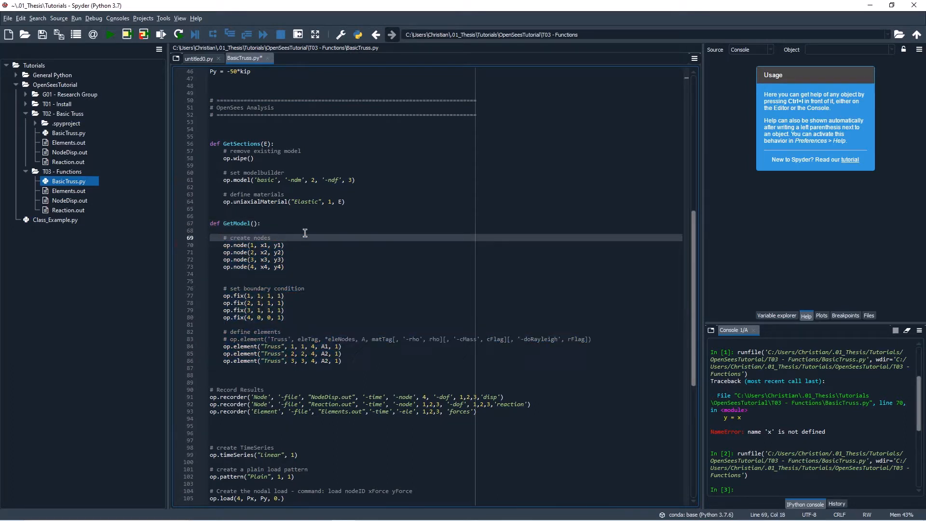
scroll(up, 3)
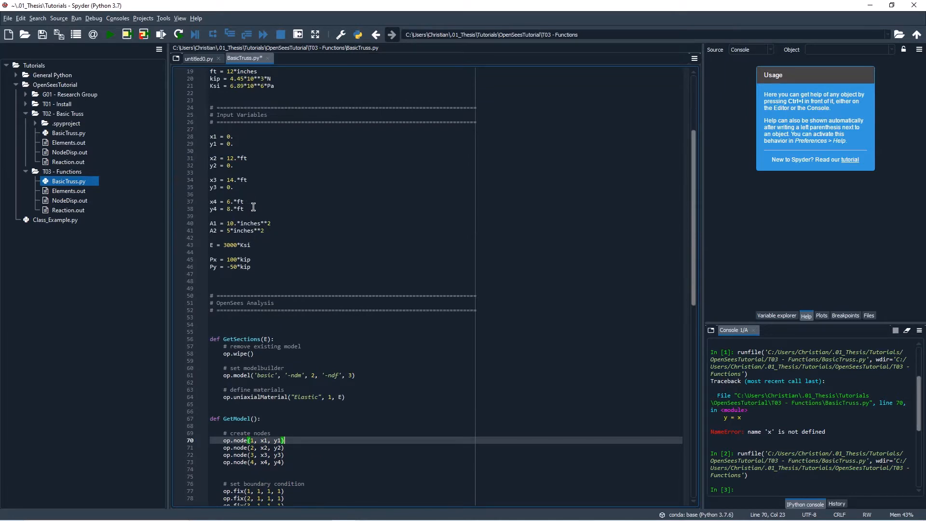
Place the indented x1–y4 coordinate lines at the top of GetModel
scroll(down, 3)
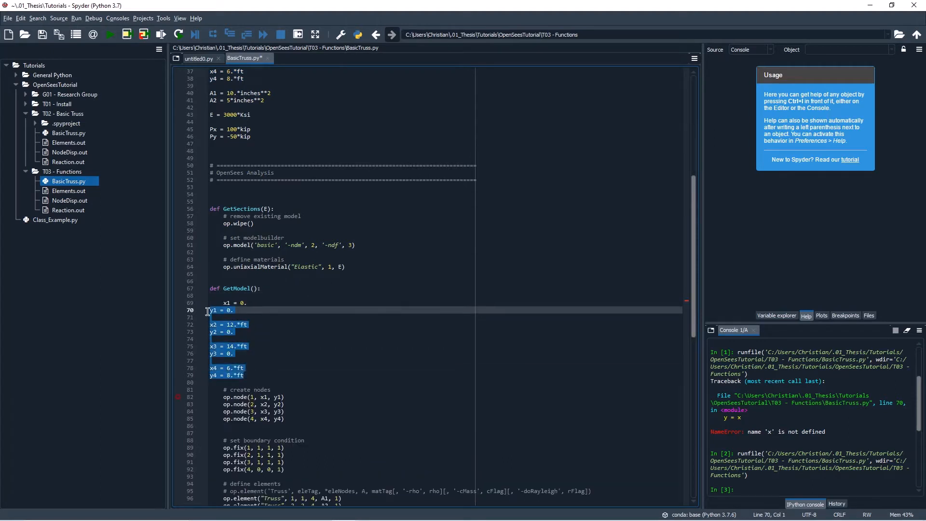
scroll(down, 3)
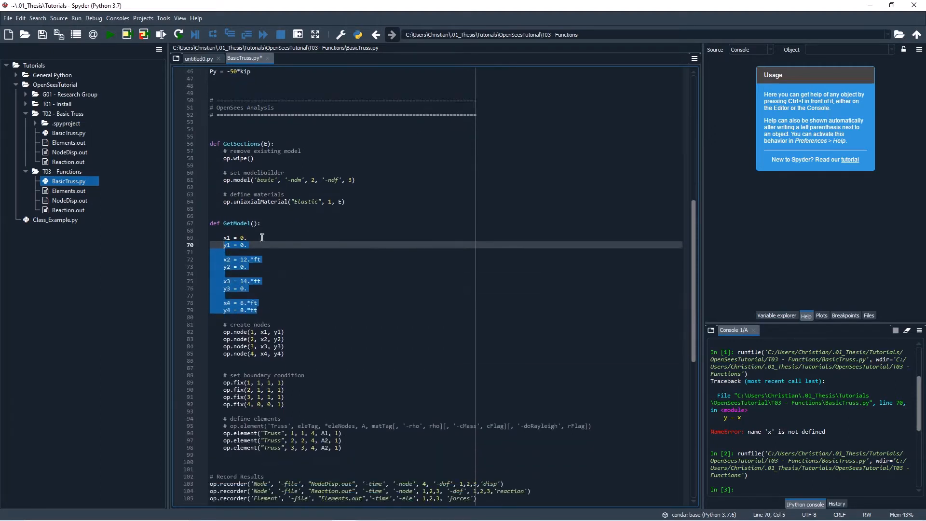
click(272, 229)
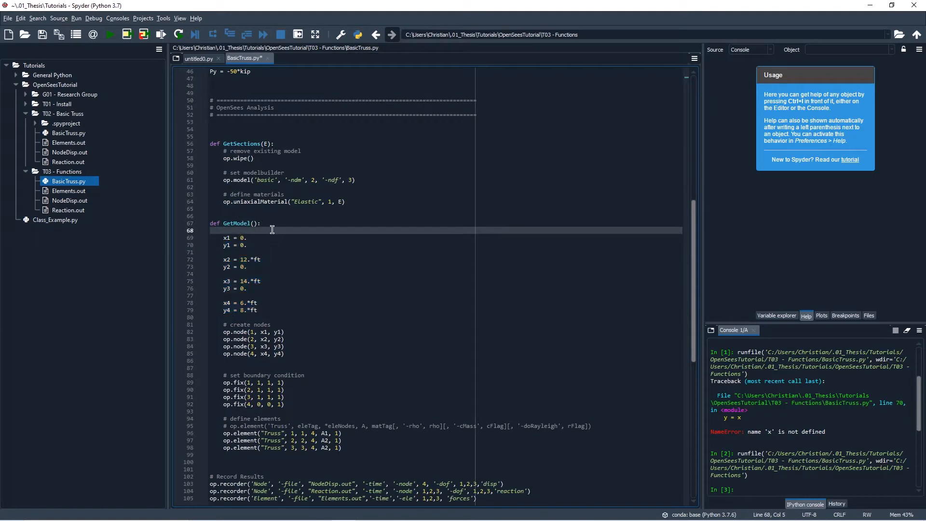
scroll(down, 3)
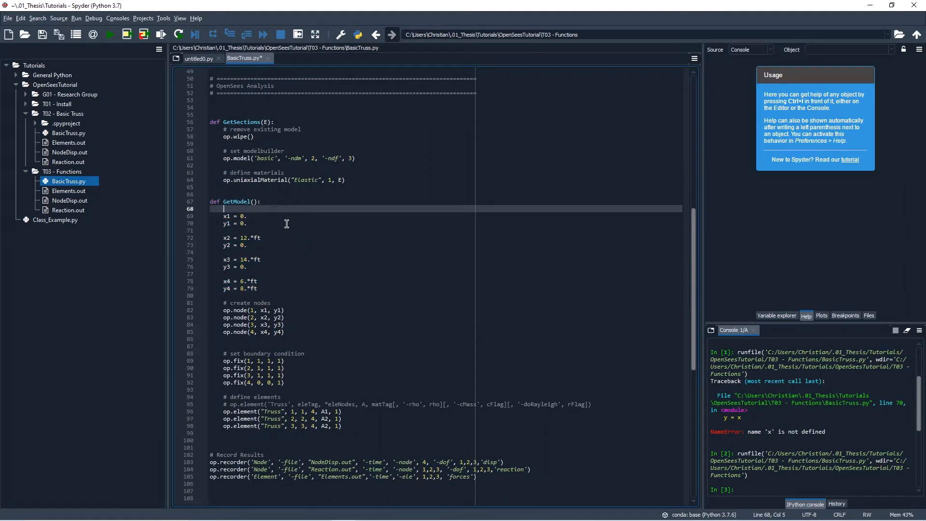
mouse_move(266, 258)
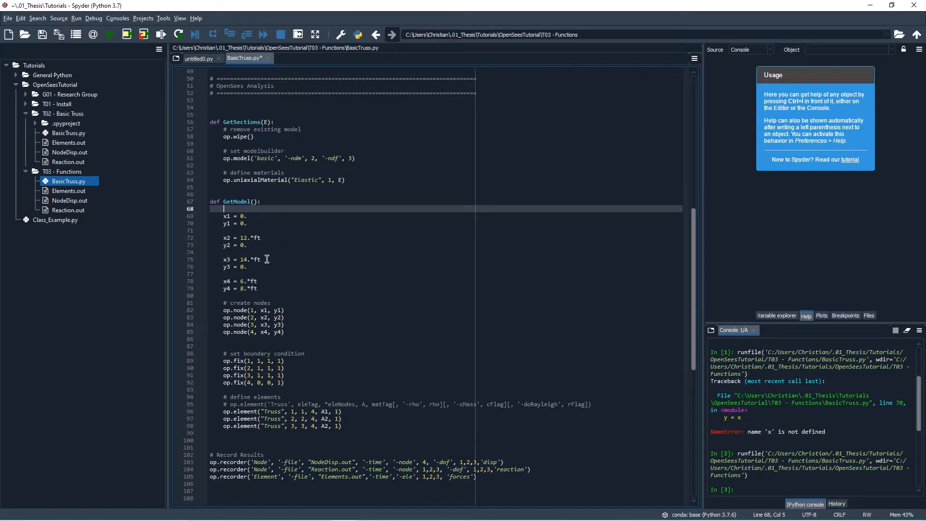
mouse_move(251, 241)
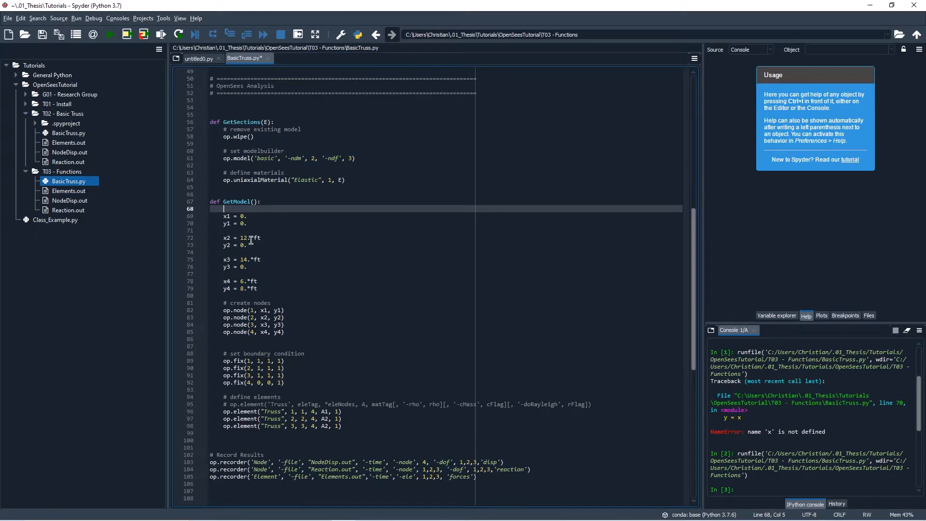
mouse_move(270, 284)
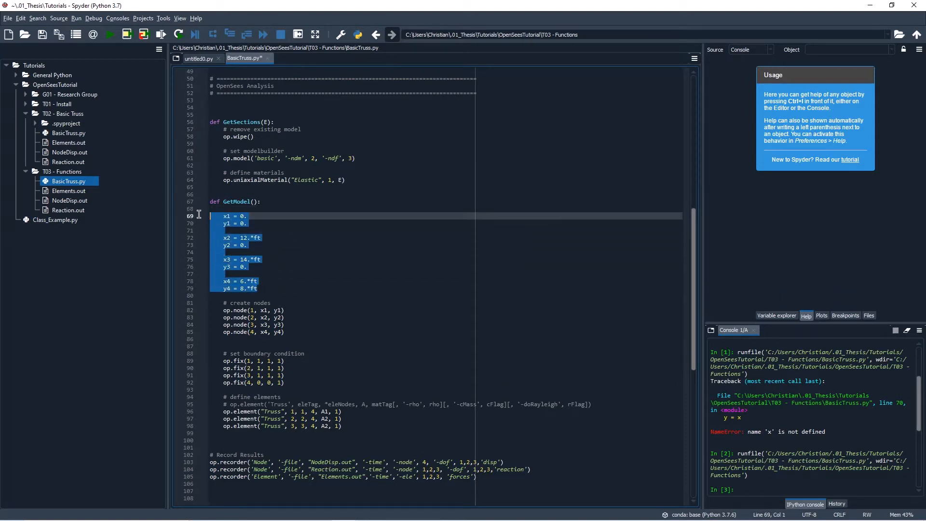
click(298, 249)
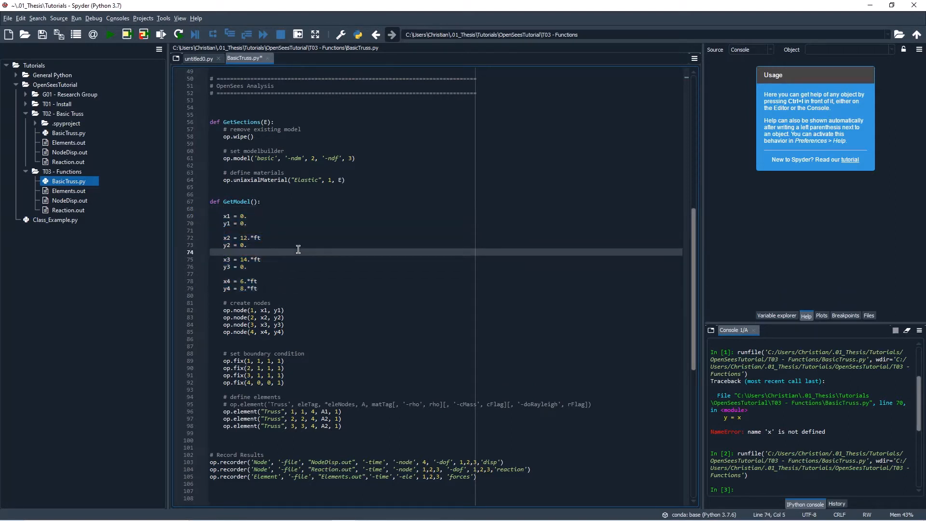
mouse_move(353, 263)
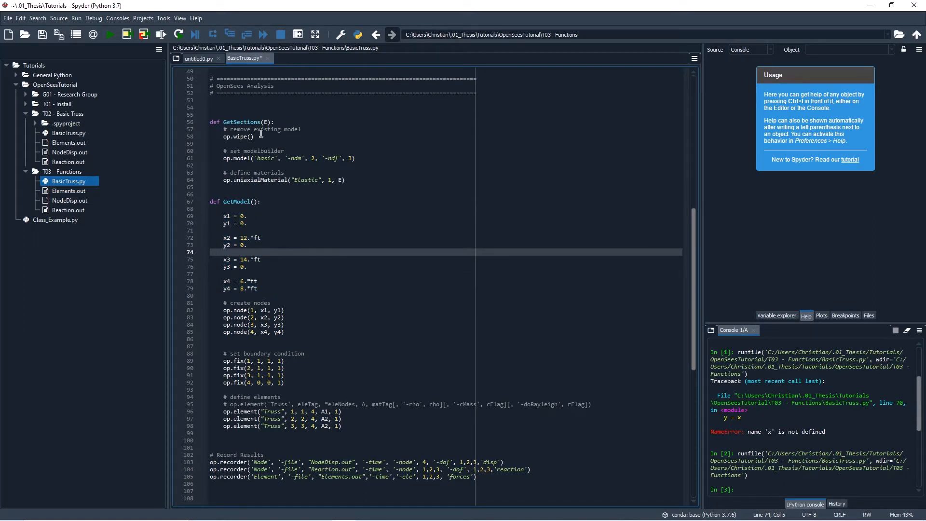
Show how E feeds the material, then type A1, A2 into GetModel's parentheses
click(264, 122)
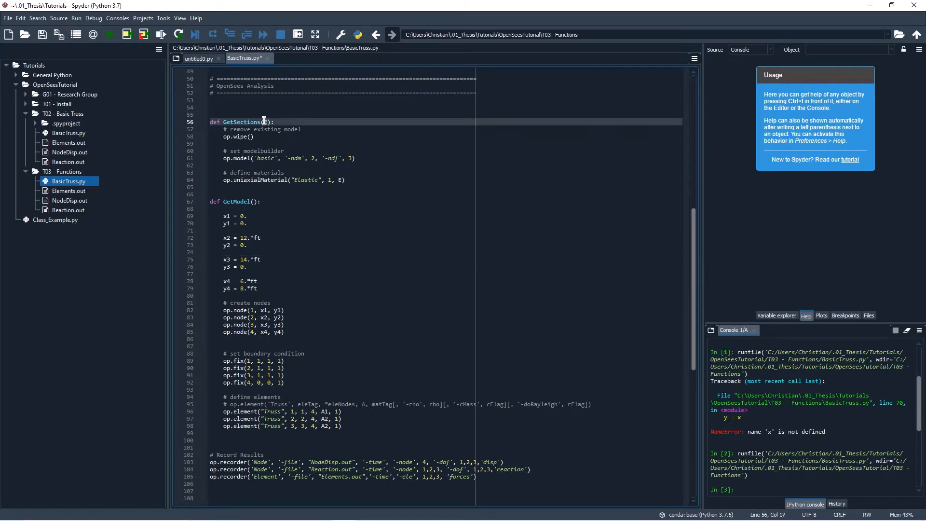
click(322, 193)
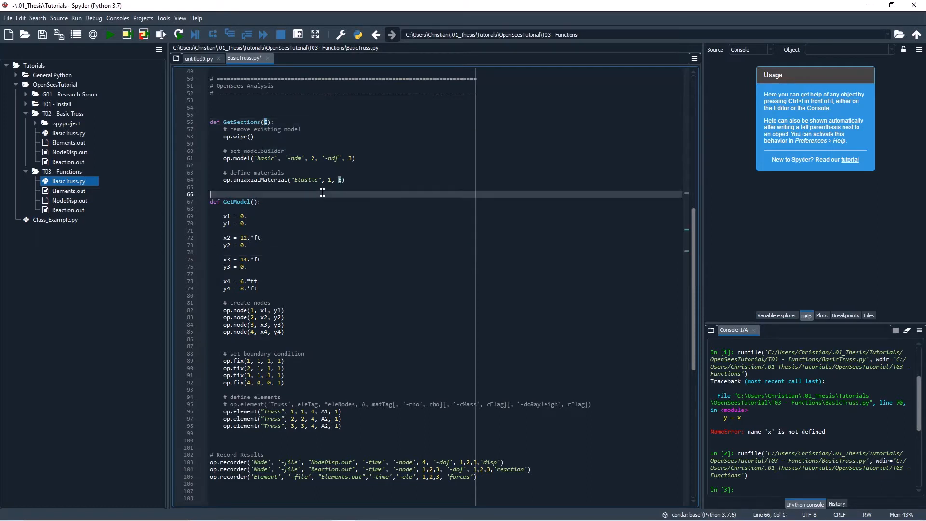
mouse_move(345, 213)
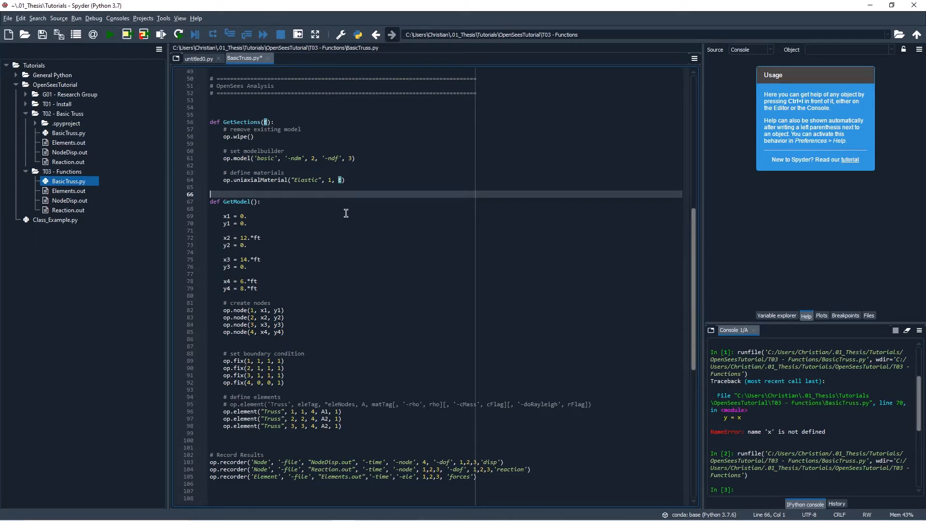
mouse_move(324, 220)
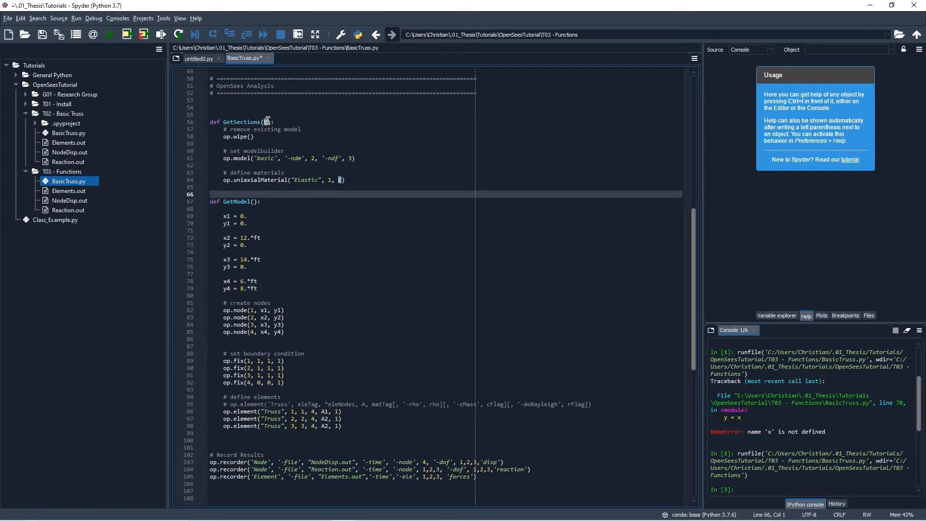
mouse_move(310, 271)
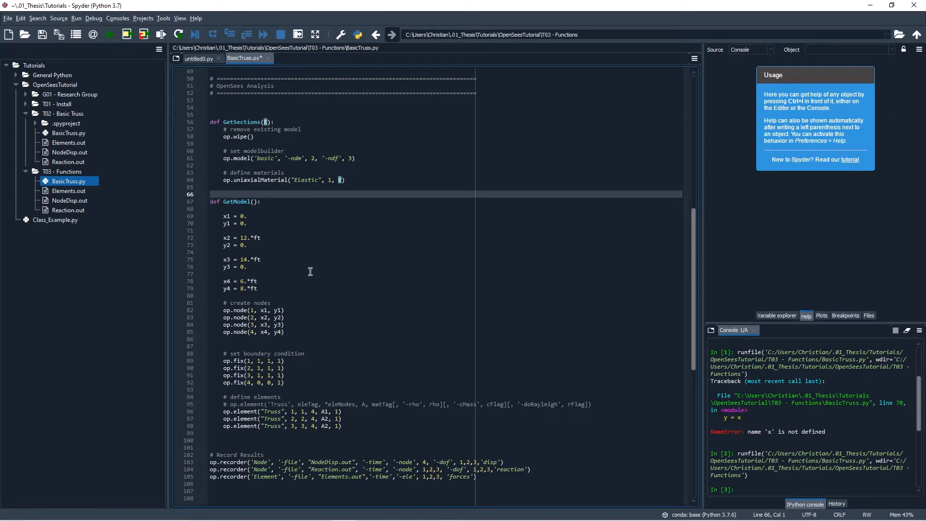
scroll(down, 3)
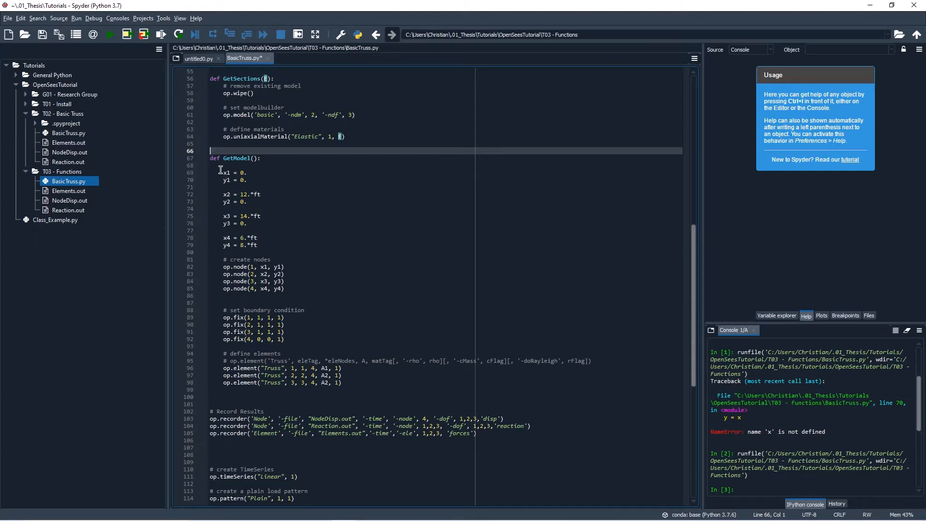
click(255, 158)
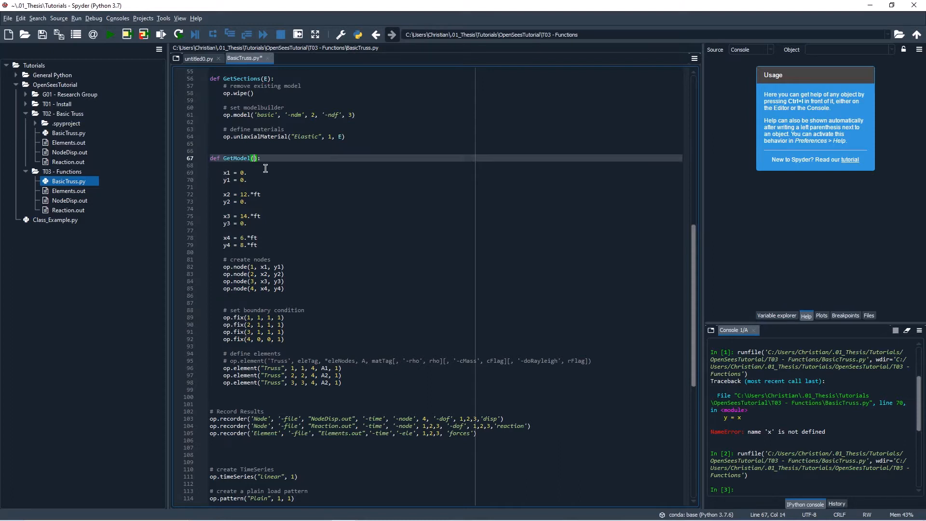
mouse_move(326, 185)
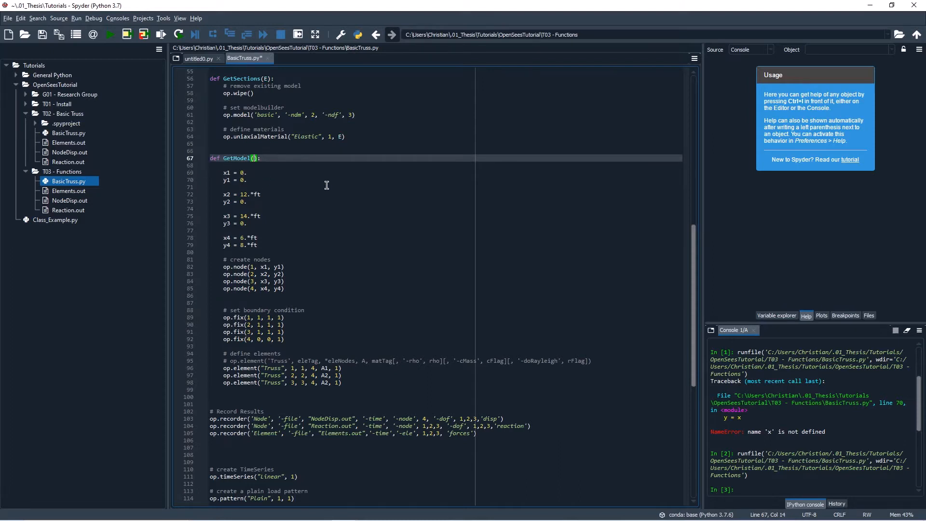
mouse_move(284, 178)
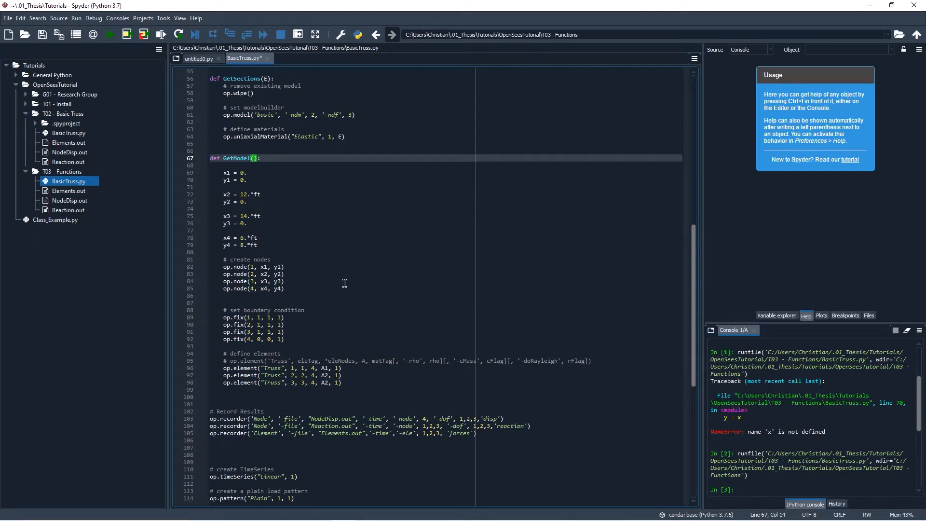
text(A1,A)
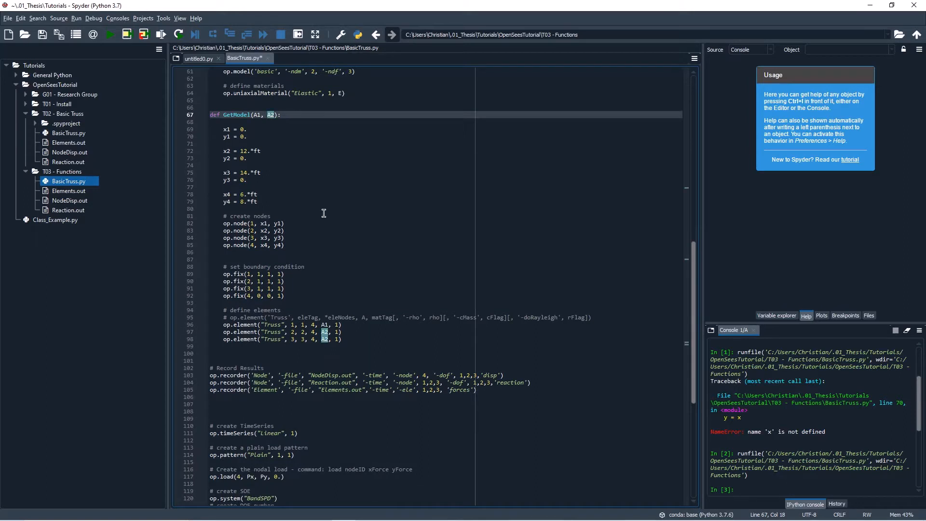
Define GetRecordersPushover() and indent the three recorder commands into it
scroll(down, 3)
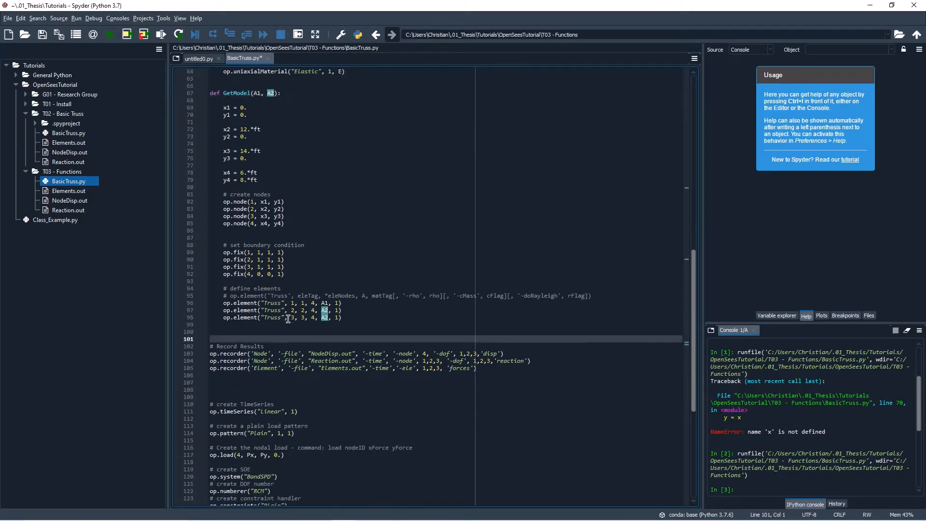
mouse_move(287, 318)
text(def G)
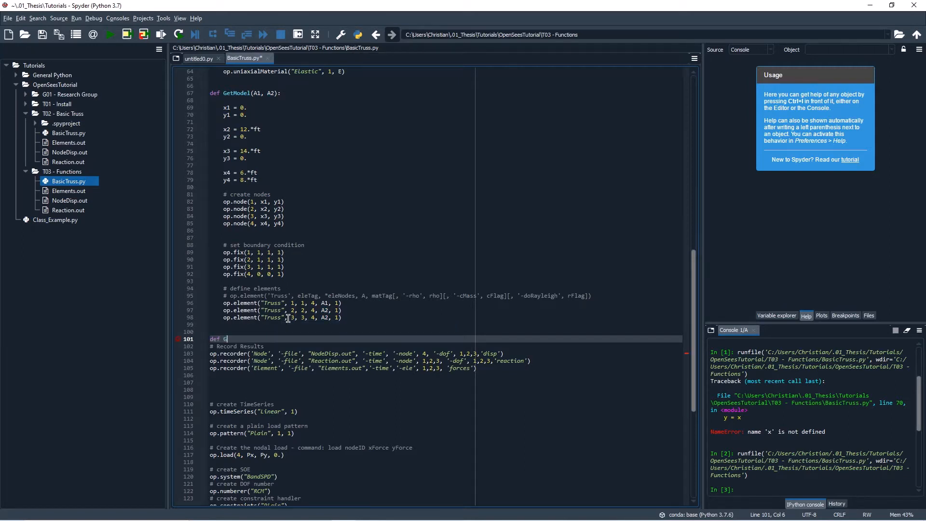
text(etRecorders)
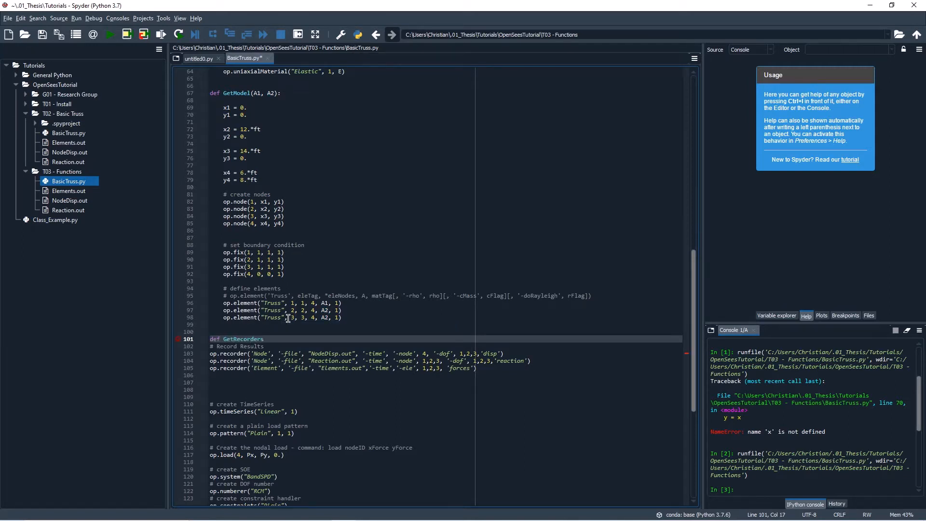
double_click(242, 339)
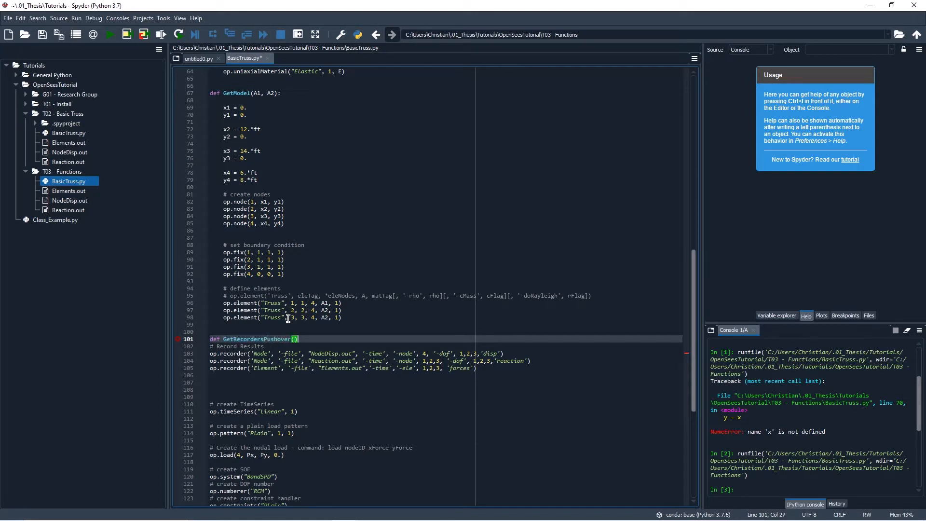
text(:)
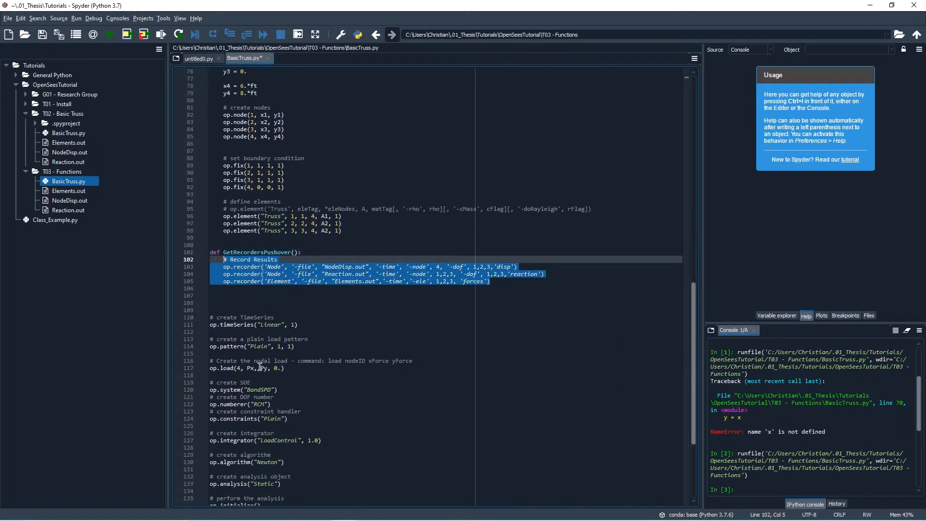
click(258, 368)
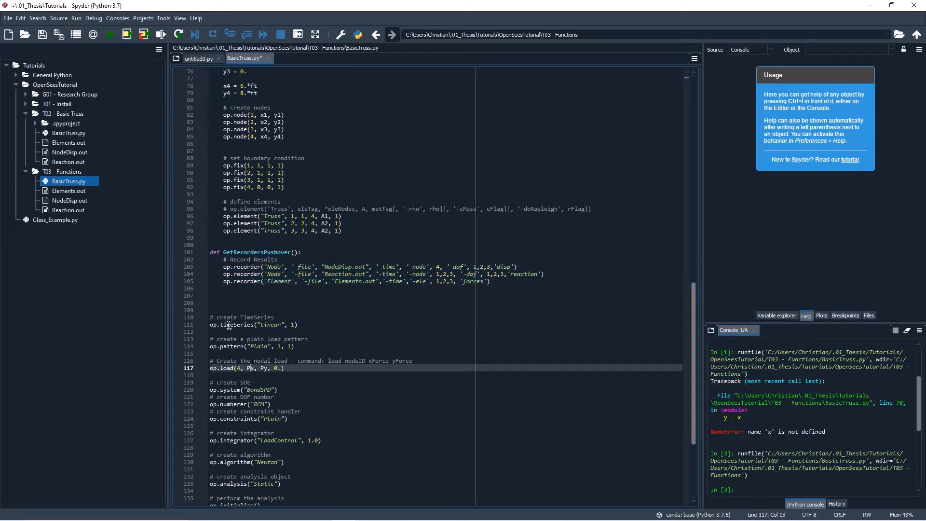
click(355, 295)
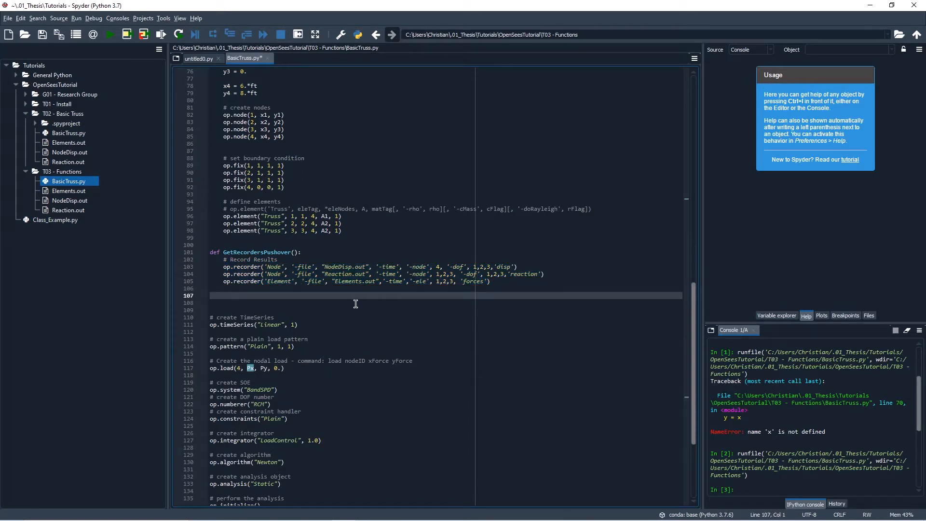
On line 107, define RunPushoverAnalysis(Px, Py) and indent the analysis code beneath it
scroll(down, 3)
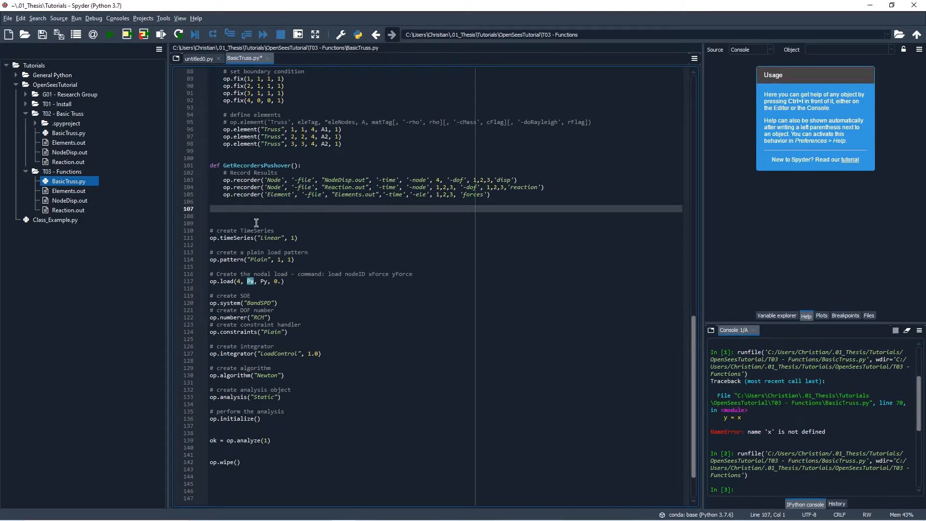
text(def)
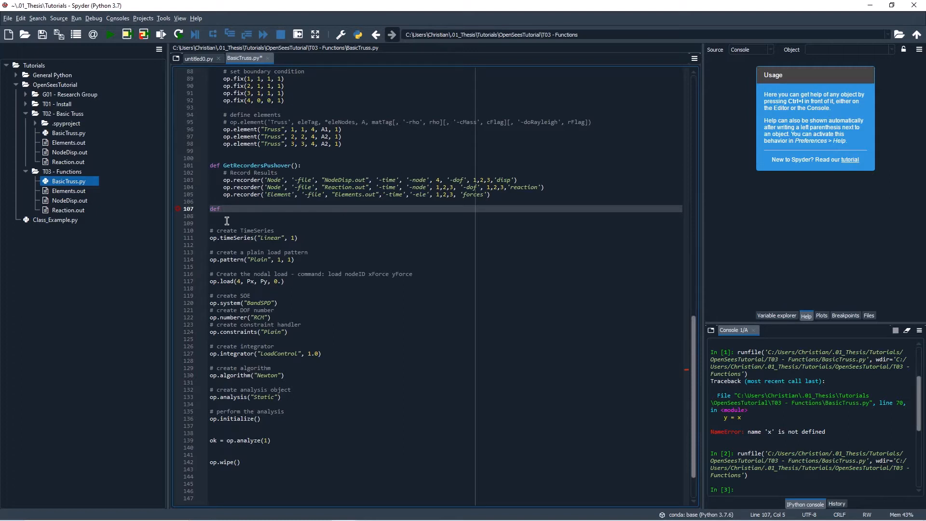
text(RunAnalysis)
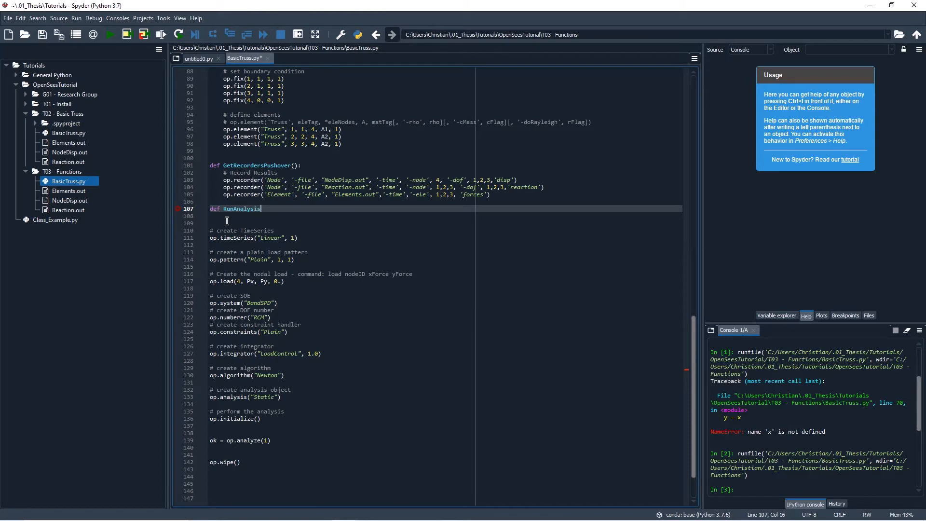
double_click(241, 209)
text(Pushover)
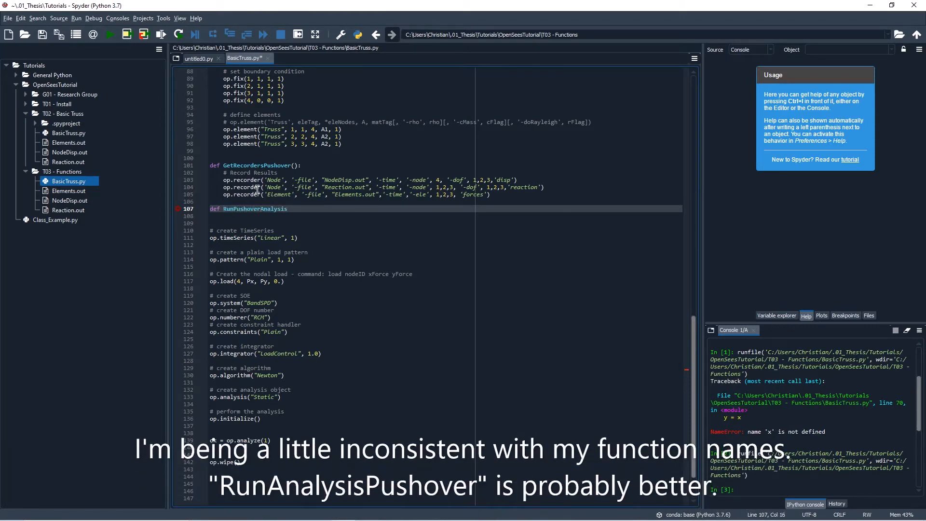
text(():)
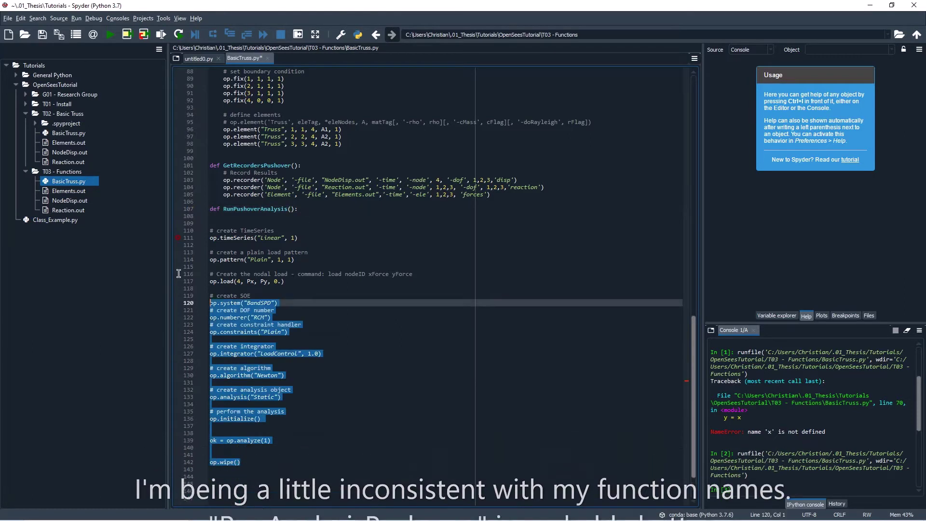
click(290, 209)
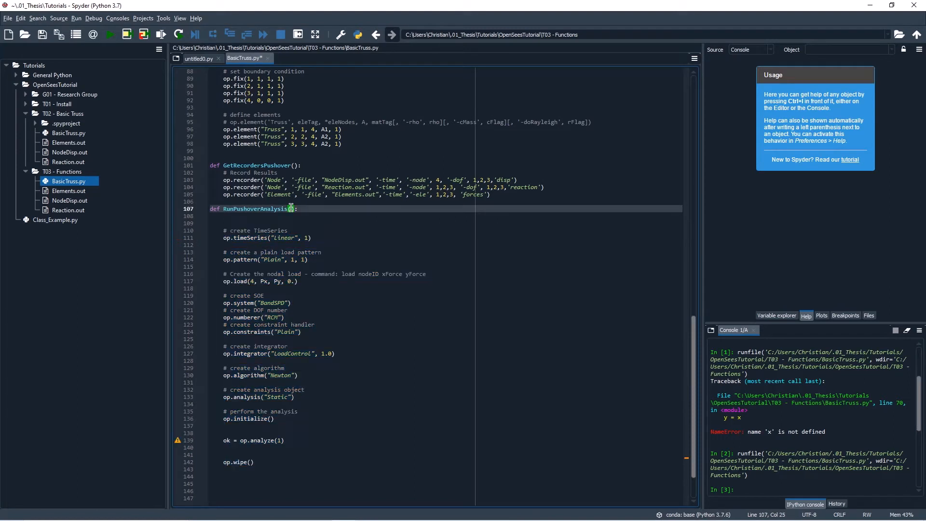
text(Px,Py)
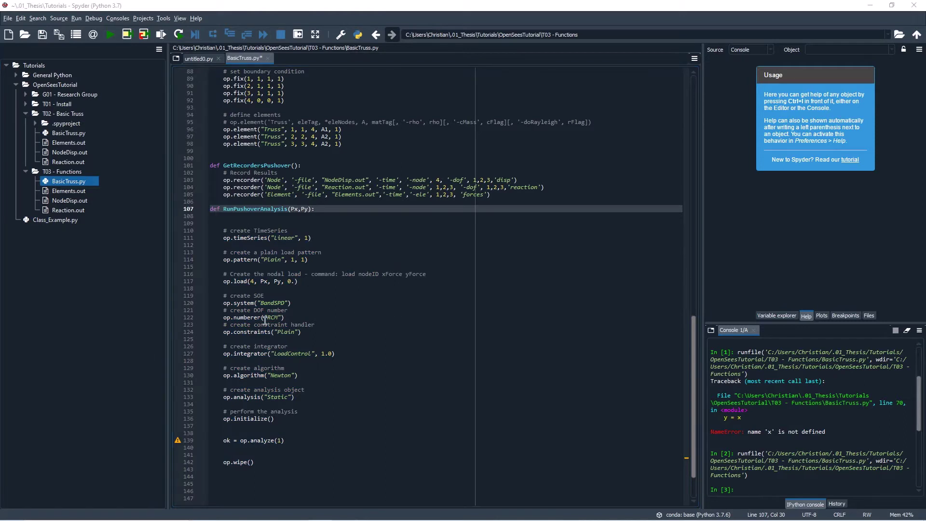
mouse_move(446, 329)
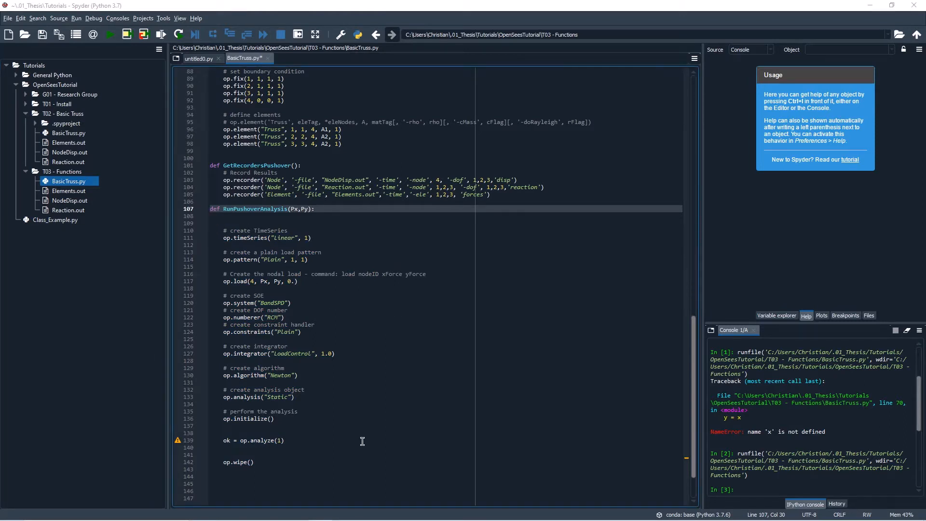
Rename BasicTruss.py in T03 - Functions to ModelFunctions.py from the Project explorer
scroll(up, 3)
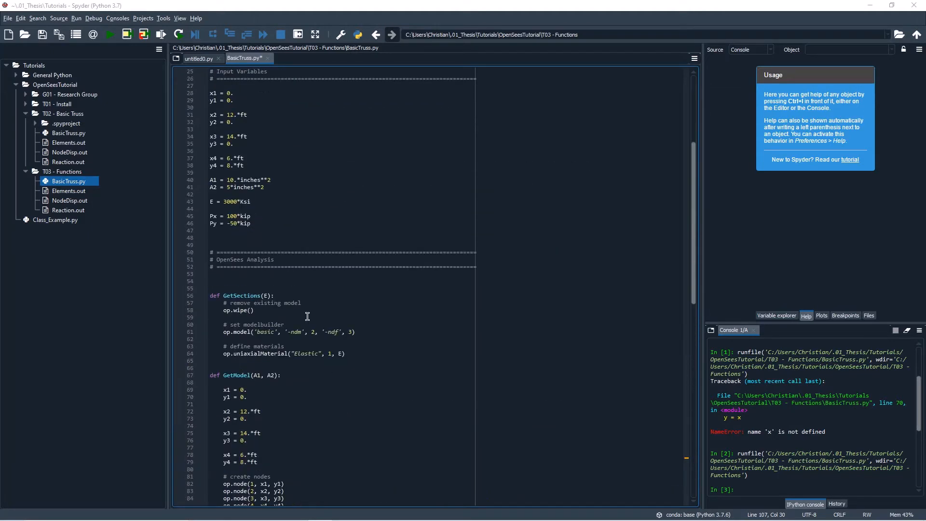
scroll(down, 3)
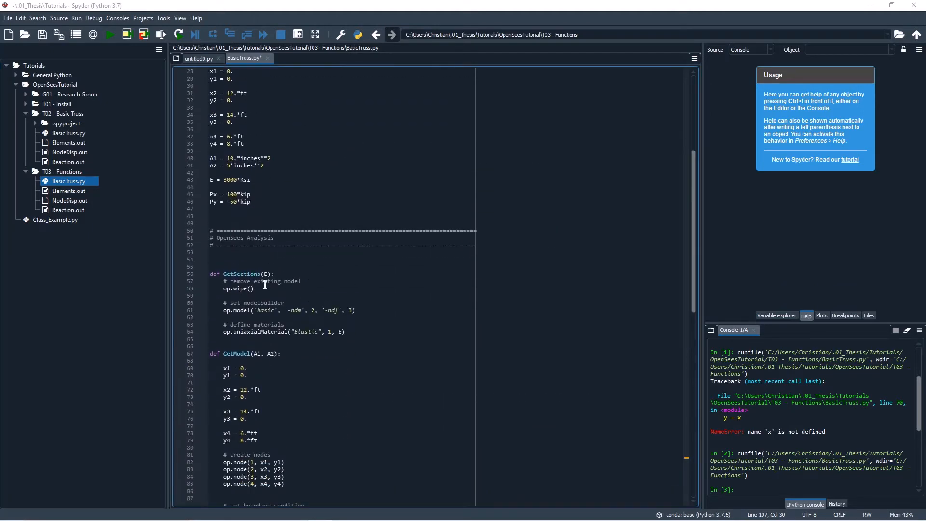
mouse_move(281, 274)
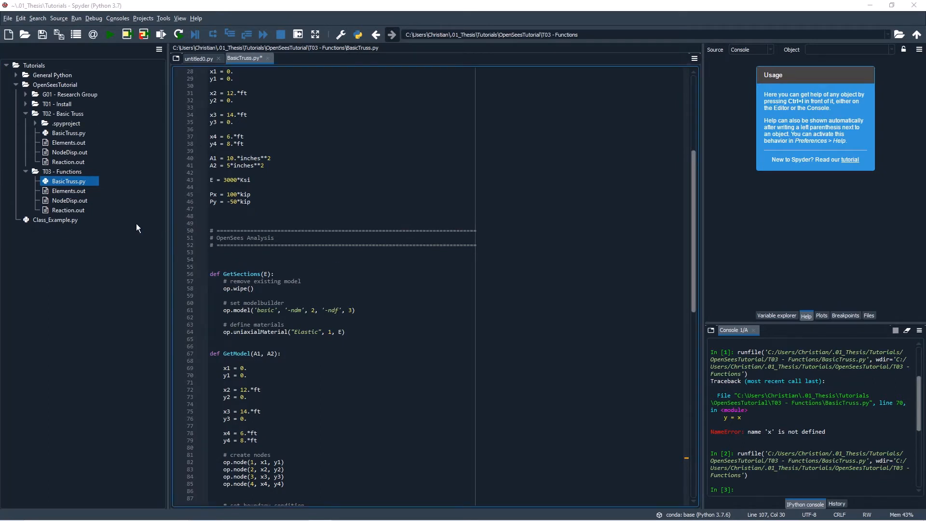
click(7, 18)
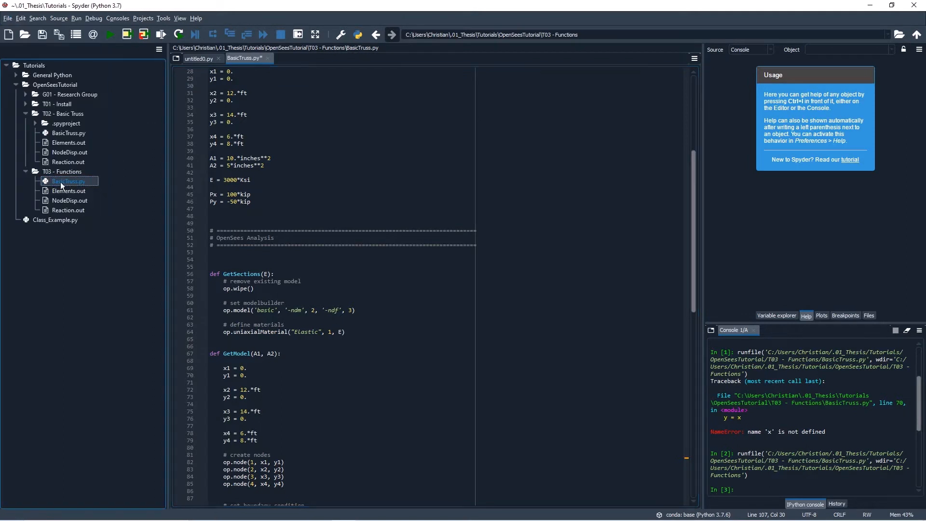
right_click(68, 181)
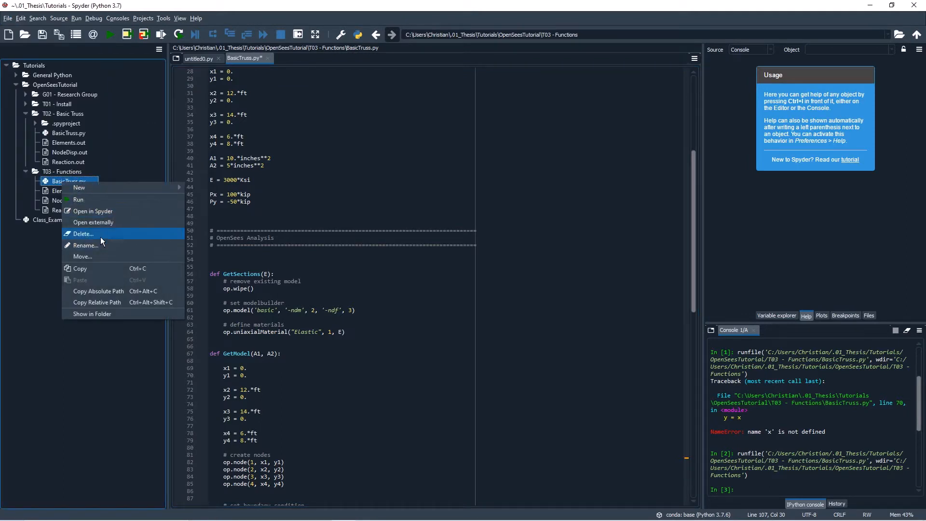
click(85, 245)
text(ModelFunctions.py)
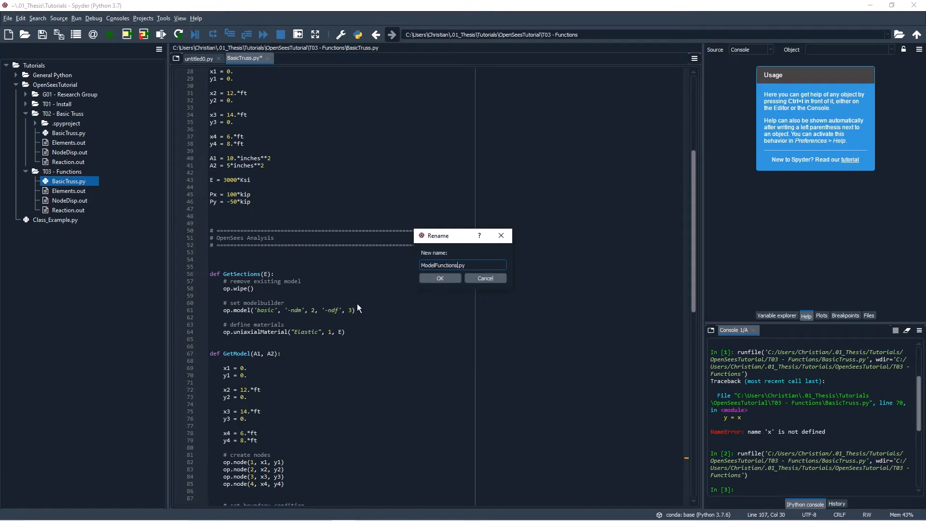
click(440, 278)
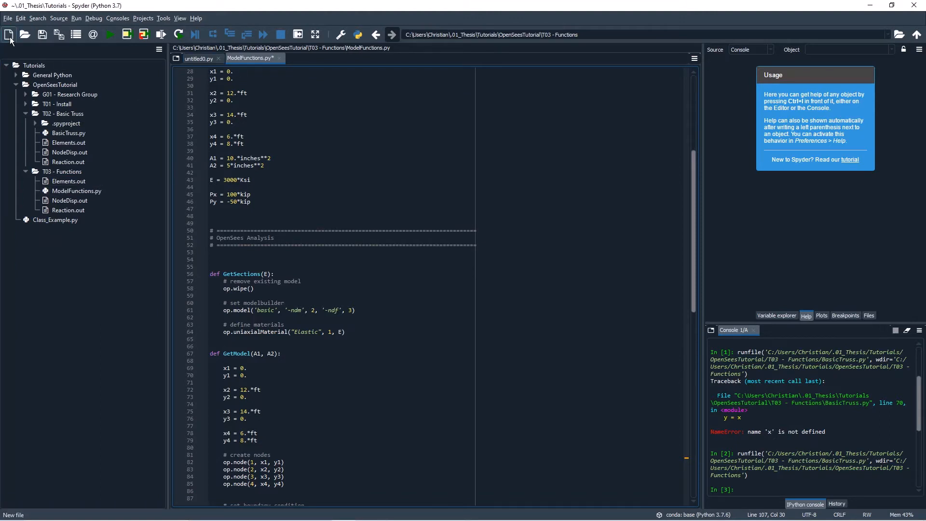
Create a new script and save it as MainAnalysis.py in T03 - Functions
click(8, 35)
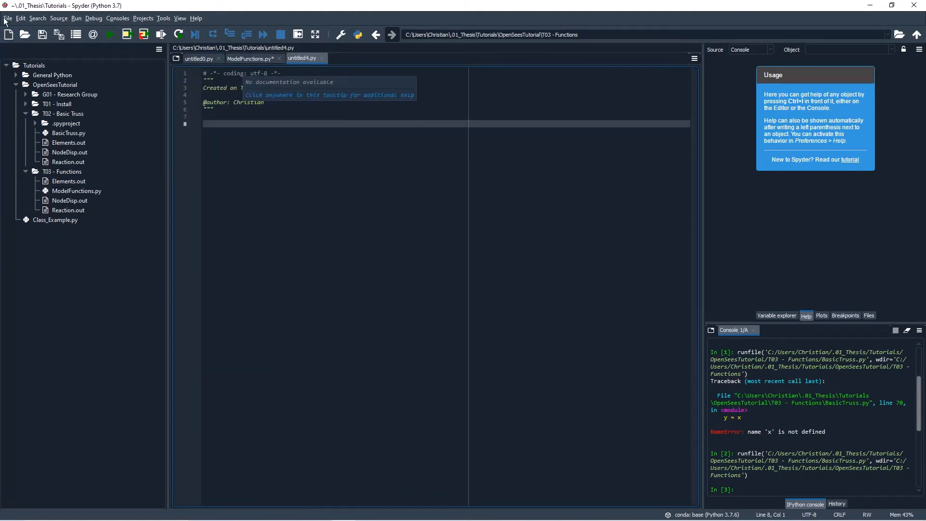
click(7, 18)
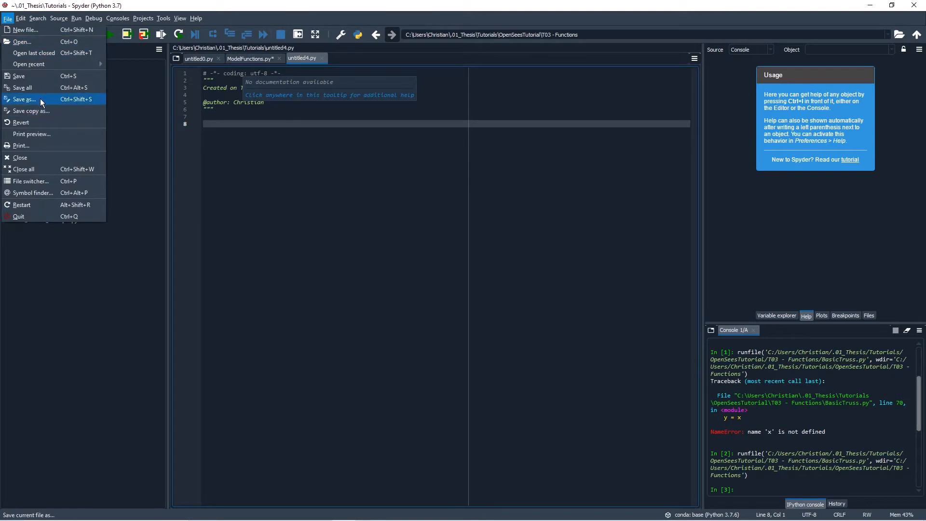
click(25, 99)
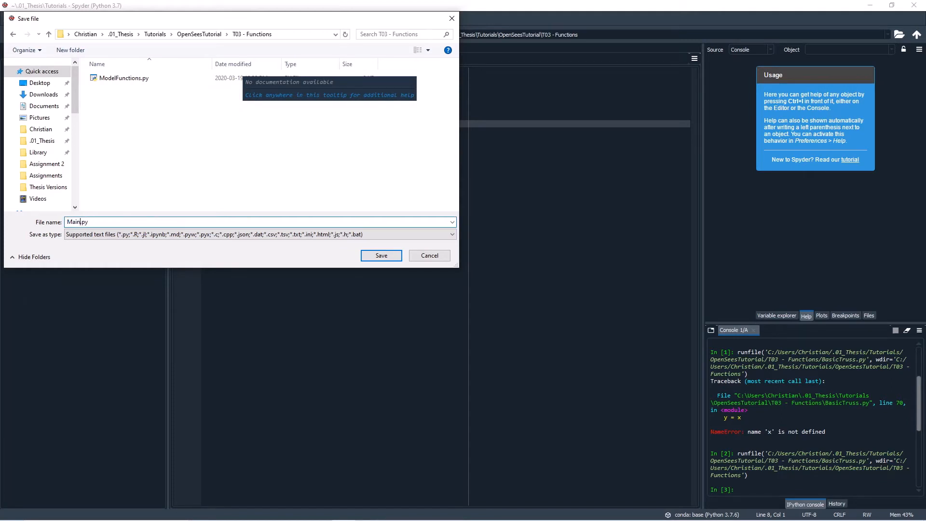
click(381, 256)
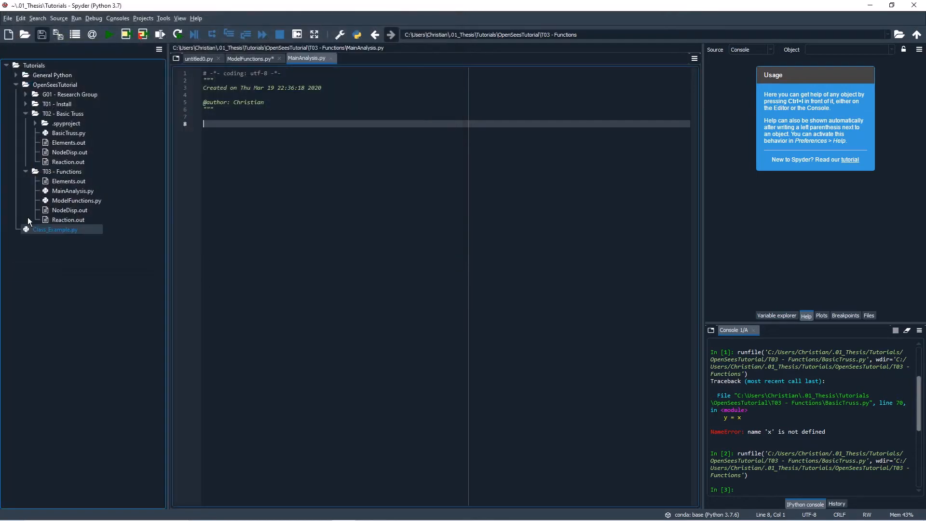
click(251, 58)
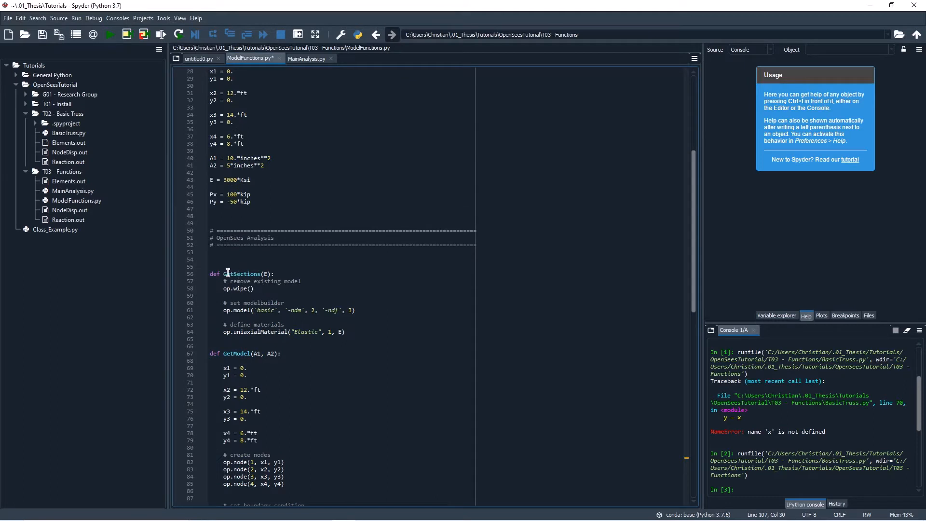
mouse_move(307, 261)
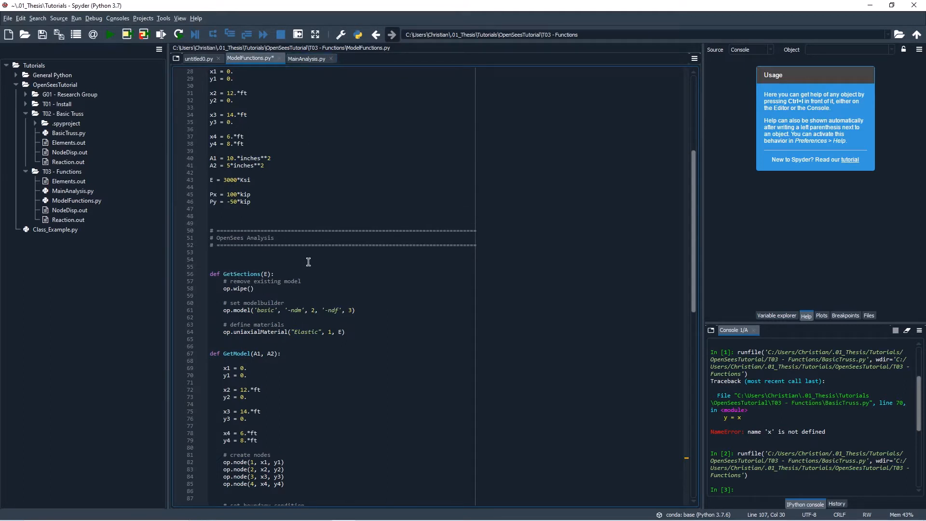
mouse_move(290, 148)
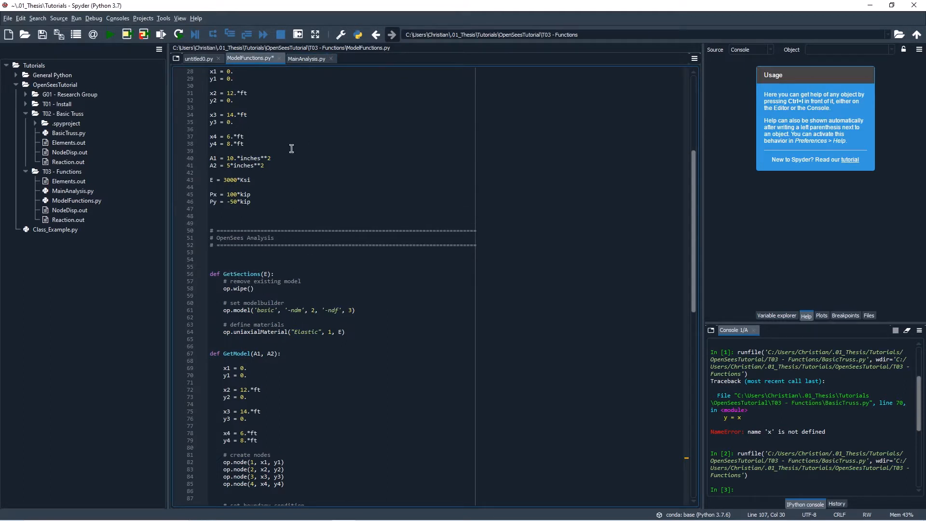
Delete the node coordinates and paste the A1, A2, E, Px, Py block into MainAnalysis.py
scroll(up, 3)
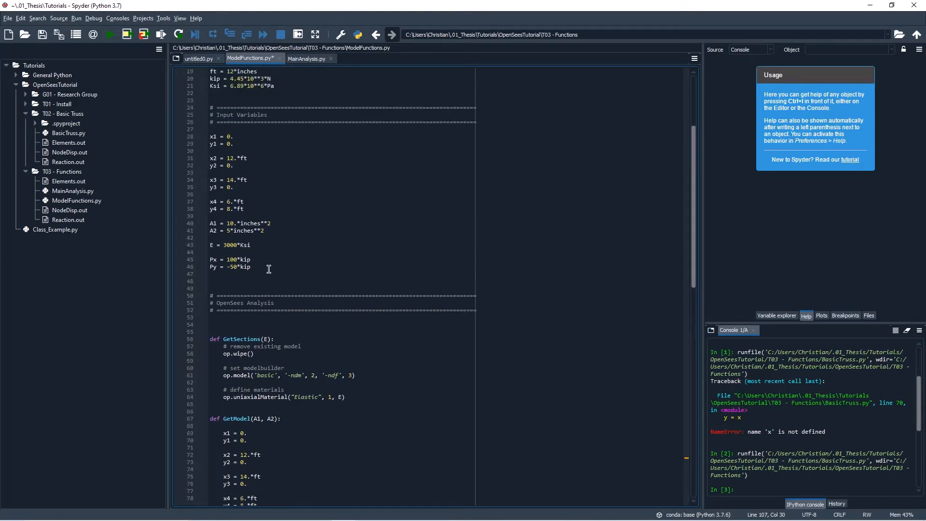
click(236, 208)
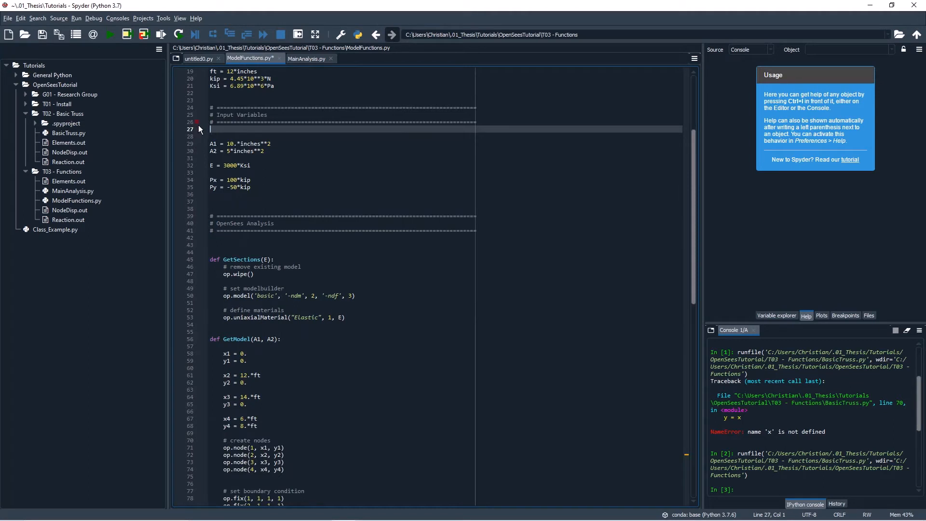
scroll(up, 3)
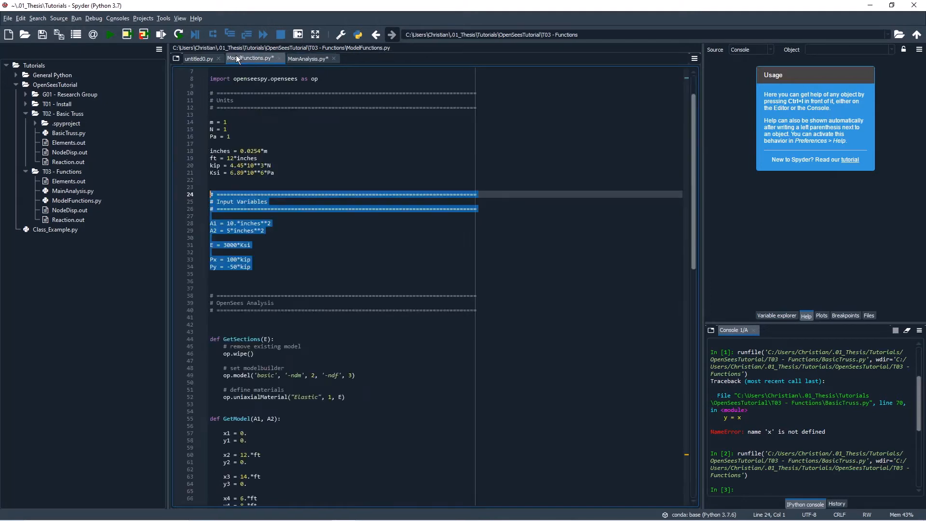
scroll(up, 3)
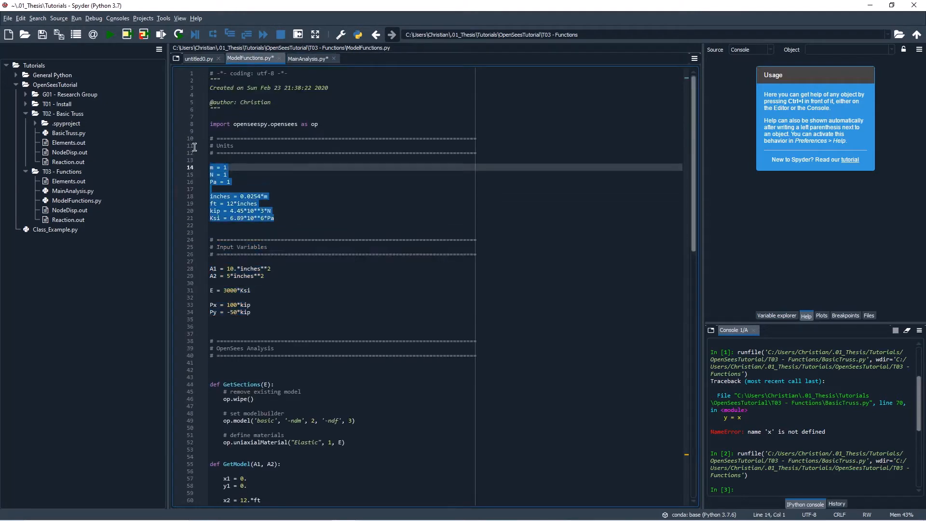
click(307, 58)
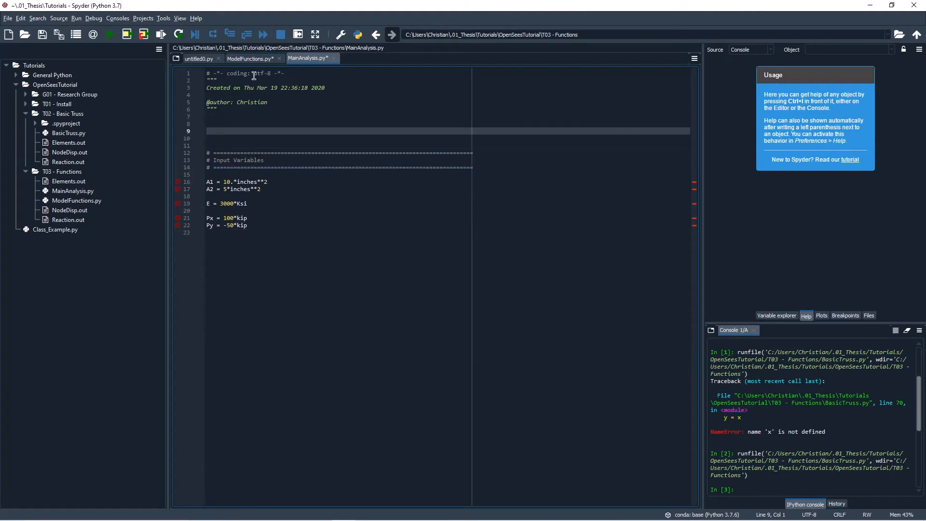
Strip the Input Variables block and OpenSees Analysis header from ModelFunctions.py and save
click(251, 58)
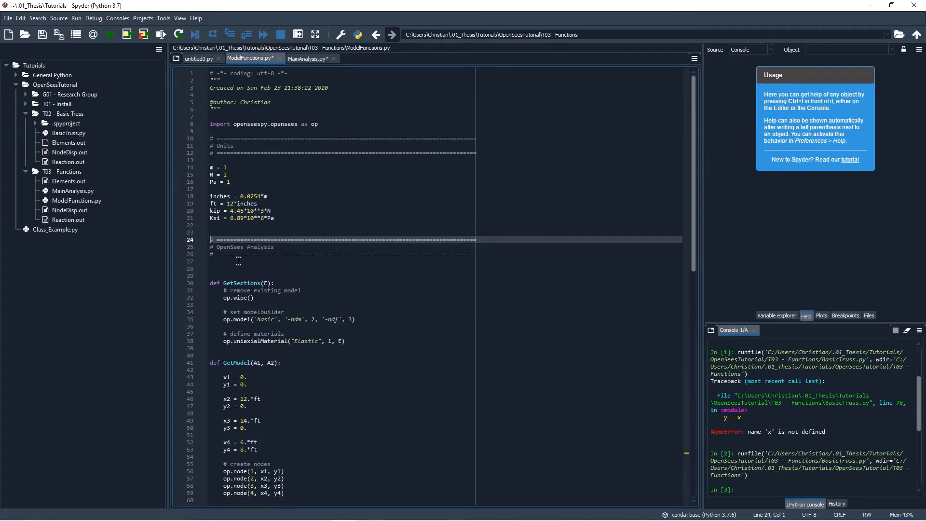
click(240, 262)
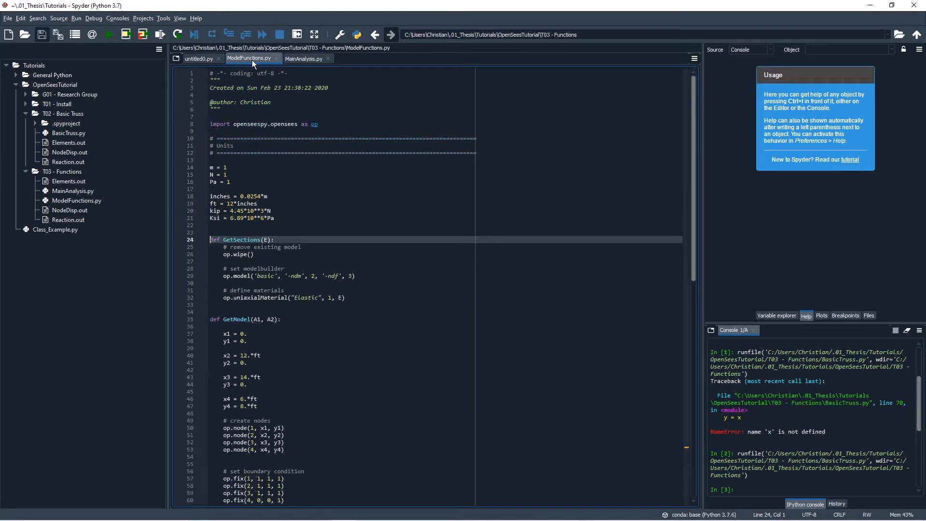
scroll(down, 3)
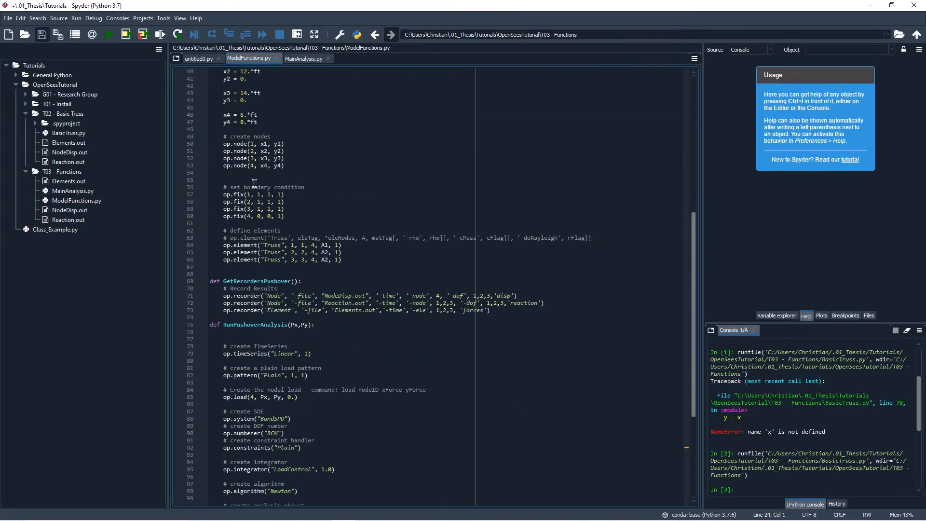
scroll(up, 3)
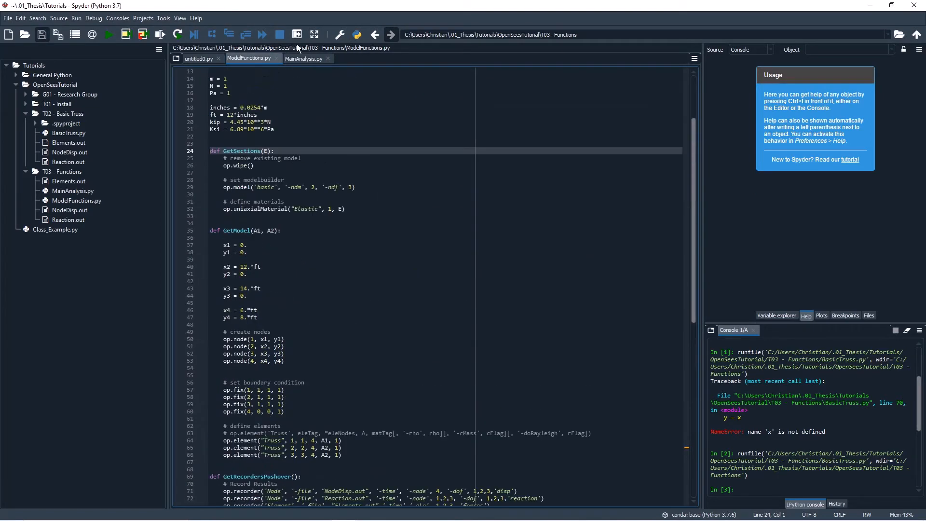
Below the openseespy import, type 'from ModelFunctions import' in MainAnalysis.py
click(303, 58)
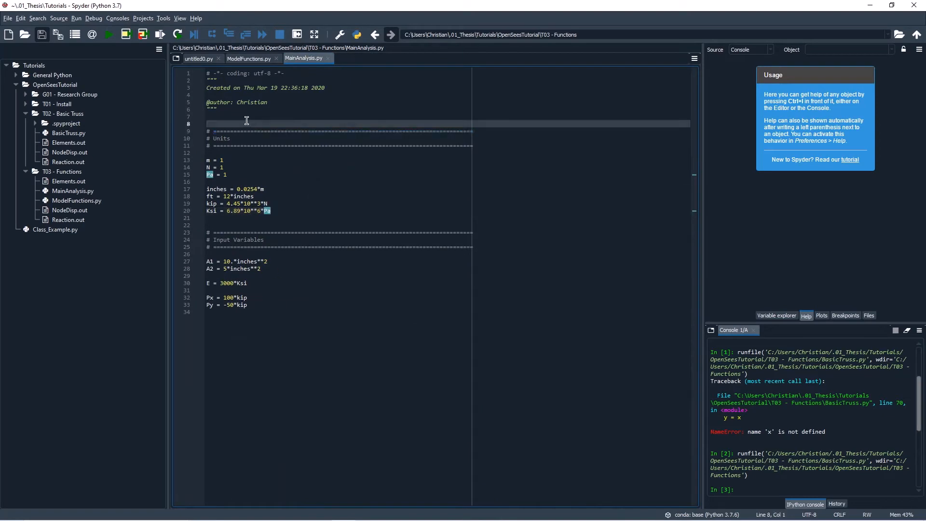
key(Return)
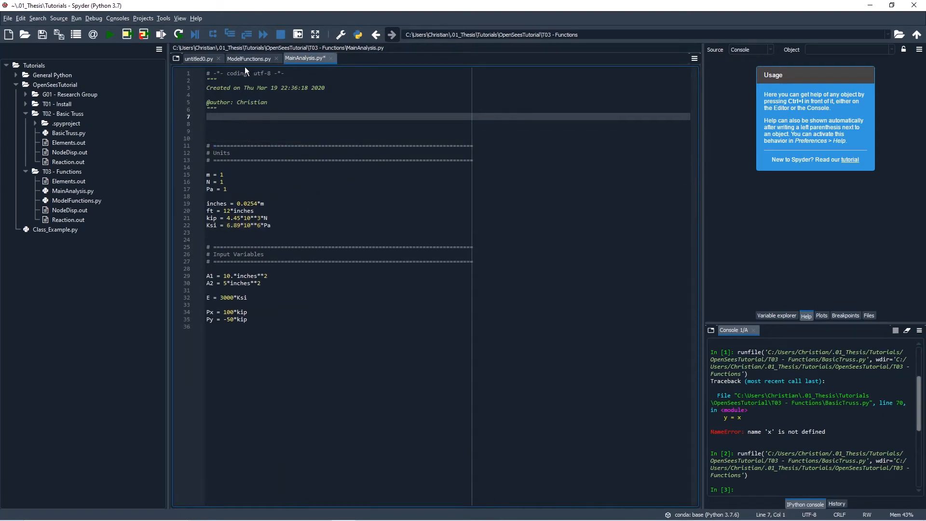
click(248, 57)
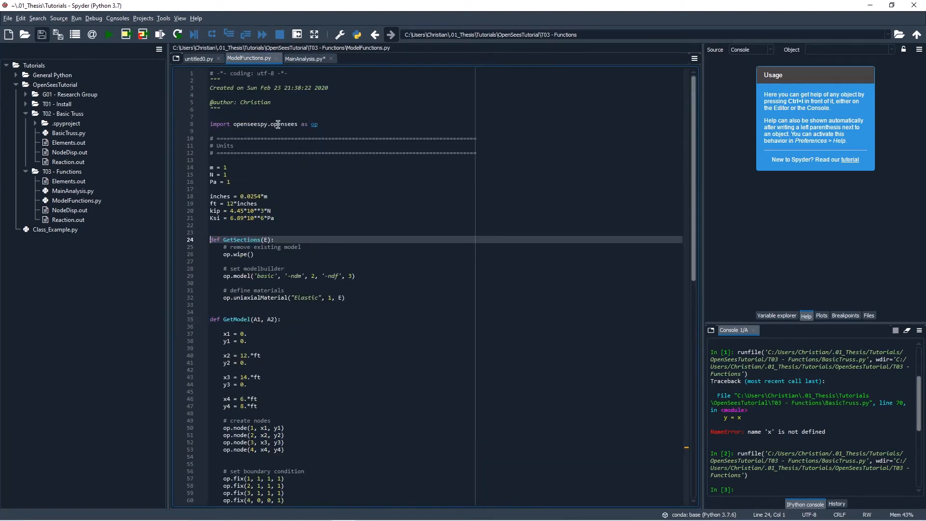
click(265, 124)
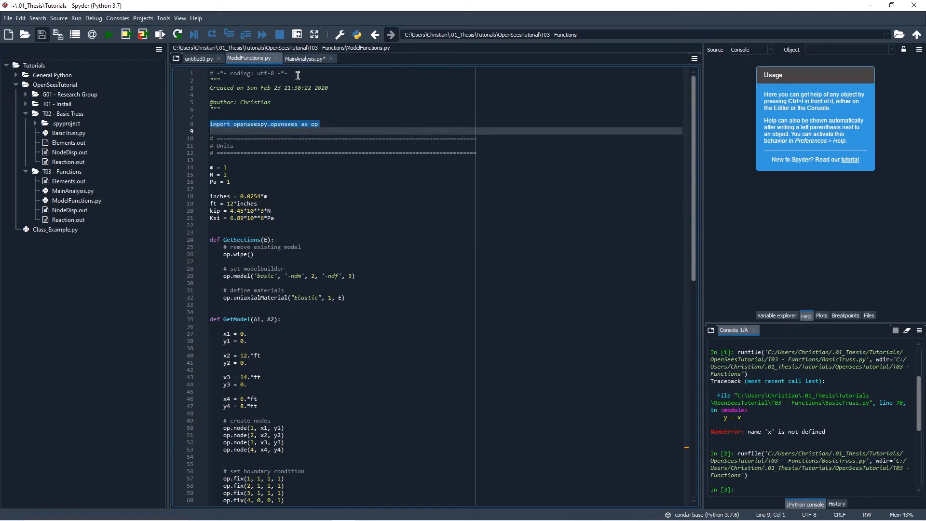
click(305, 58)
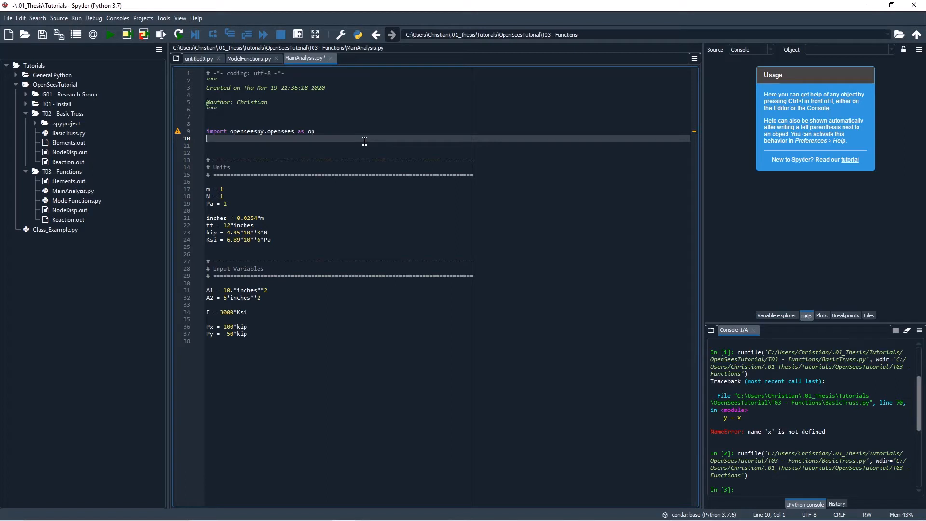
text(from)
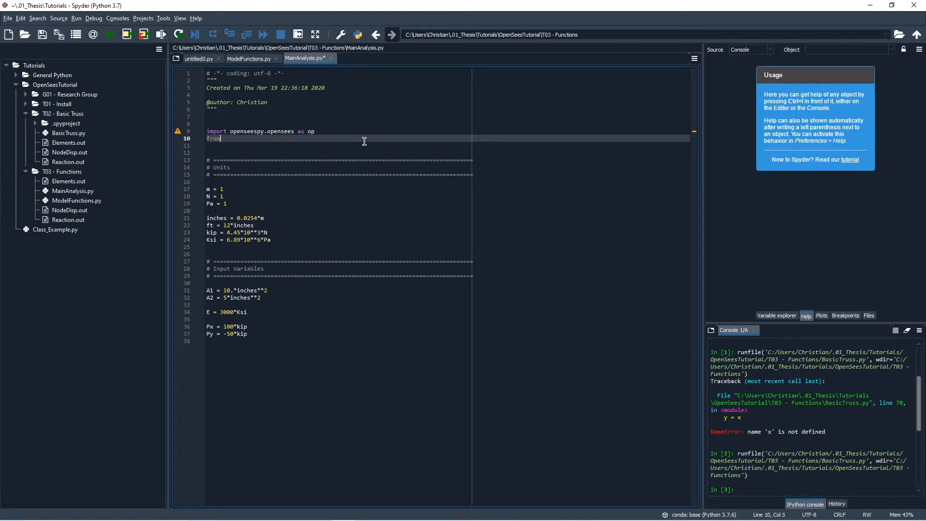
text(ModelFUn)
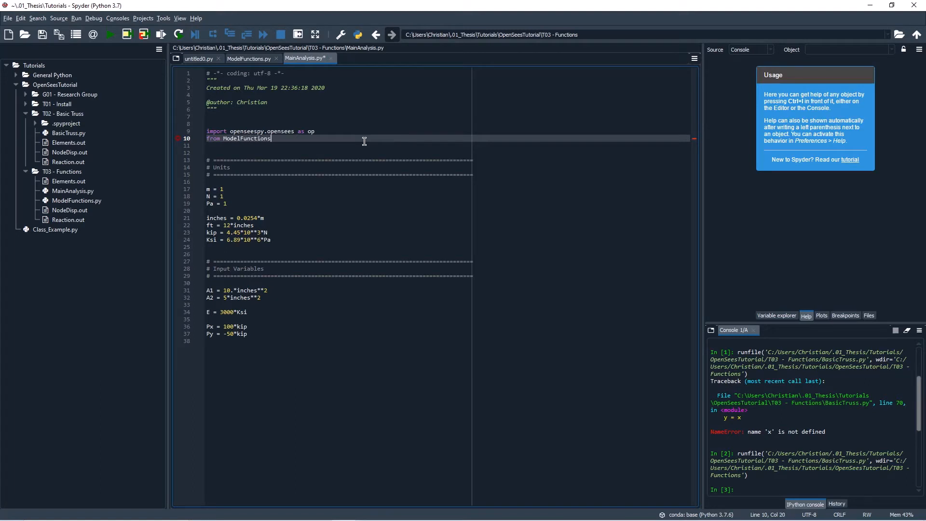
text(imp)
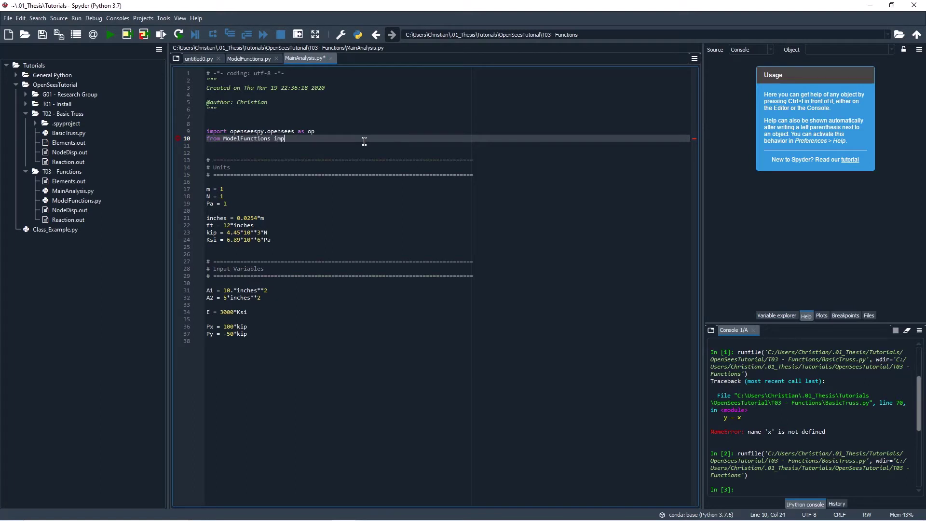
text(ort ()
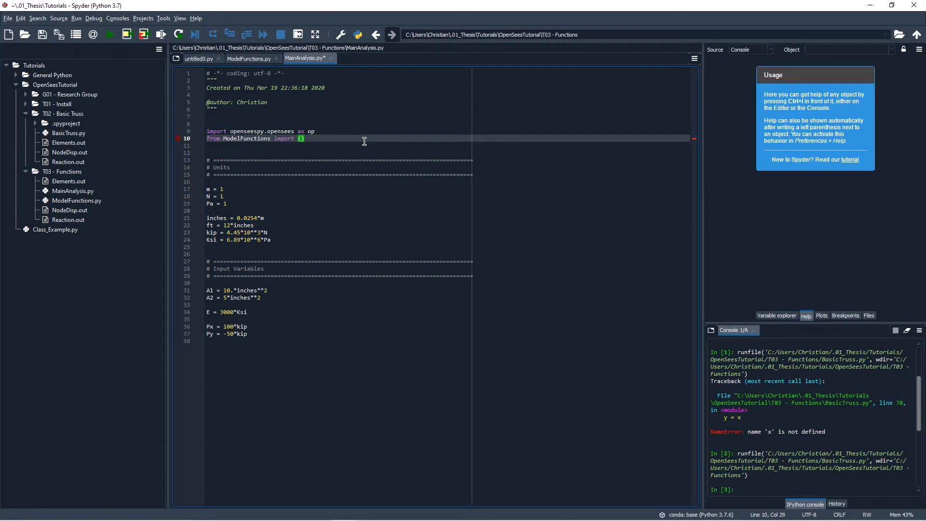
List GetSections, GetModel, GetRecordersPushover and RunPushoverAnalysis in the ModelFunctions import
click(248, 58)
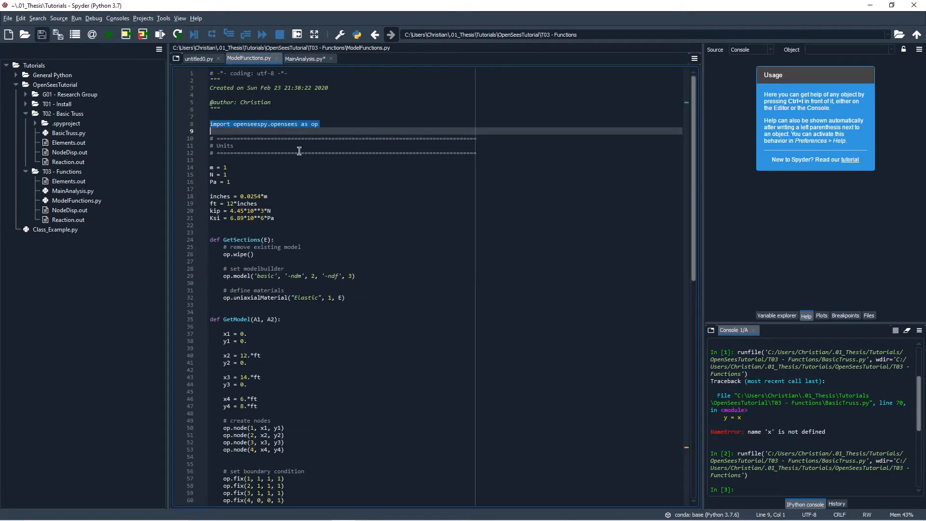
click(304, 58)
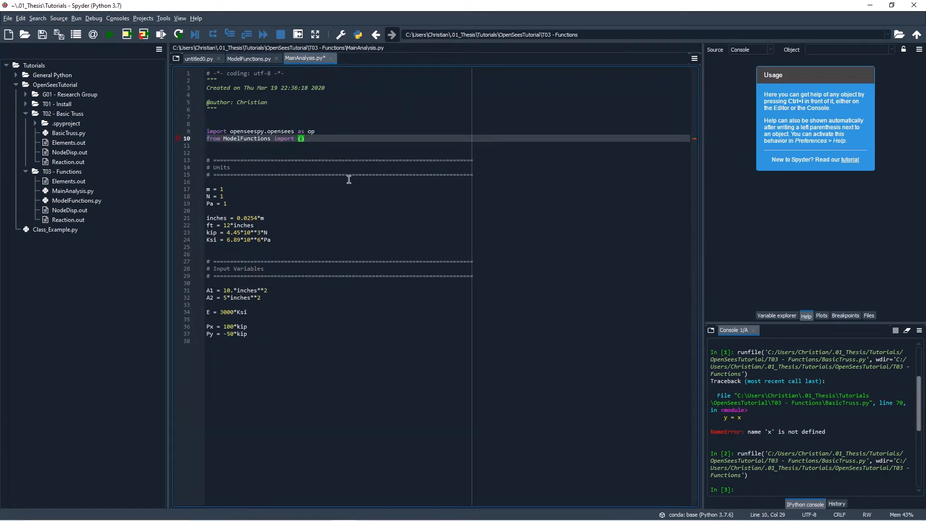
text(GetSect)
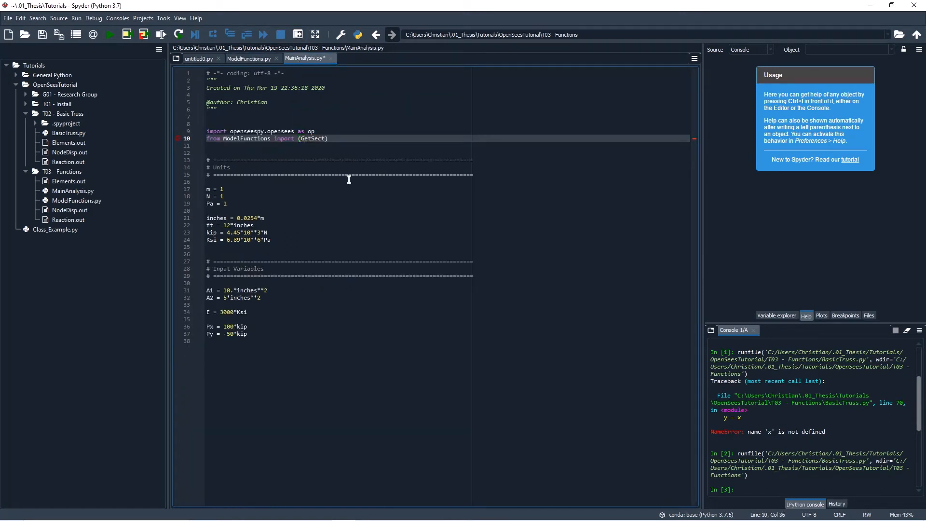
text(ions)
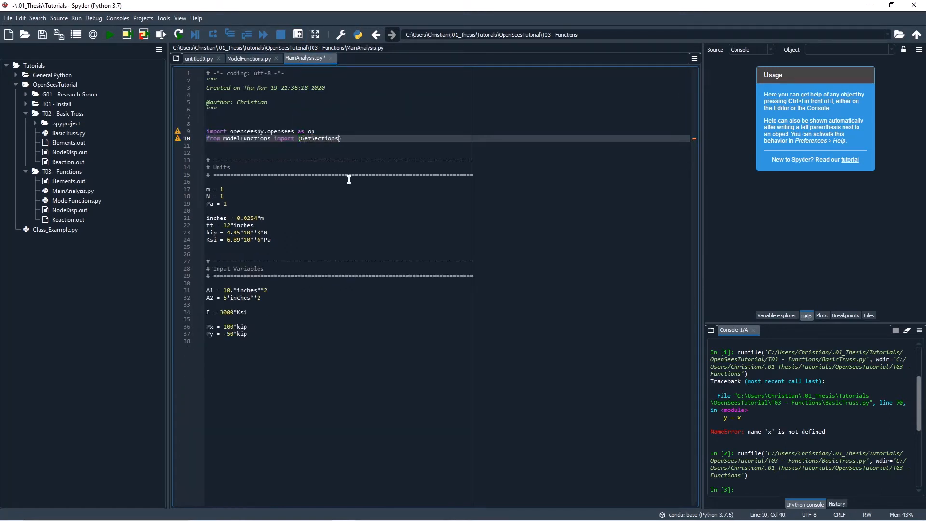
click(248, 58)
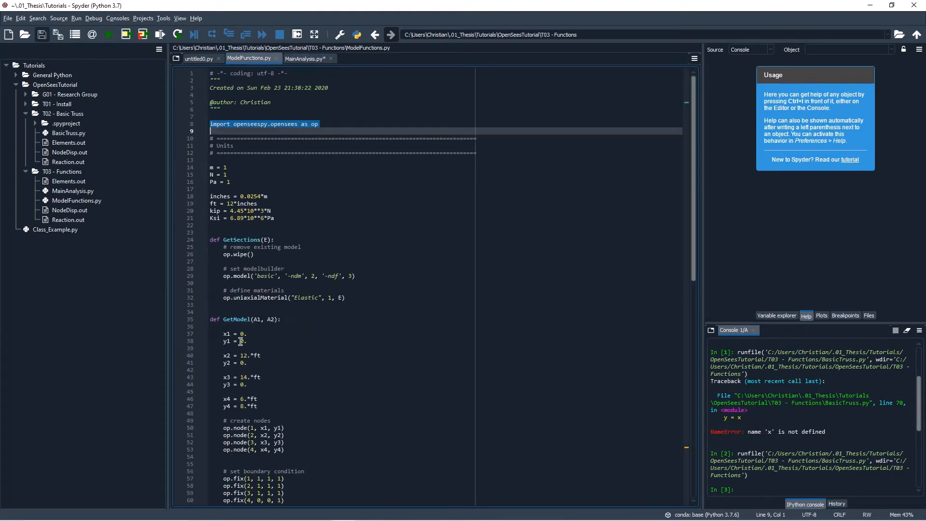
click(305, 58)
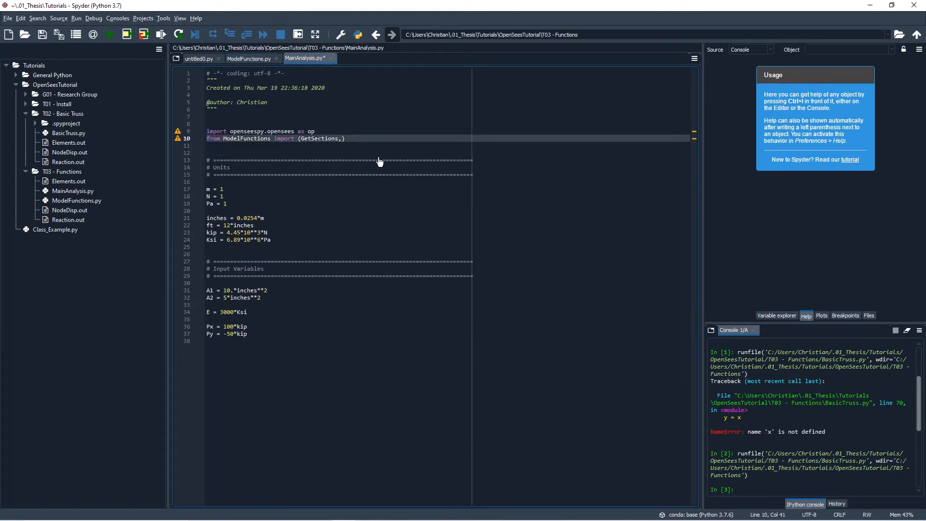
click(248, 59)
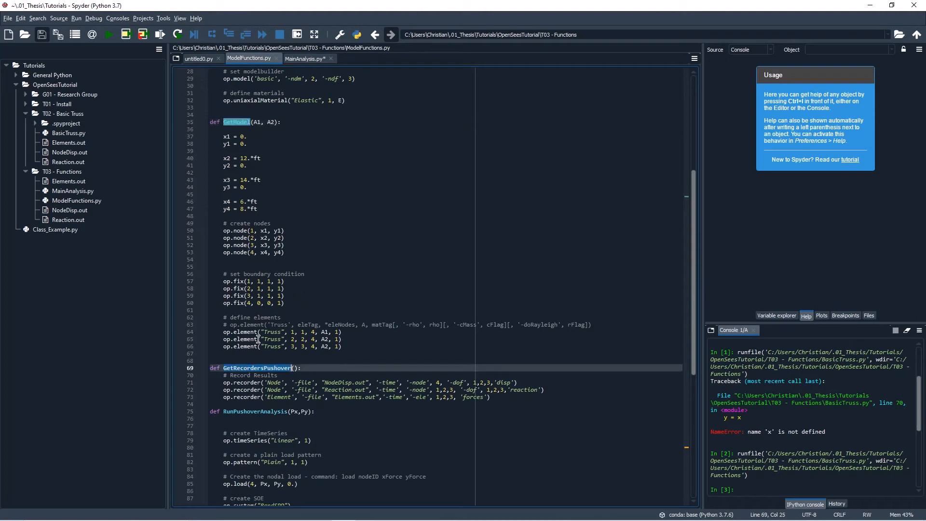
click(304, 58)
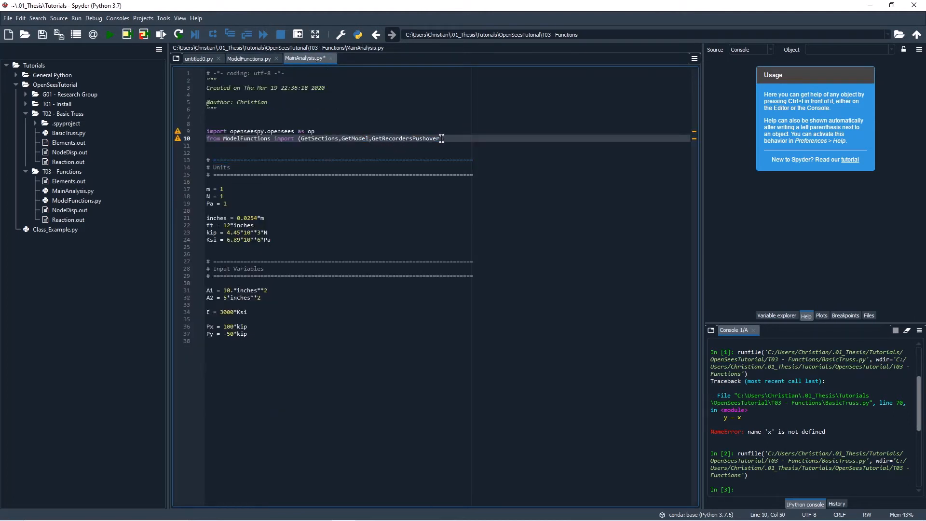
text(, Run)
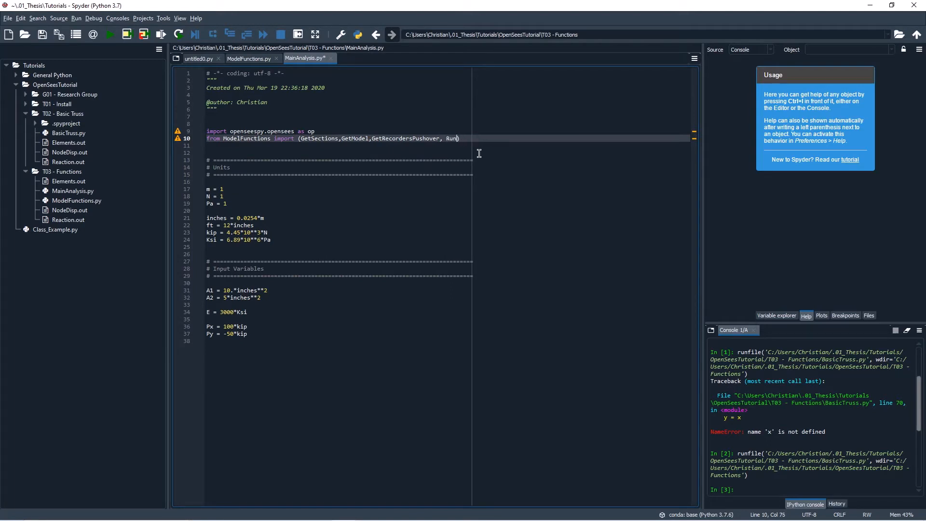
text(PushoverAnalysis))
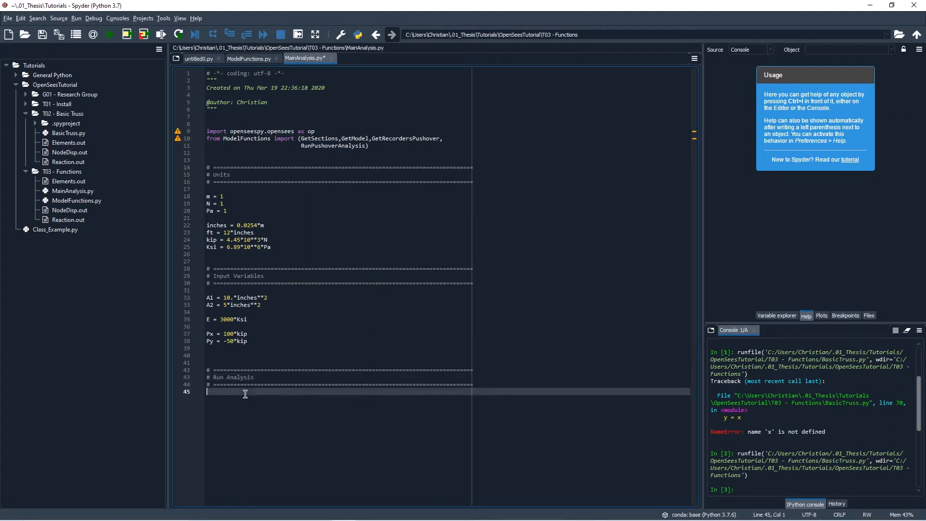
Under Run Analysis, write the calls GetSections(E) and GetModel(A1,A2)
key(enter)
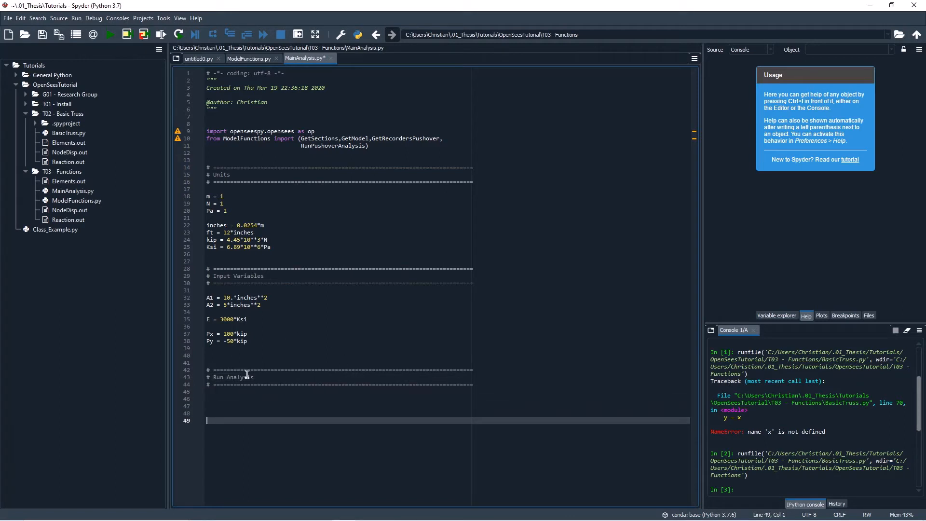
click(221, 405)
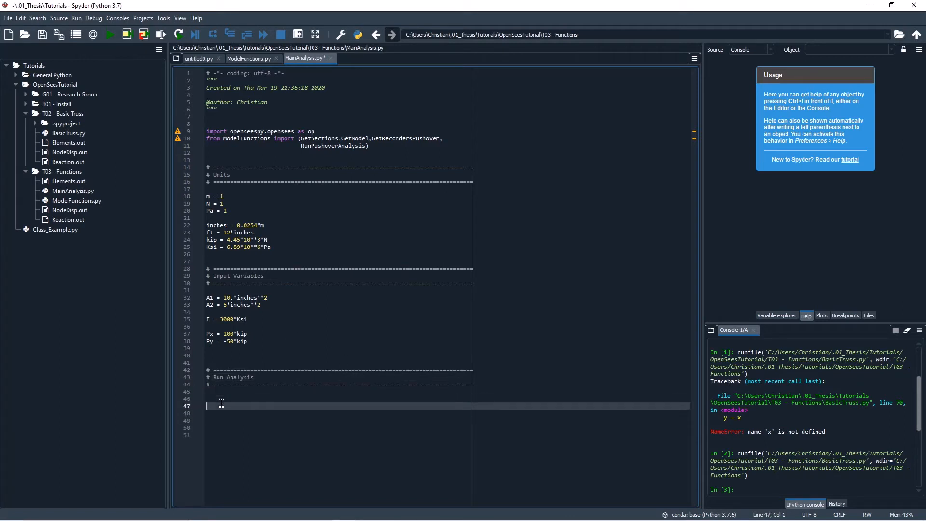
text(Ge)
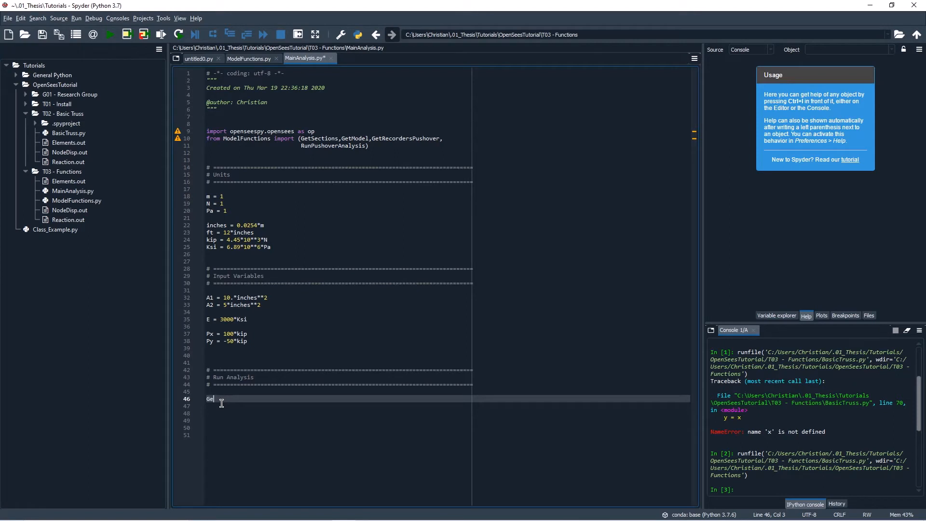
text(tSections)
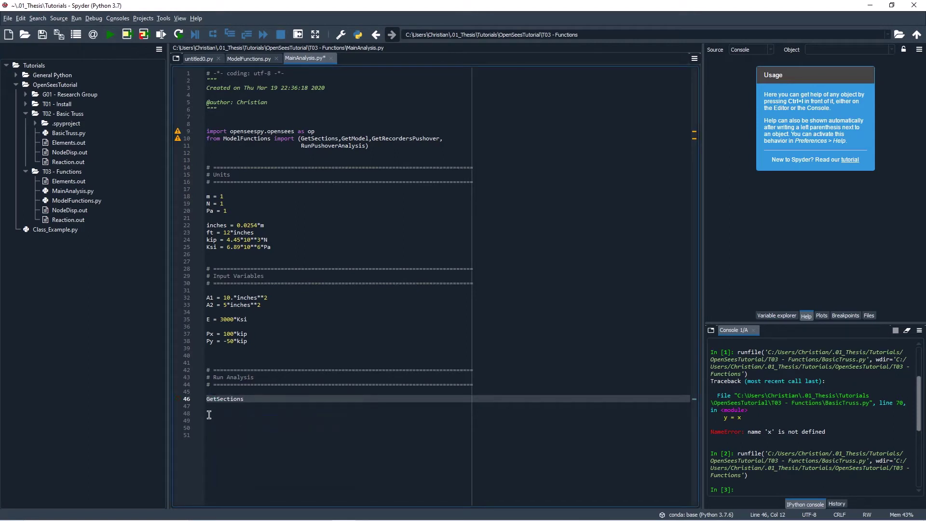
text((E)
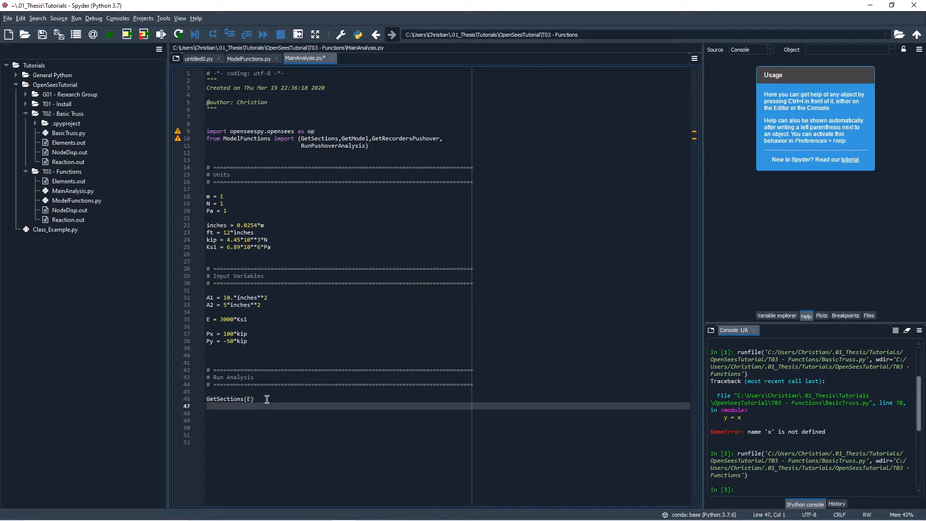
text(GetModel)
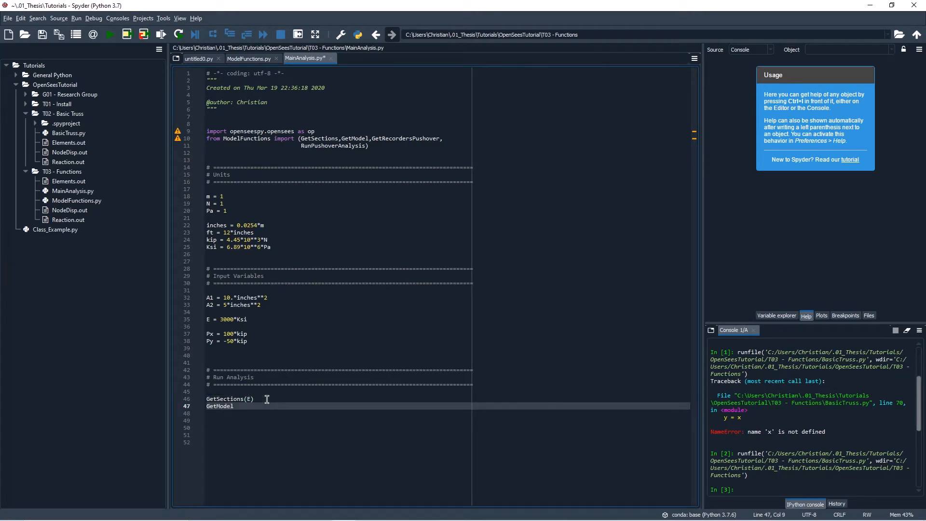
text((A1))
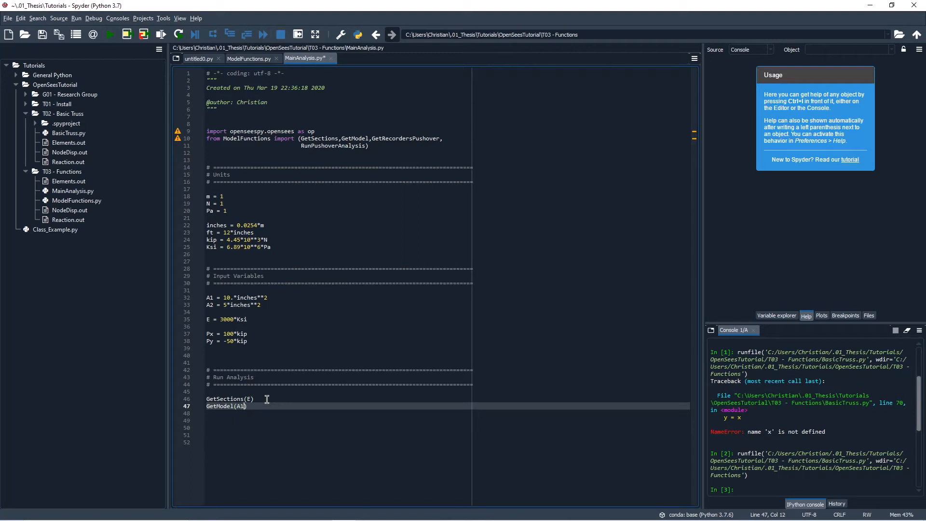
text(,A2)
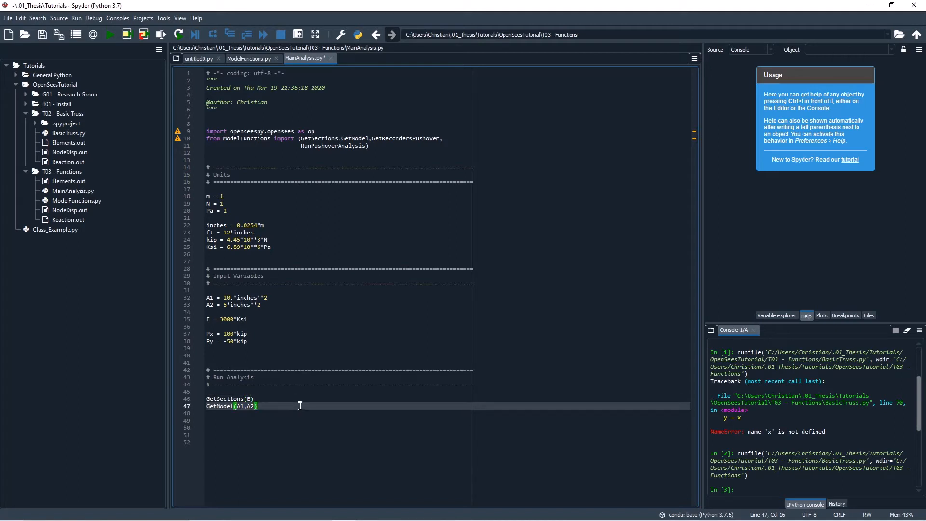
Add the calls GetRecordersPushover() and RunPushoverAnalysis(Px,Py)
text(Get)
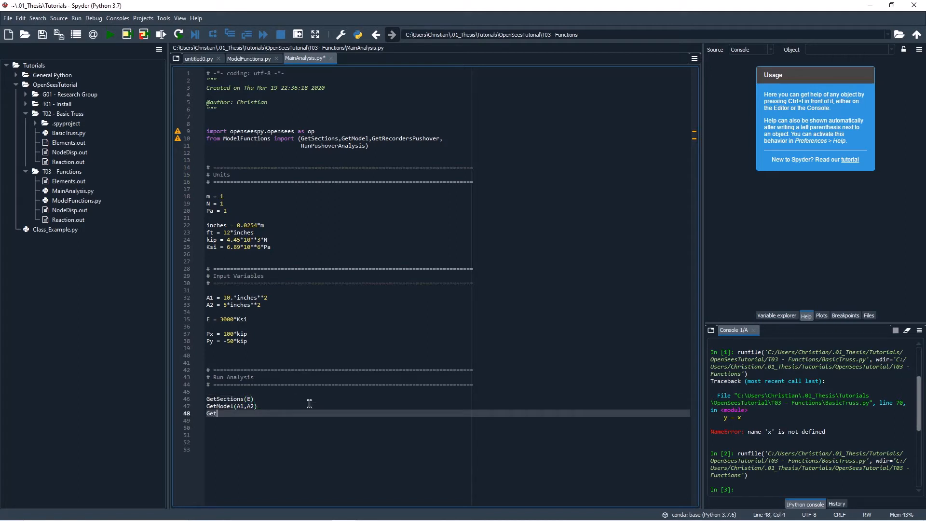
text(Get)
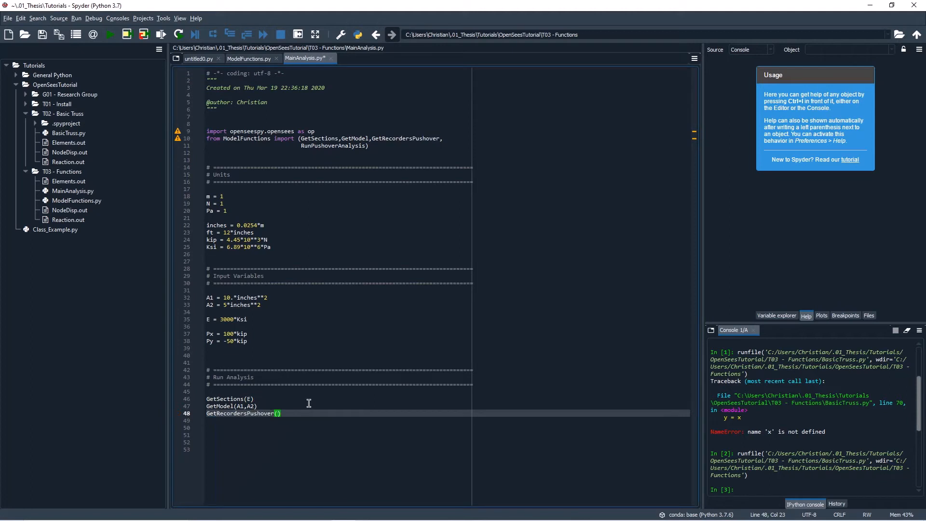
text(RunPushoverAnalysis()
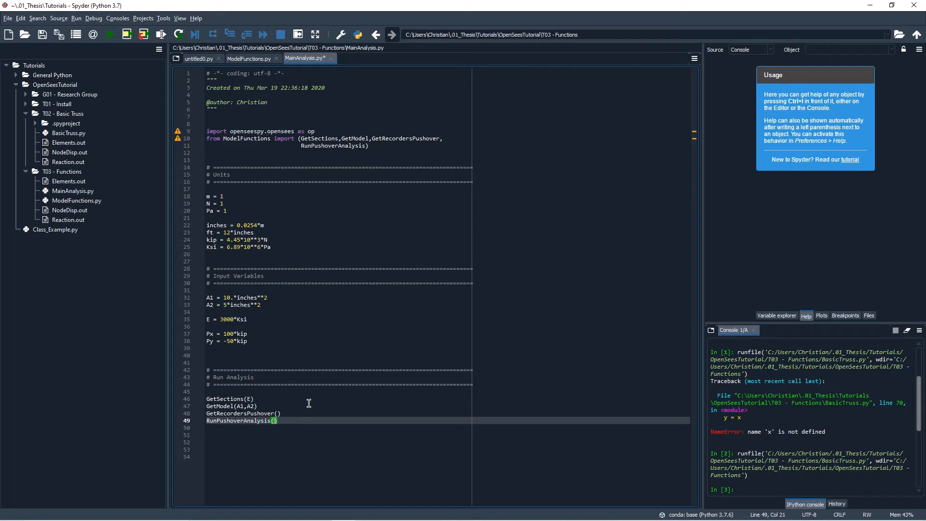
text(Px,Py)
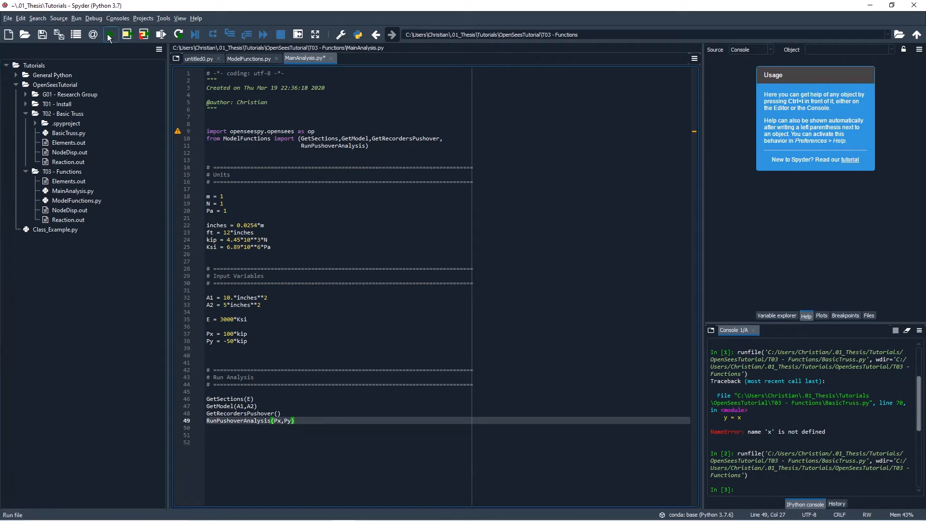
Run MainAnalysis.py, review the node displacements in NodeDisp.out, then close that tab
click(108, 34)
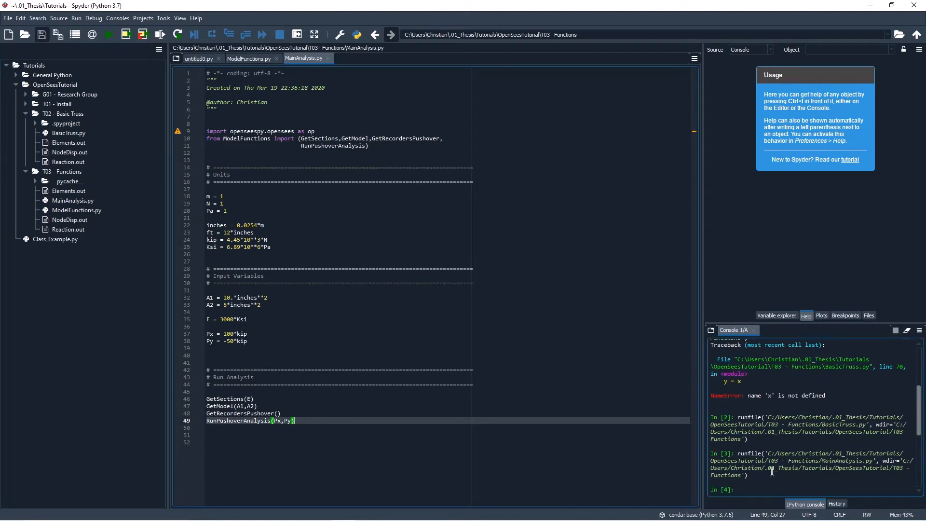
click(69, 220)
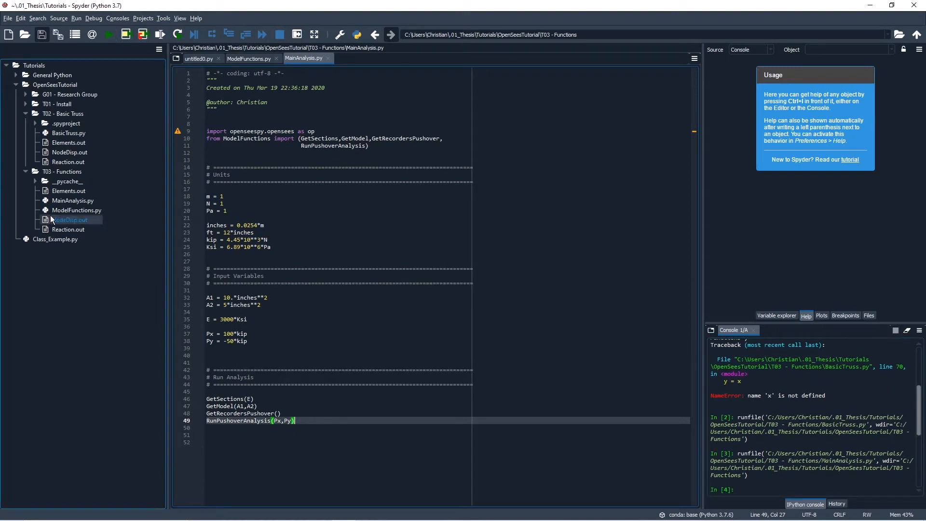
click(34, 114)
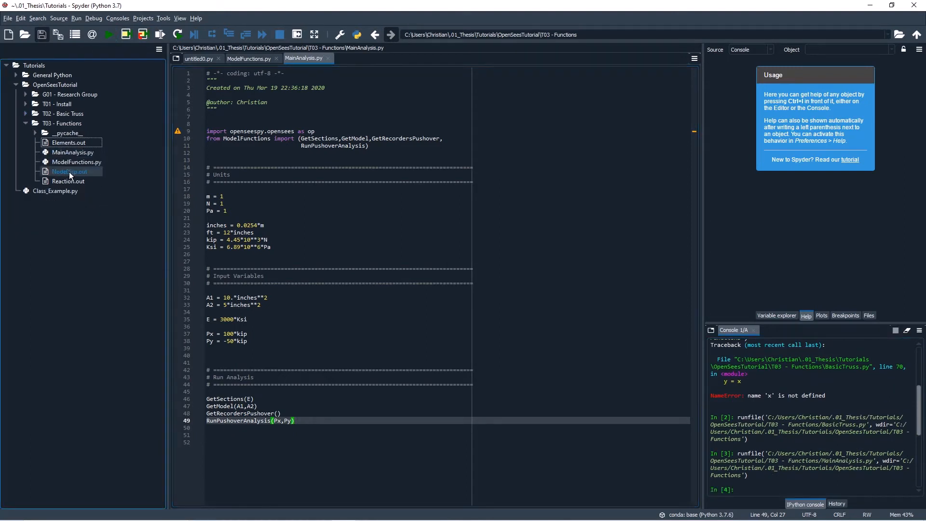
click(248, 58)
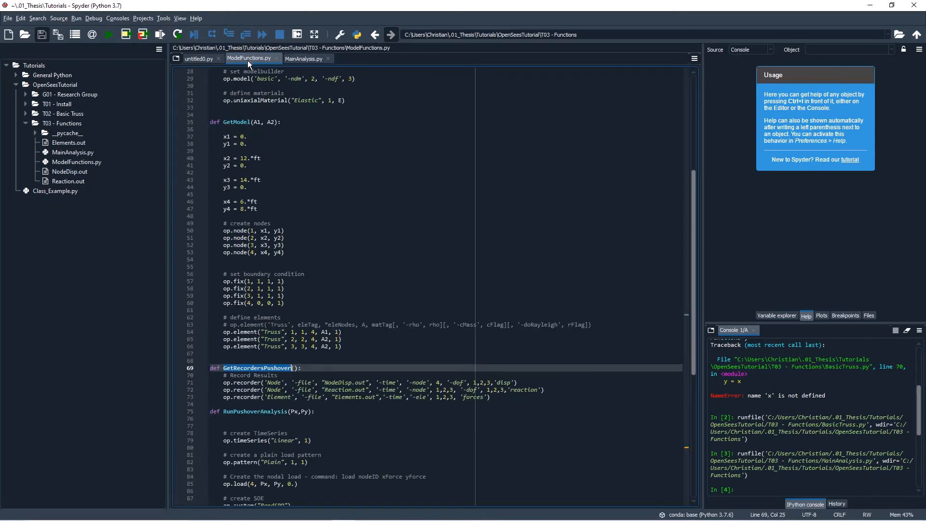
click(303, 58)
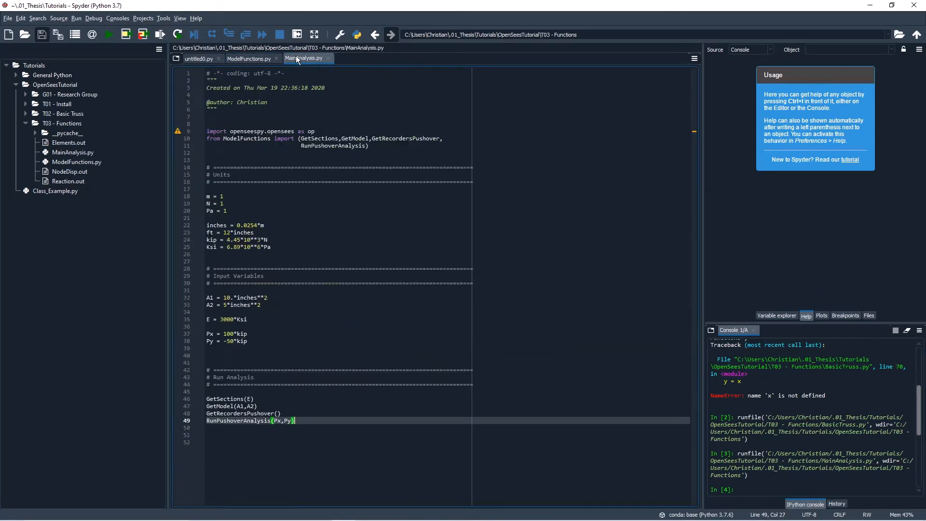
click(69, 171)
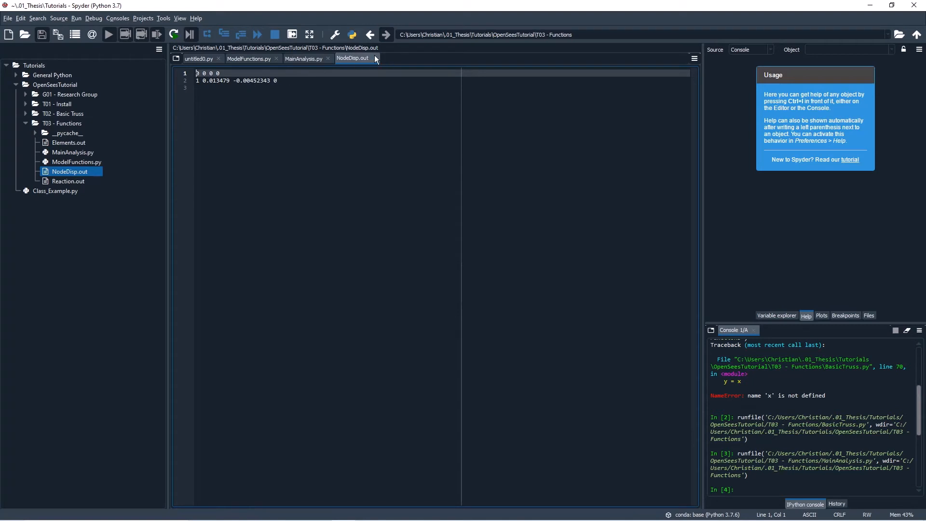
click(303, 58)
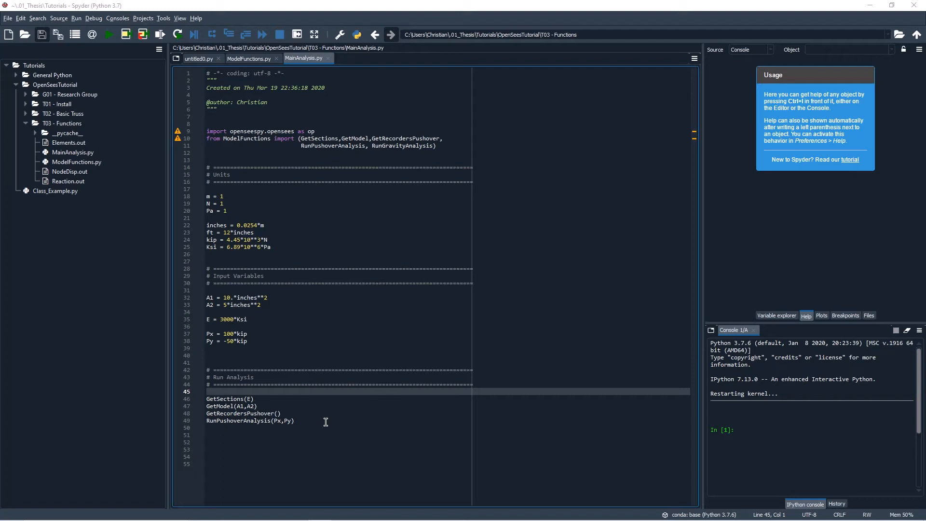
mouse_move(300, 430)
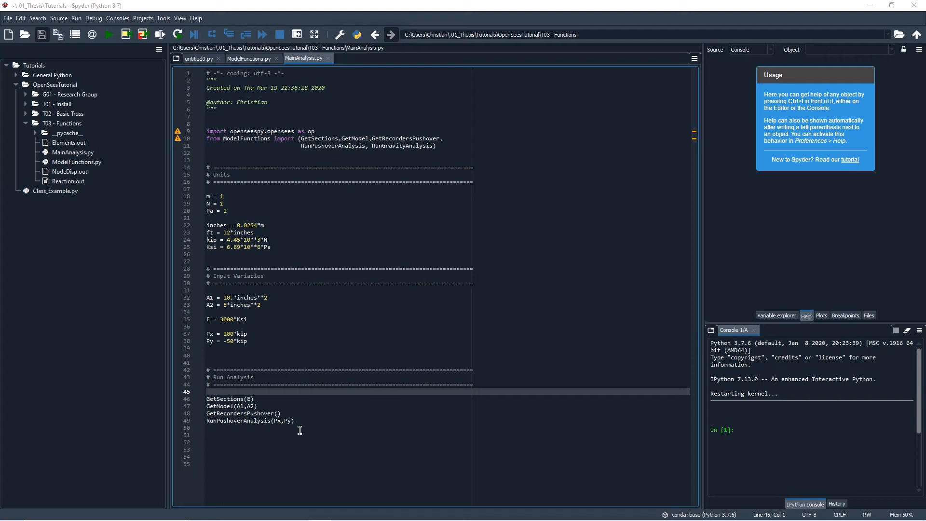
mouse_move(242, 404)
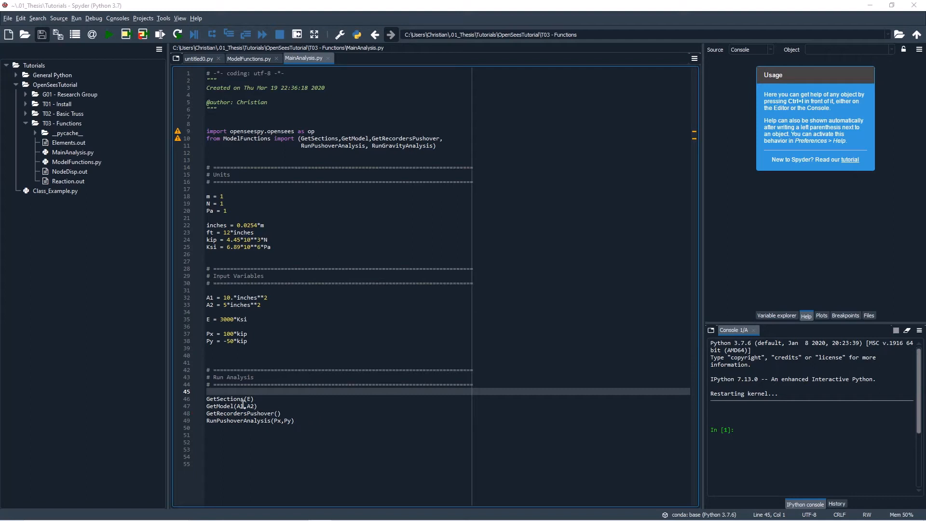
Open BasicTruss.py from the T02 - Basic Truss folder in the editor
click(34, 113)
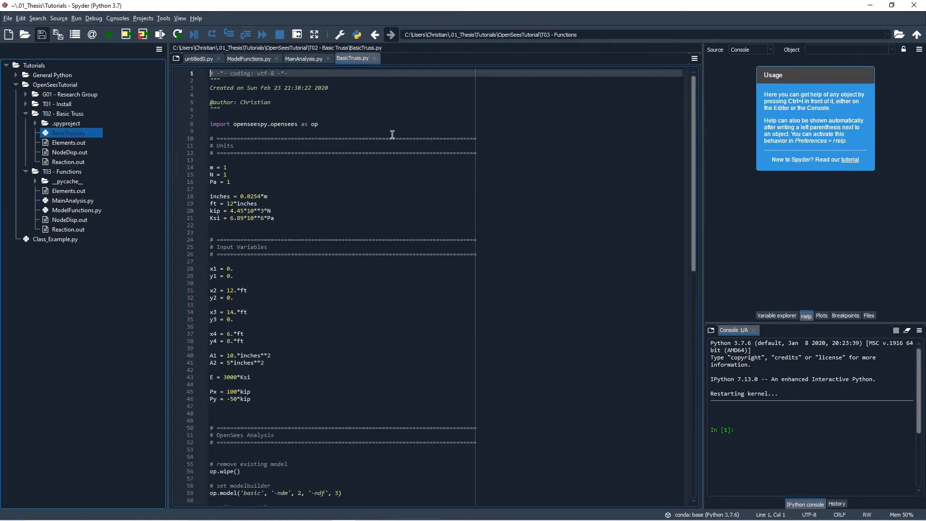
Locate the OpenSees Analysis block in BasicTruss.py
scroll(down, 3)
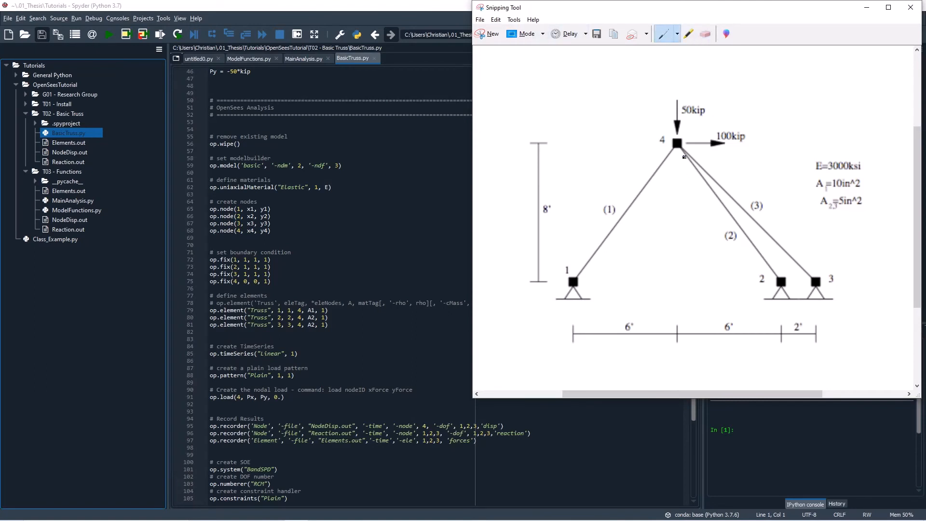
mouse_move(720, 86)
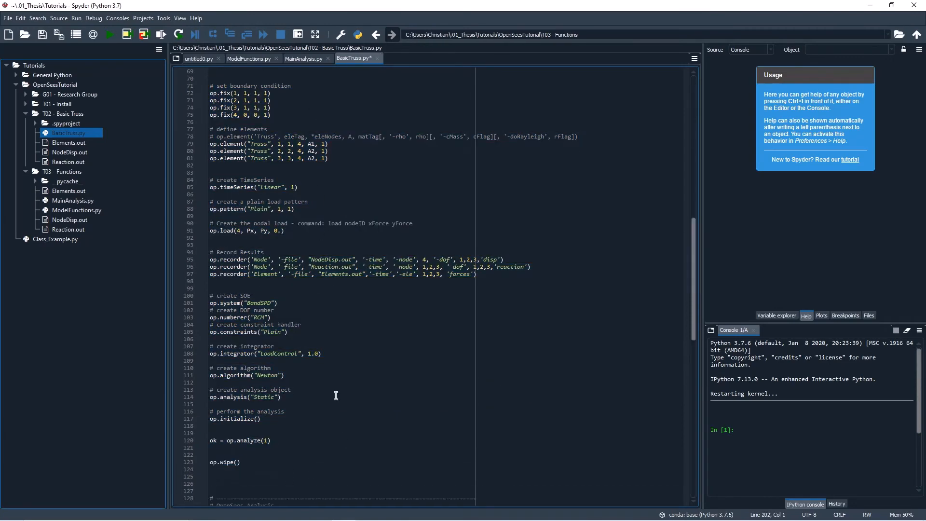
scroll(down, 3)
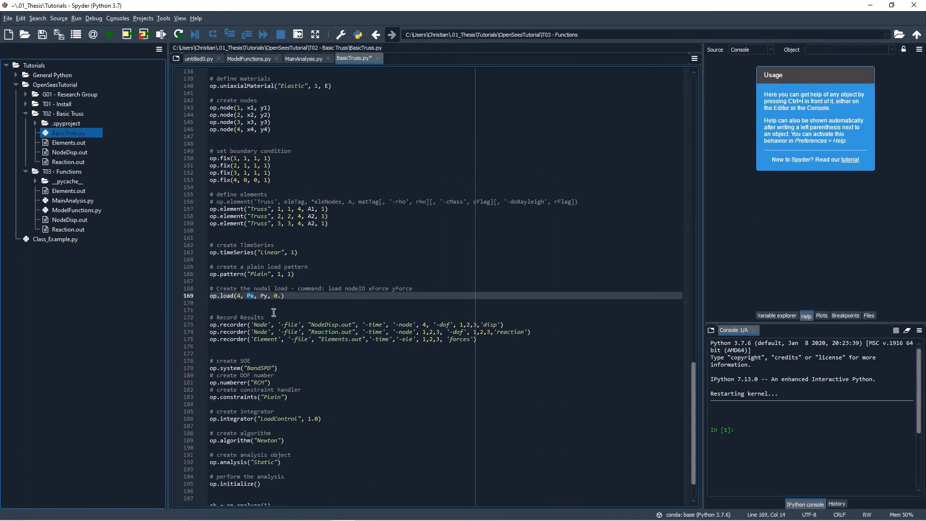
scroll(down, 3)
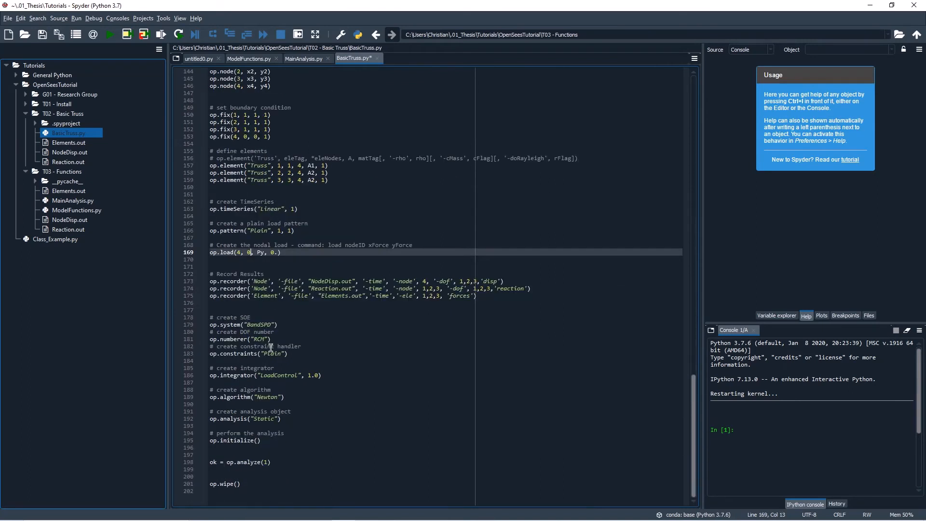
scroll(up, 3)
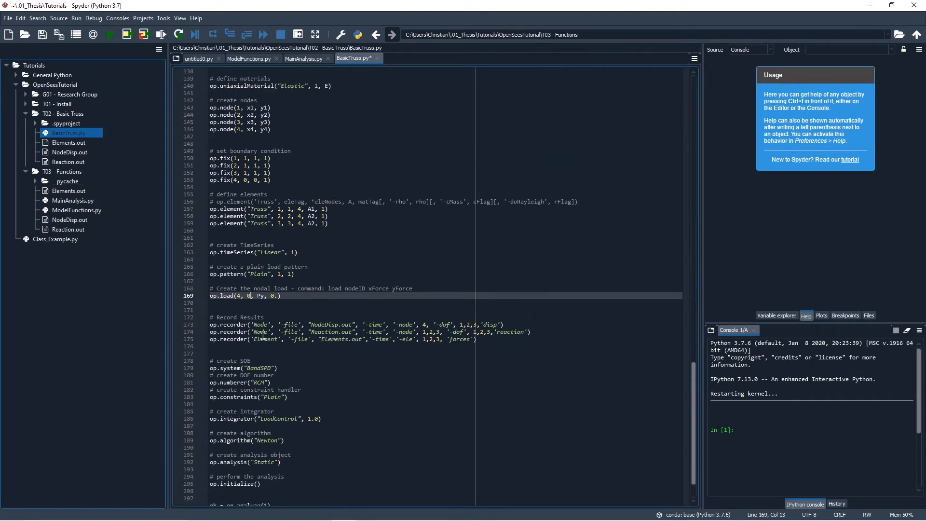
scroll(up, 3)
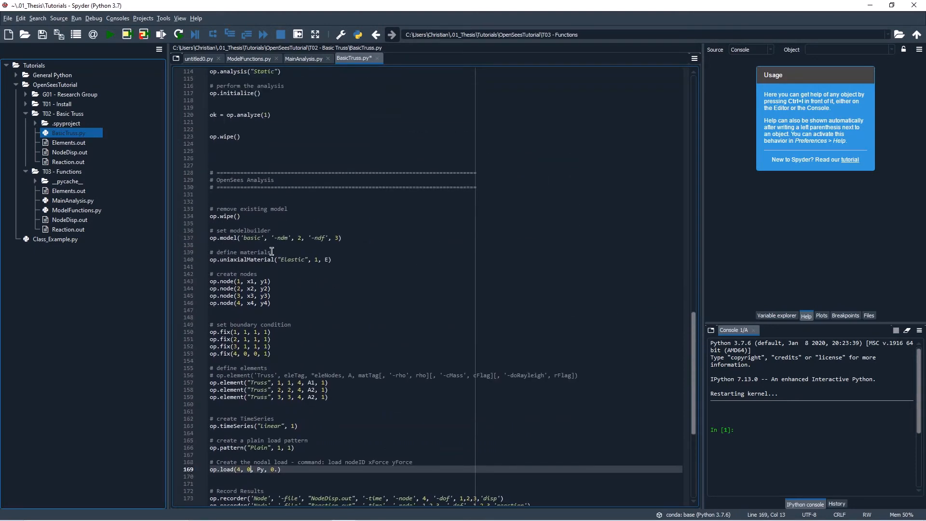
scroll(up, 3)
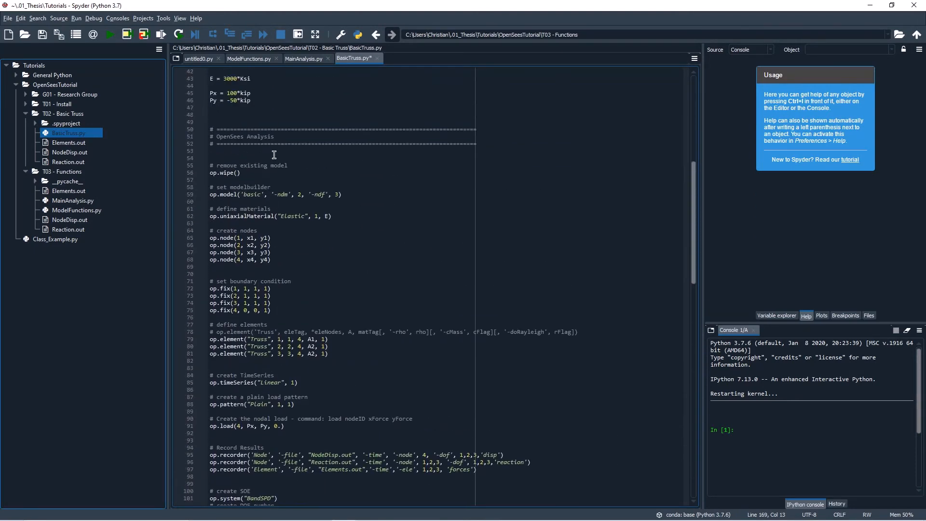
scroll(down, 3)
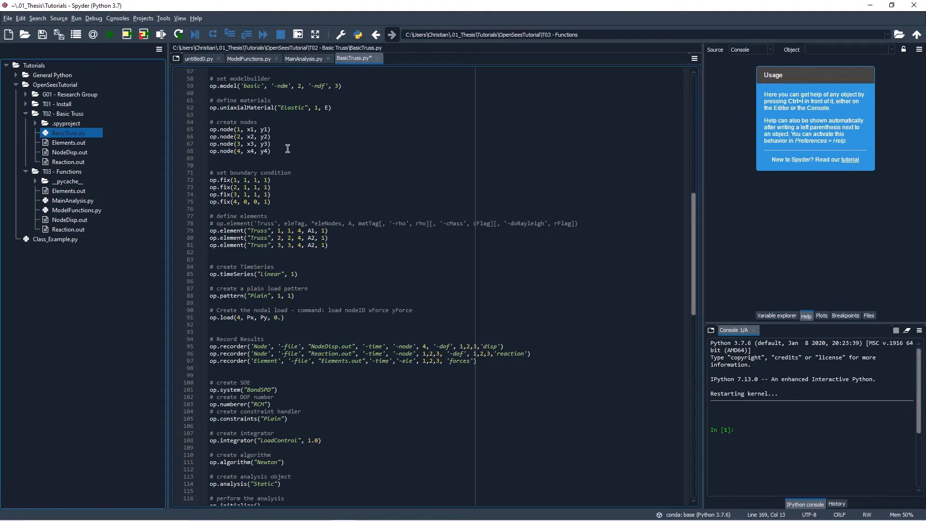
scroll(up, 3)
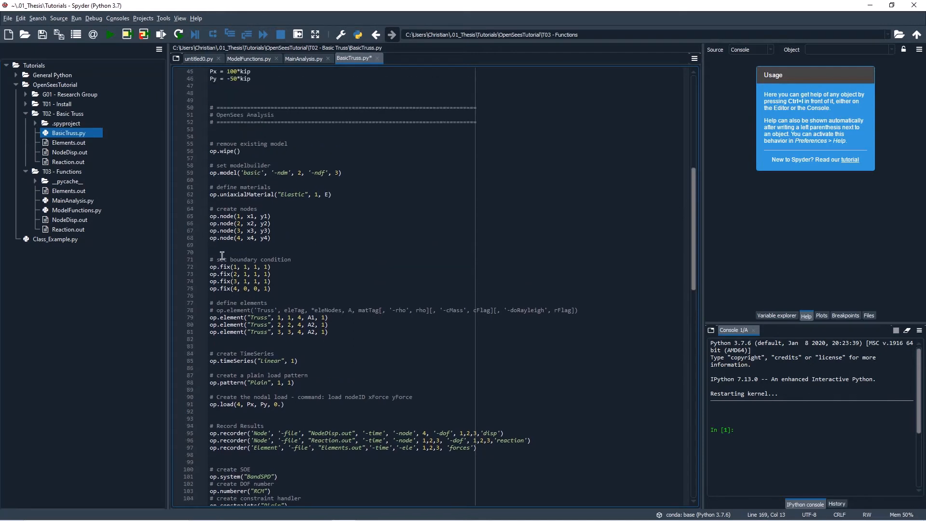
click(231, 244)
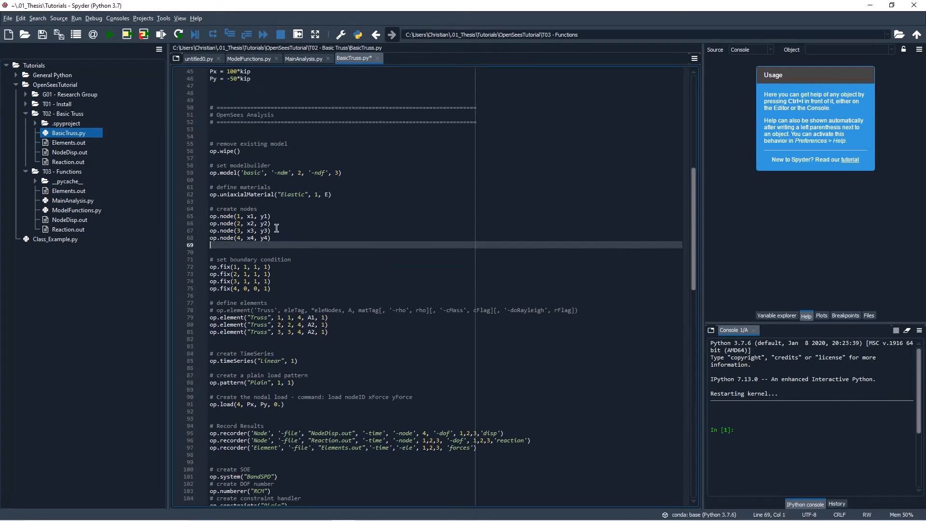
Add a copy of the analysis block below itself, applying only Py with Px replaced by 0
scroll(down, 3)
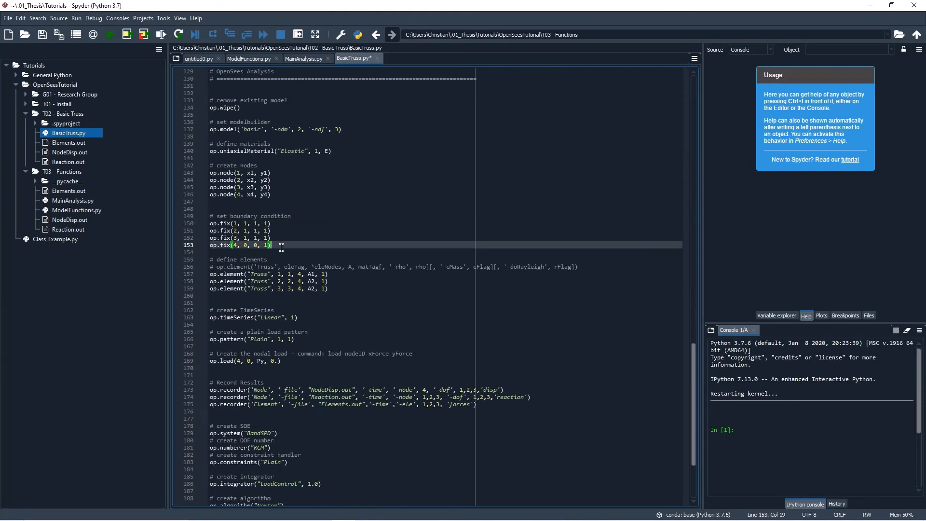
click(226, 202)
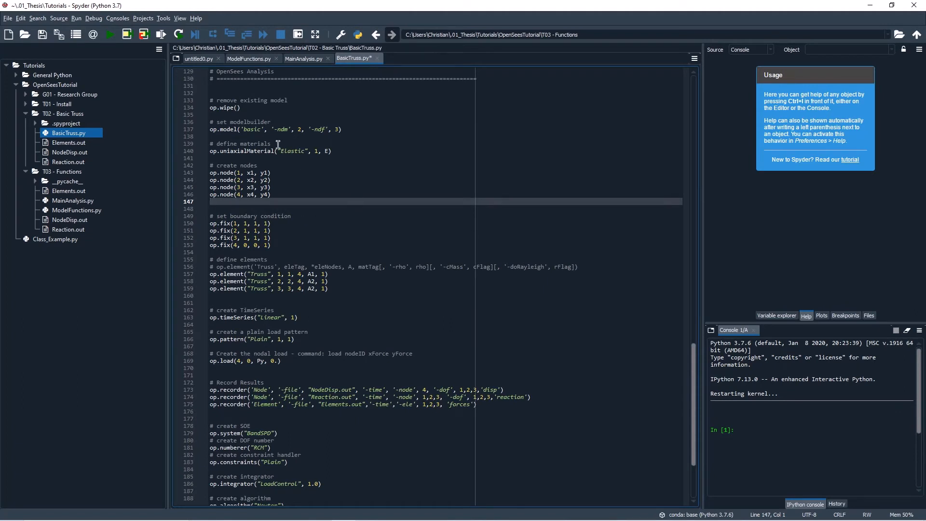
scroll(up, 3)
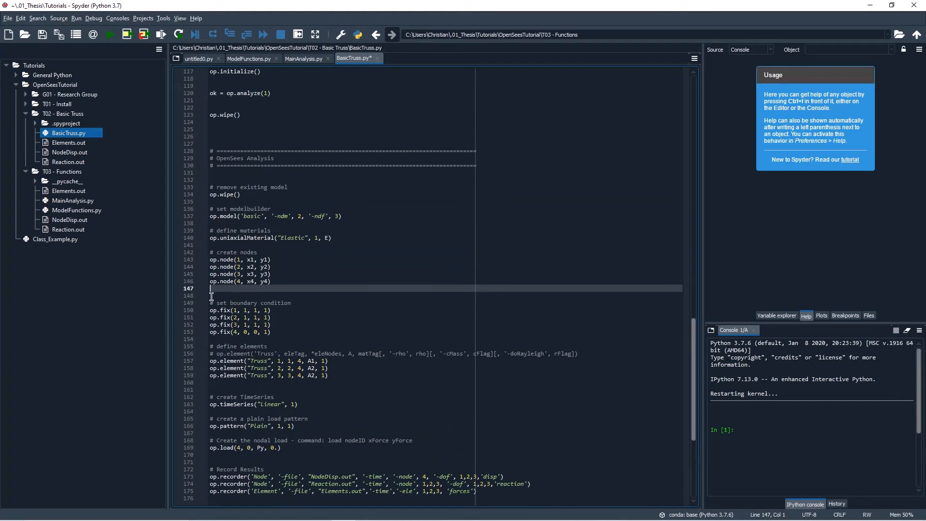
mouse_move(247, 288)
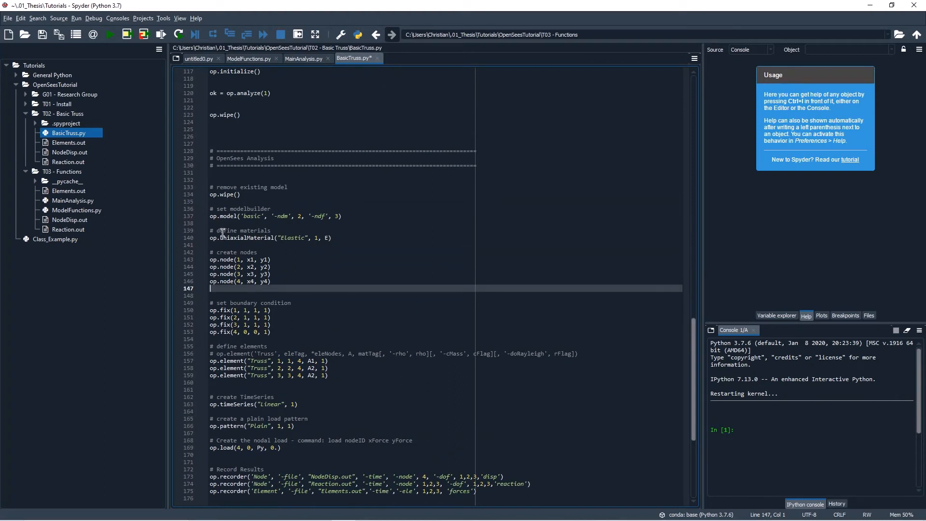
scroll(down, 3)
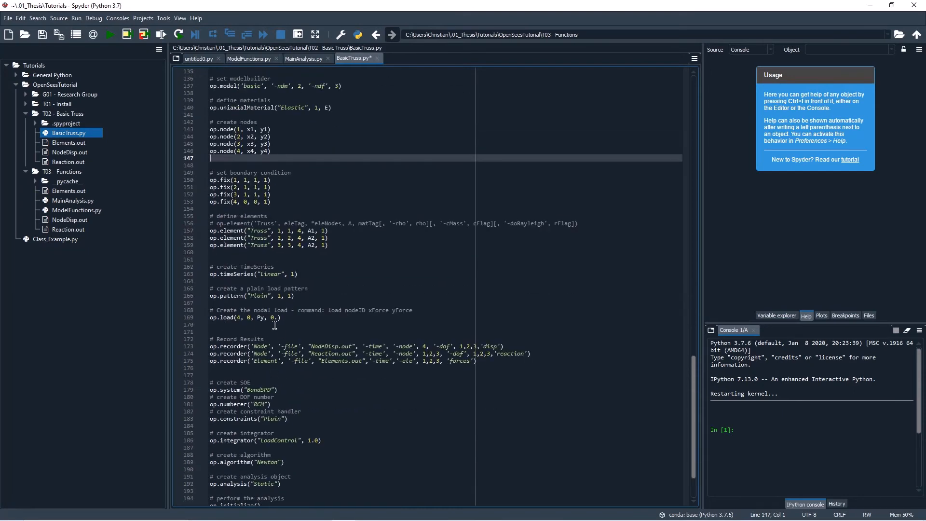
scroll(up, 3)
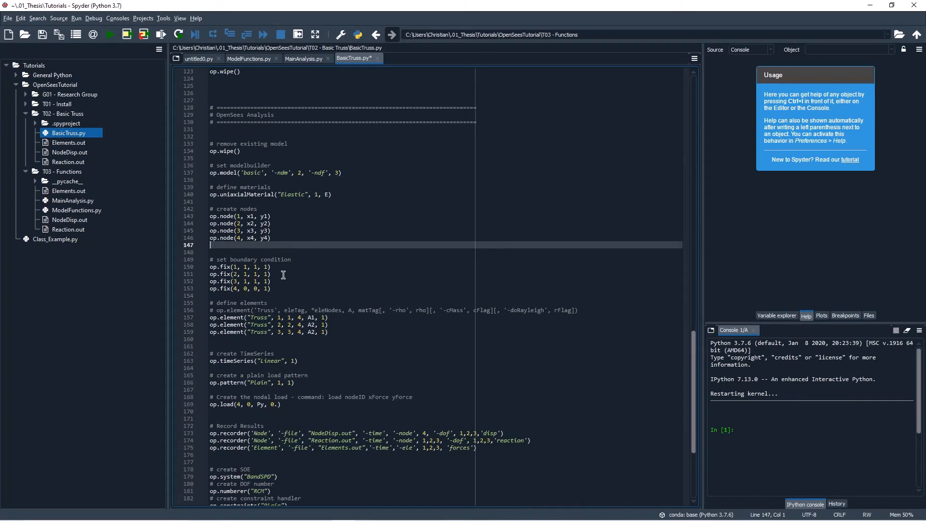
mouse_move(298, 252)
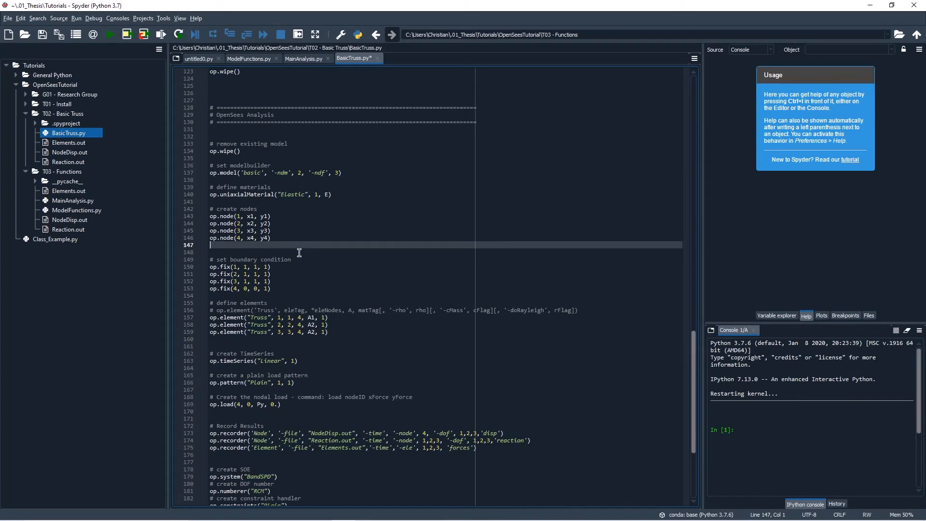
scroll(up, 3)
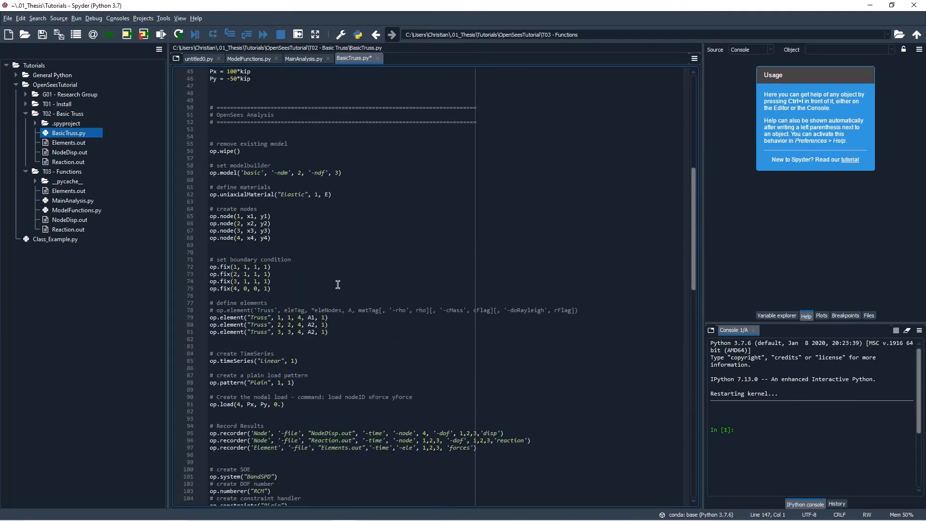
click(304, 58)
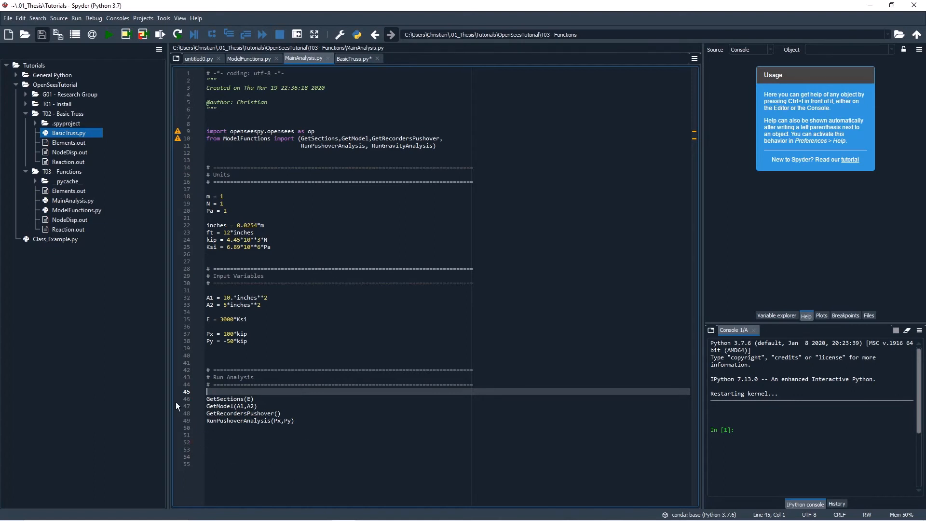
mouse_move(211, 439)
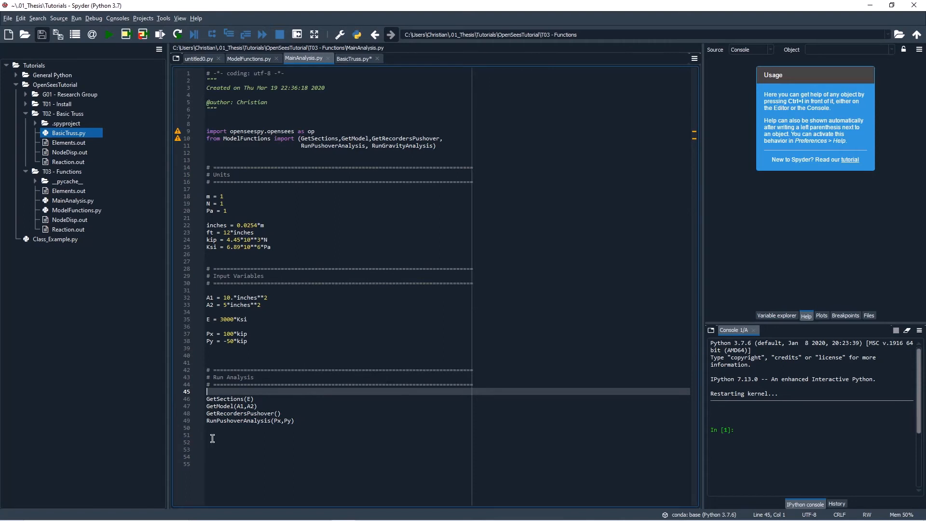
click(214, 442)
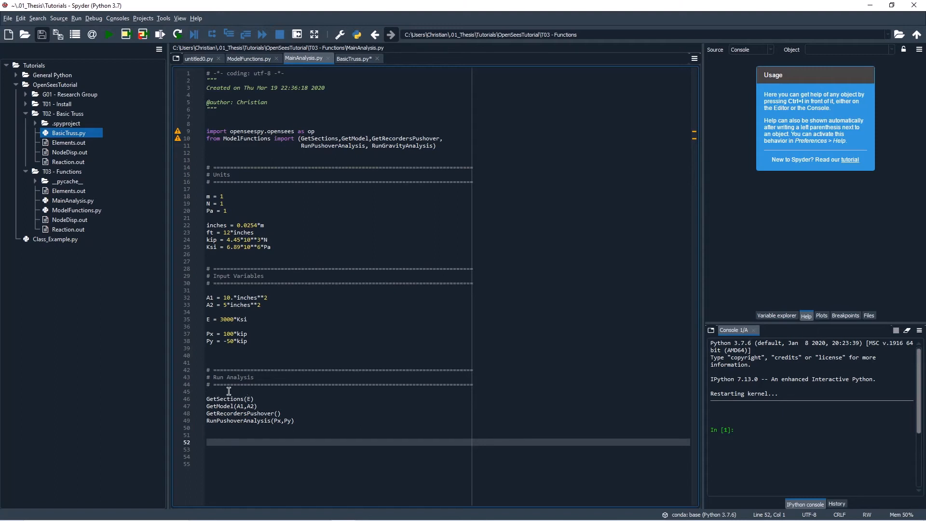
click(355, 58)
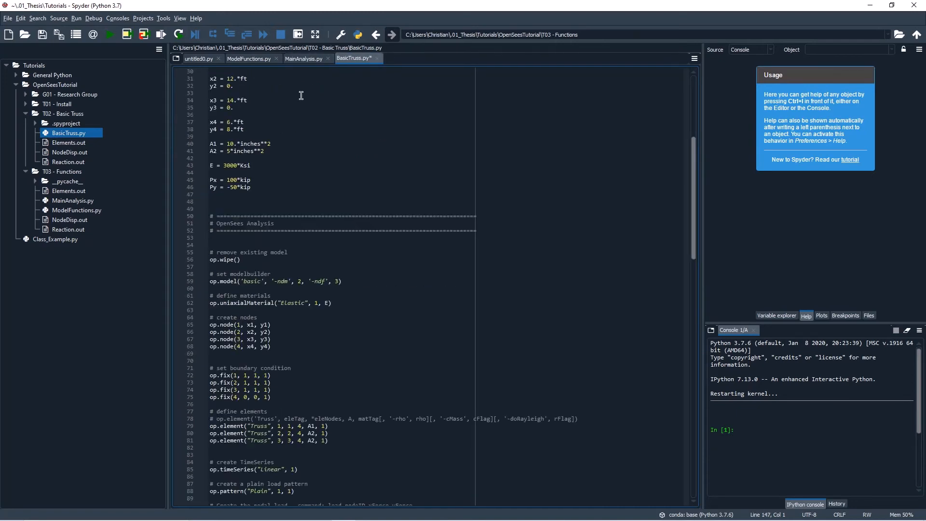
Make the copied function apply load (0, Py) and remove Px from its parameters
click(303, 58)
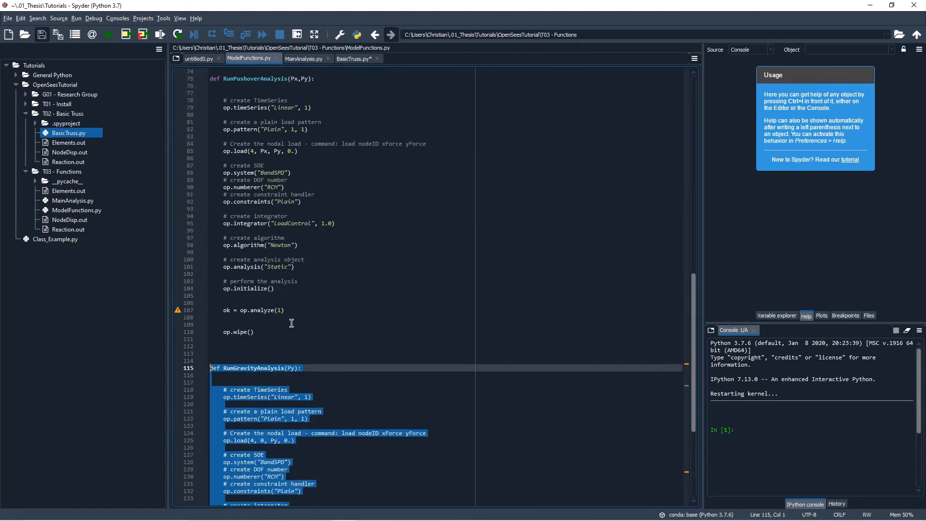
scroll(down, 3)
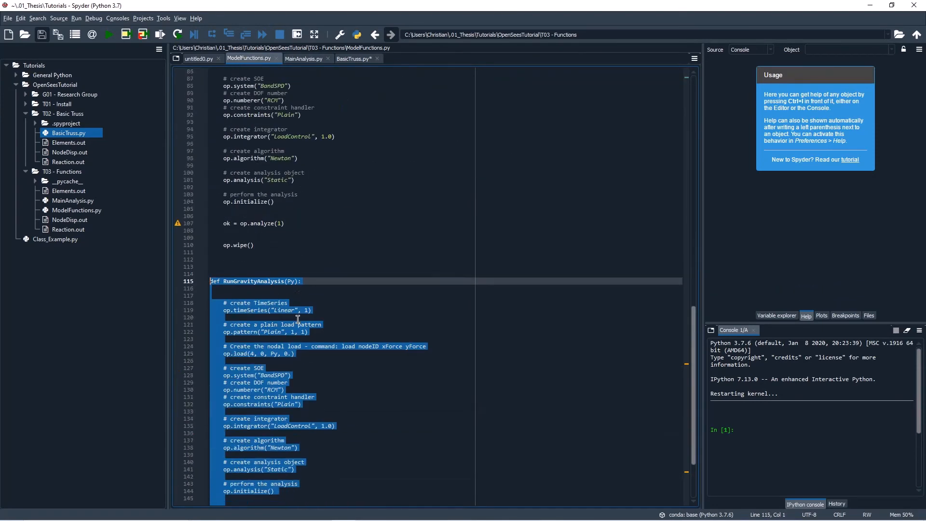
scroll(up, 3)
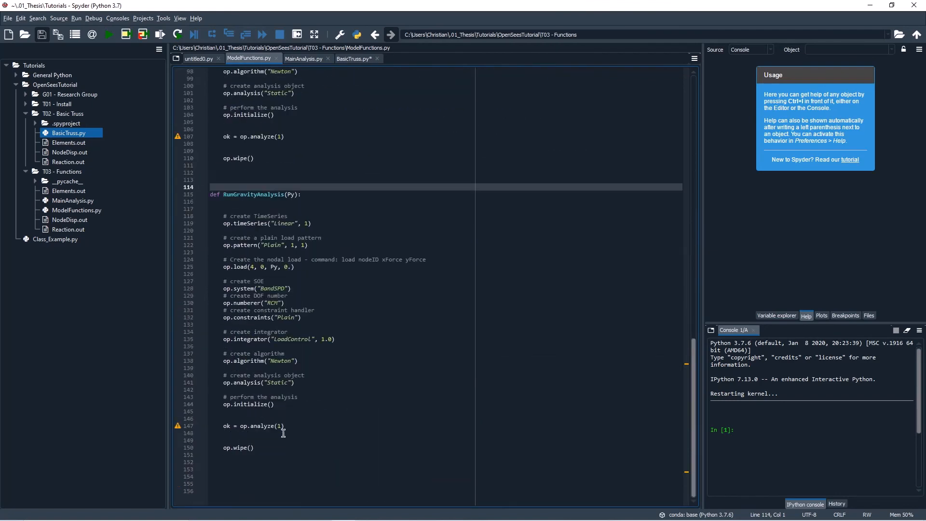
scroll(up, 3)
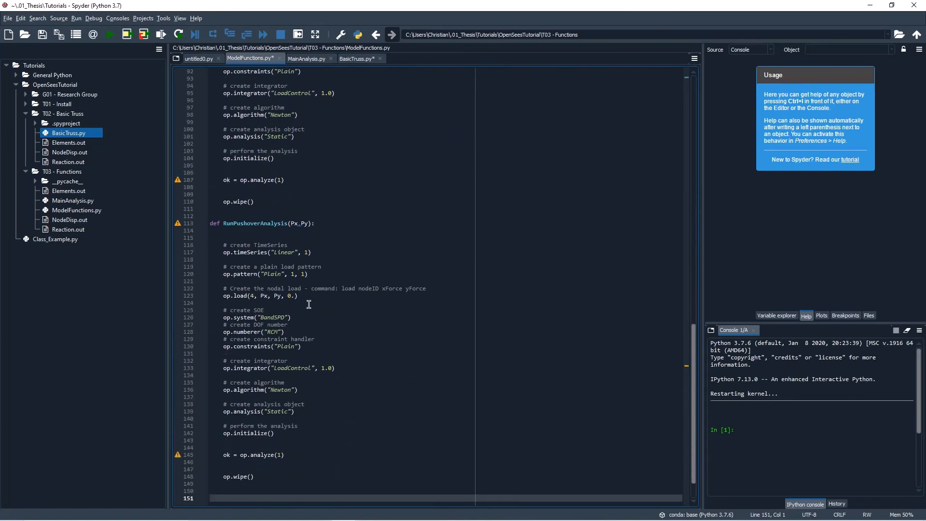
scroll(up, 3)
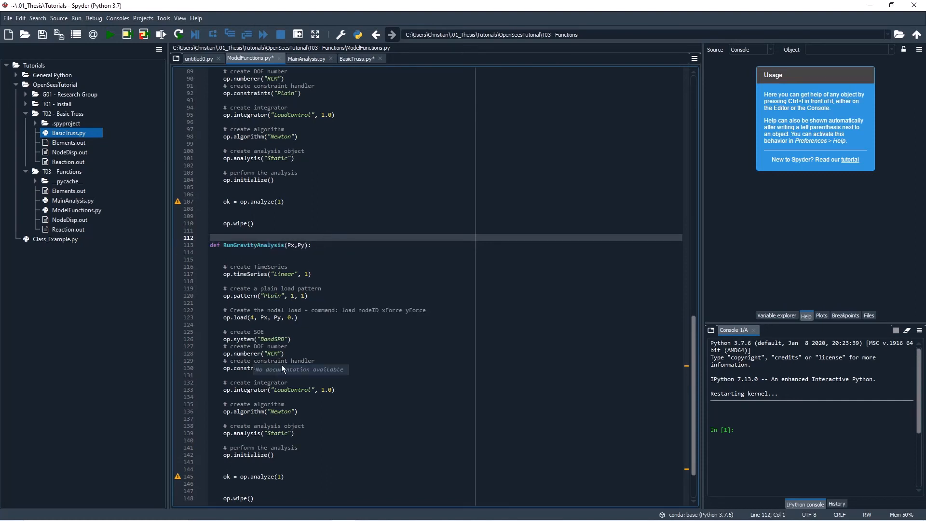
click(264, 317)
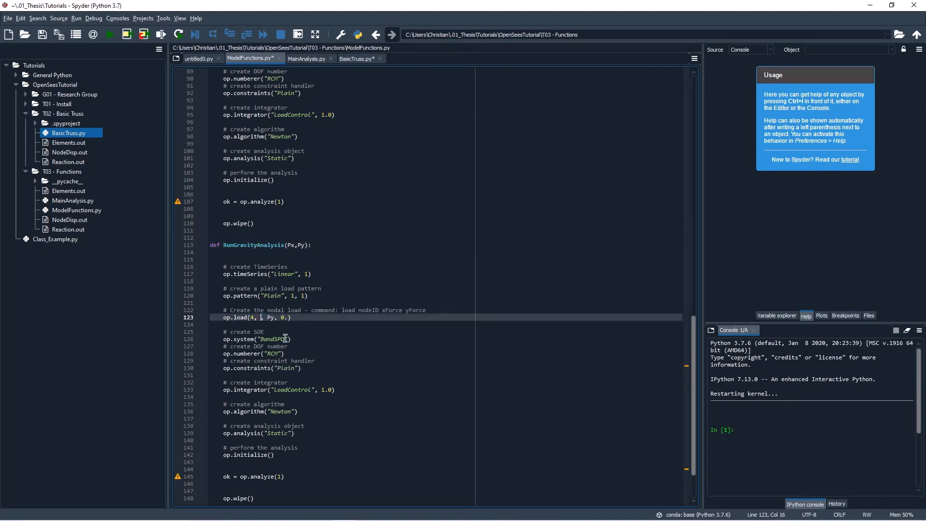
text(0)
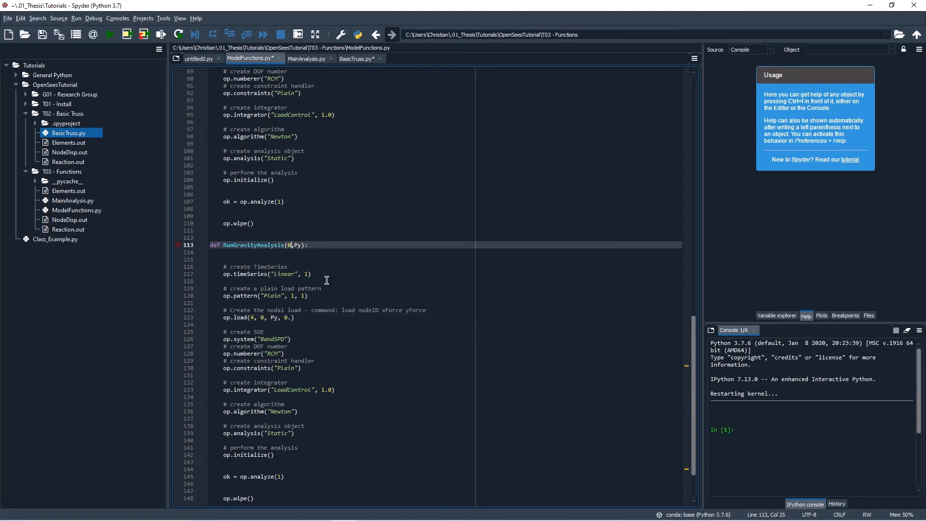
key(BackSpace)
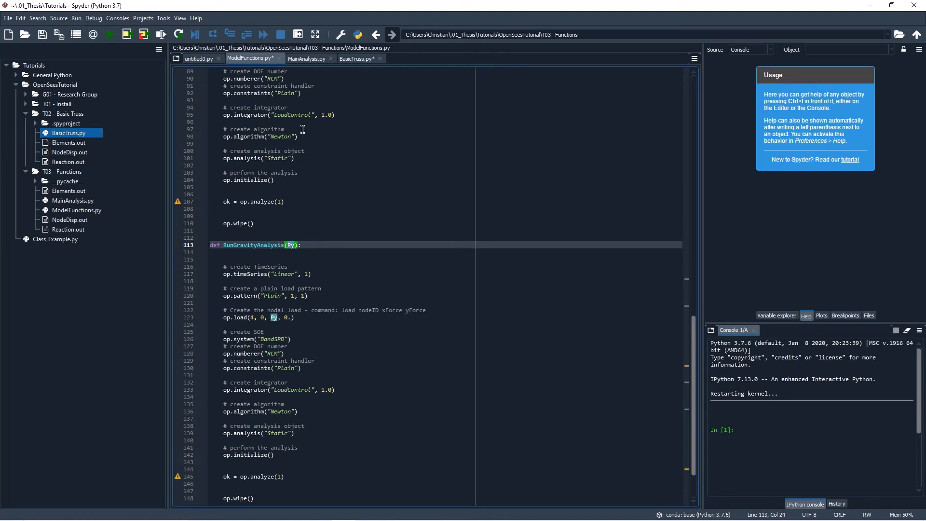
Insert the four analysis calls below the pushover block in MainAnalysis.py, referencing BasicTruss.py
click(305, 58)
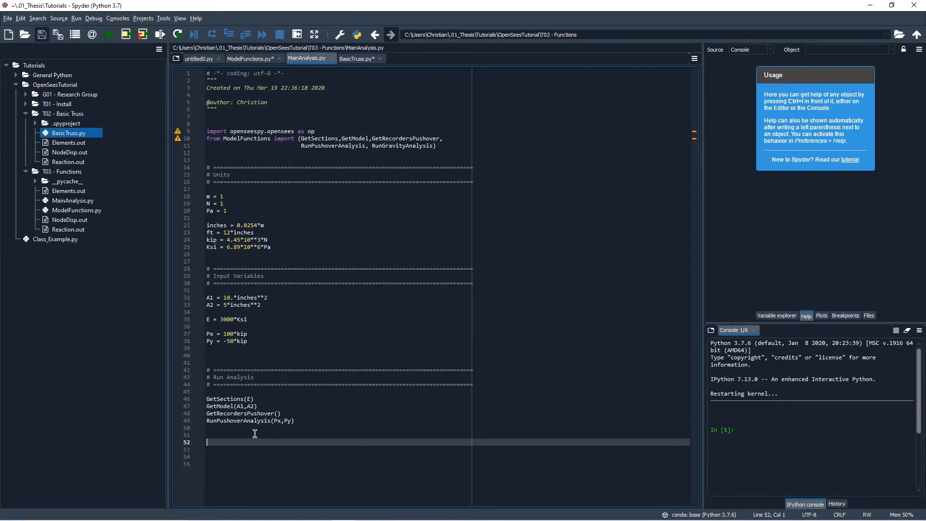
click(207, 399)
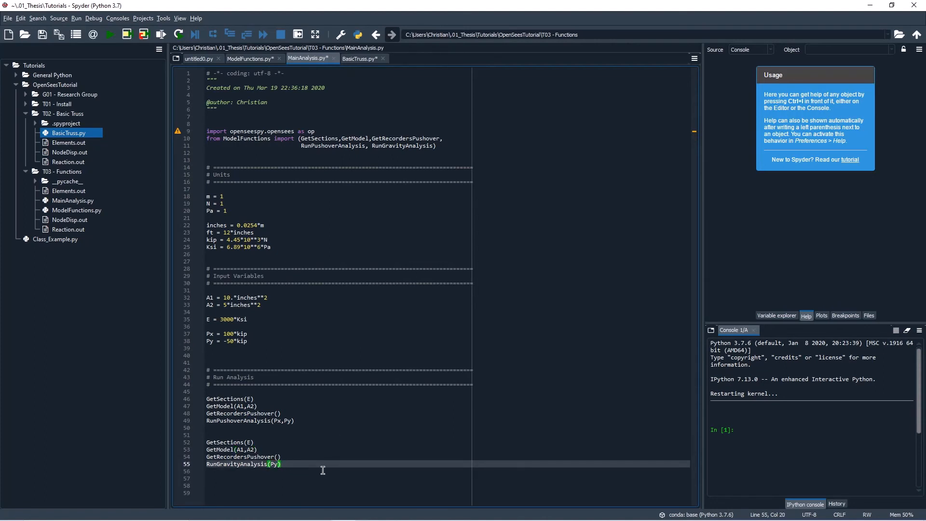
click(267, 434)
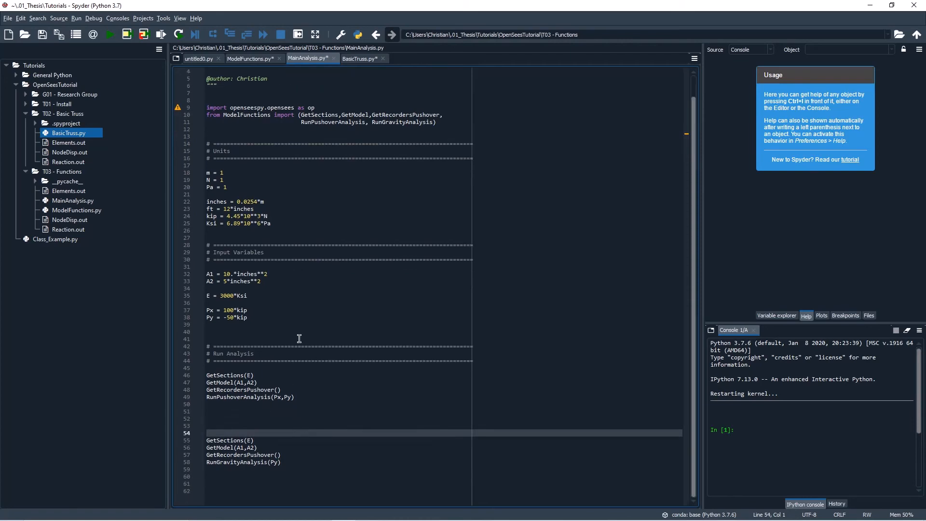
click(358, 58)
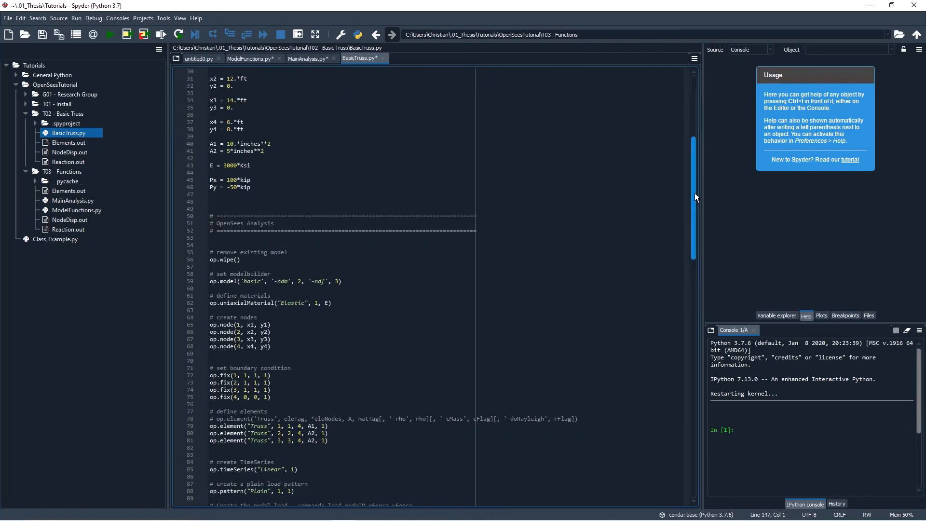
scroll(down, 3)
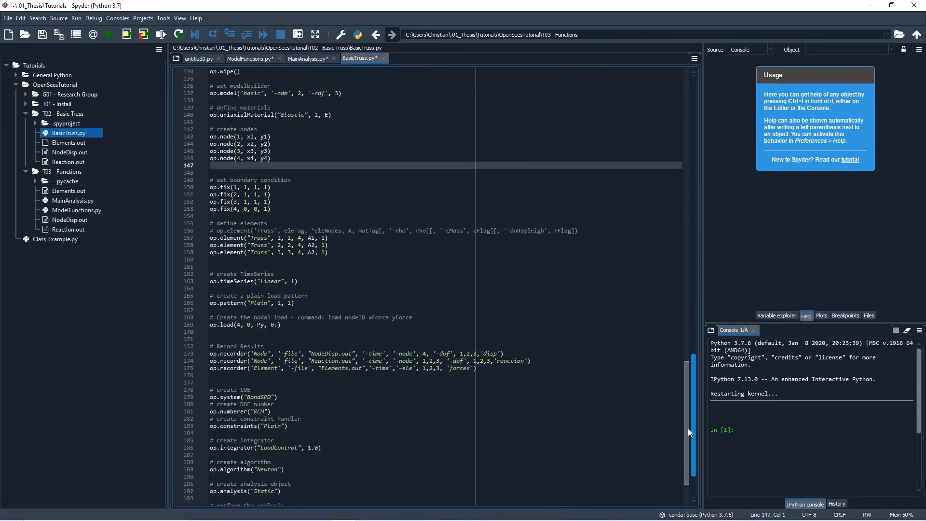
click(309, 58)
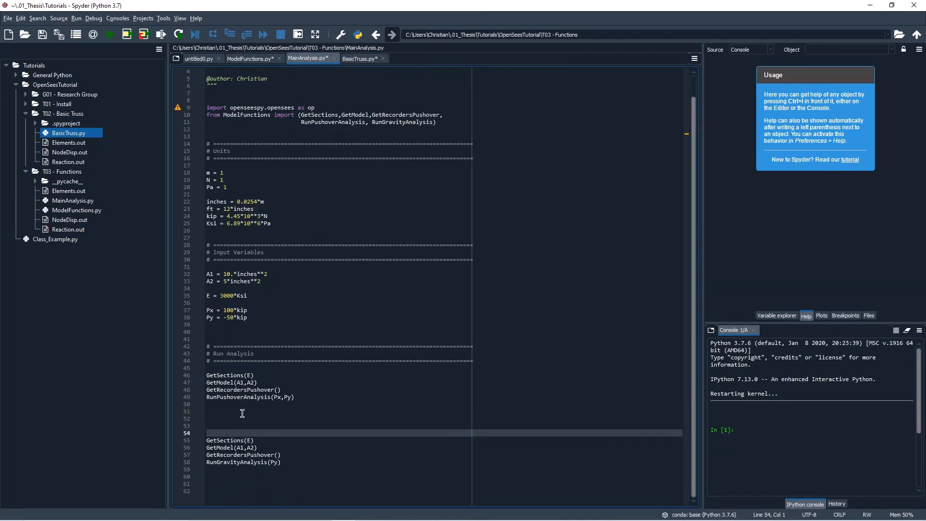
mouse_move(222, 374)
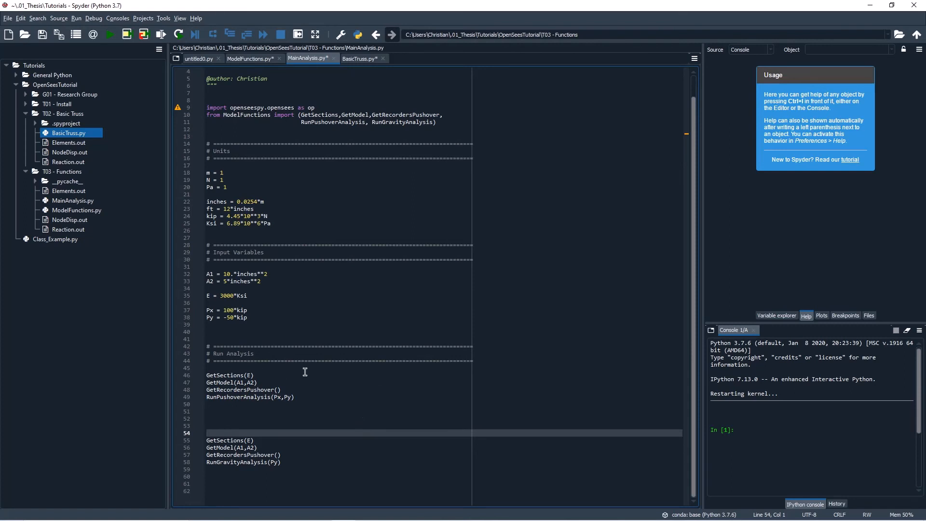
mouse_move(211, 441)
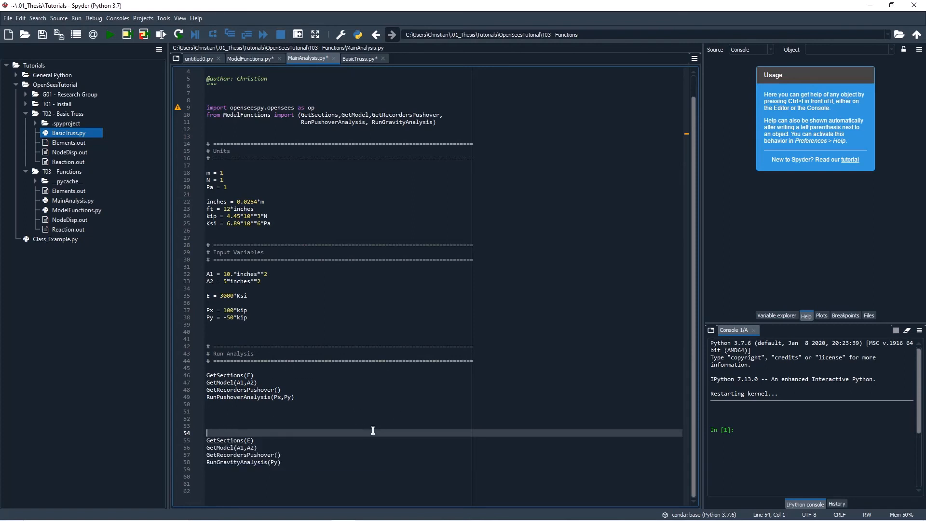
mouse_move(223, 406)
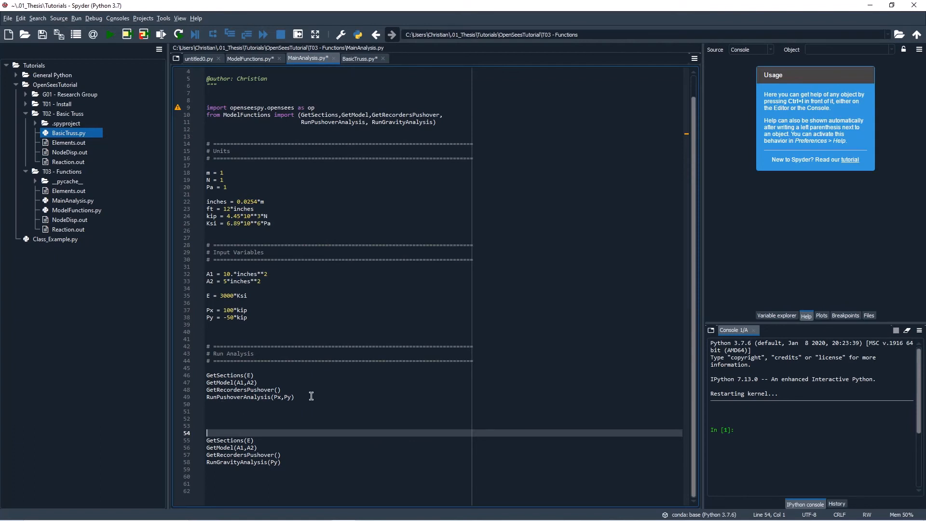
mouse_move(289, 408)
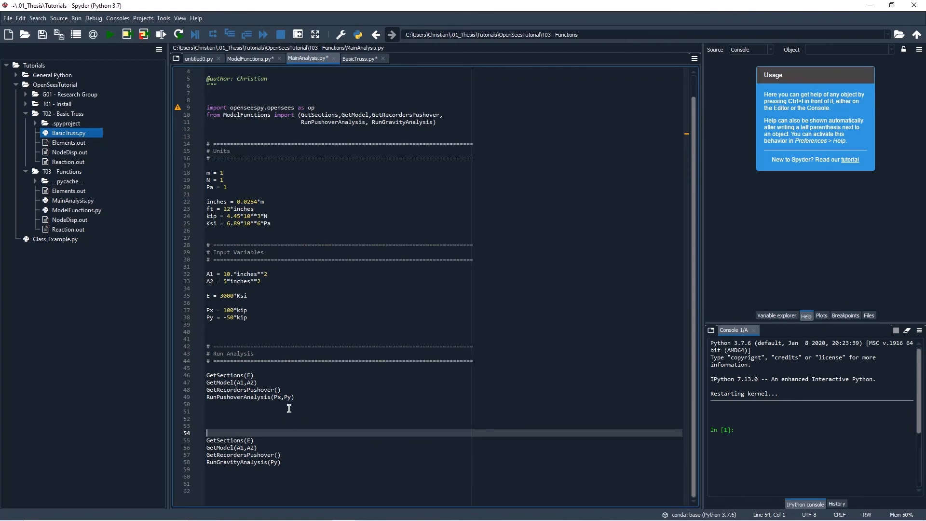
mouse_move(319, 428)
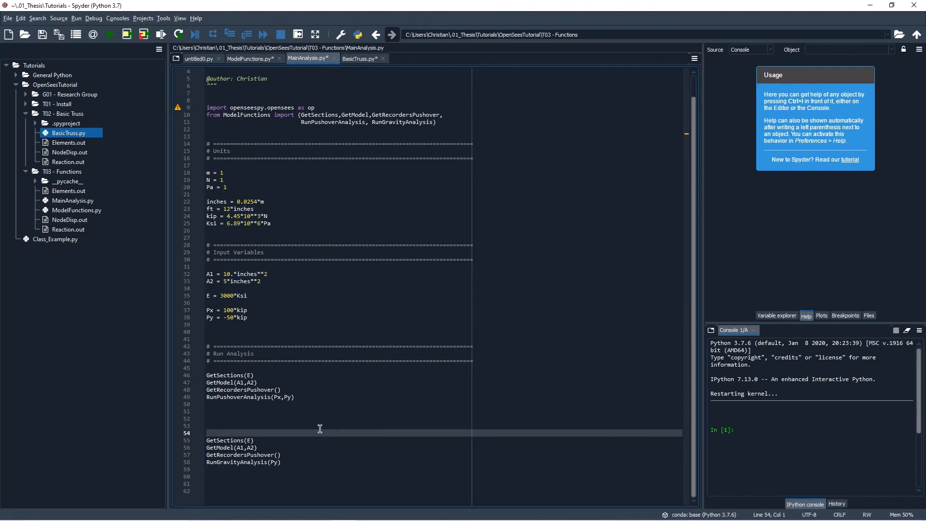
mouse_move(254, 403)
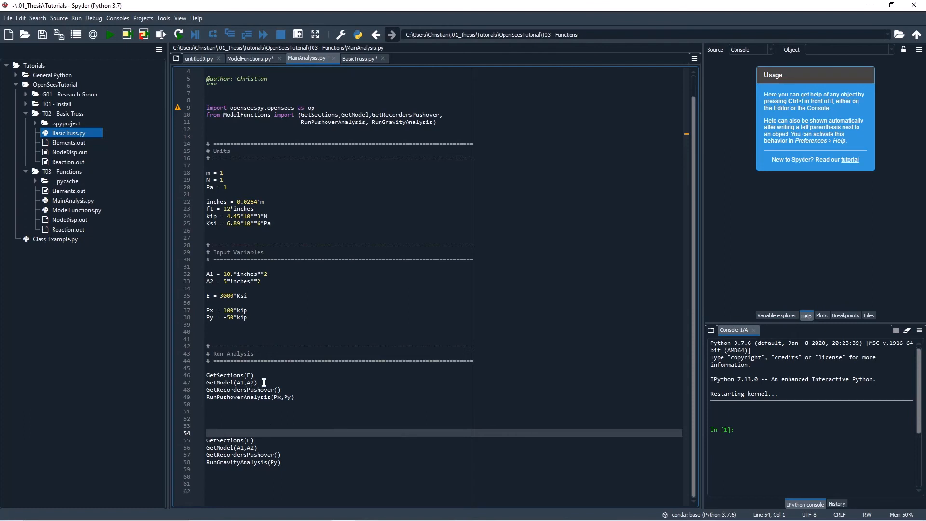
mouse_move(225, 376)
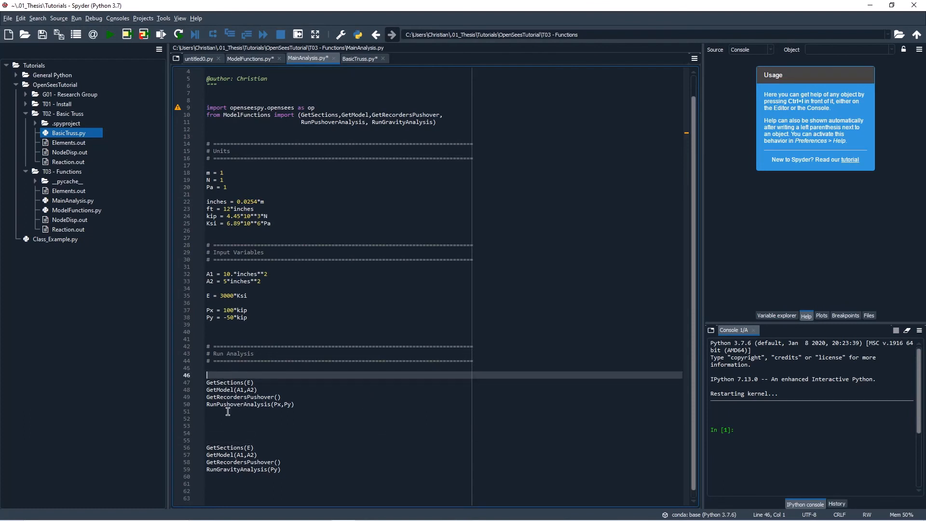
mouse_move(263, 435)
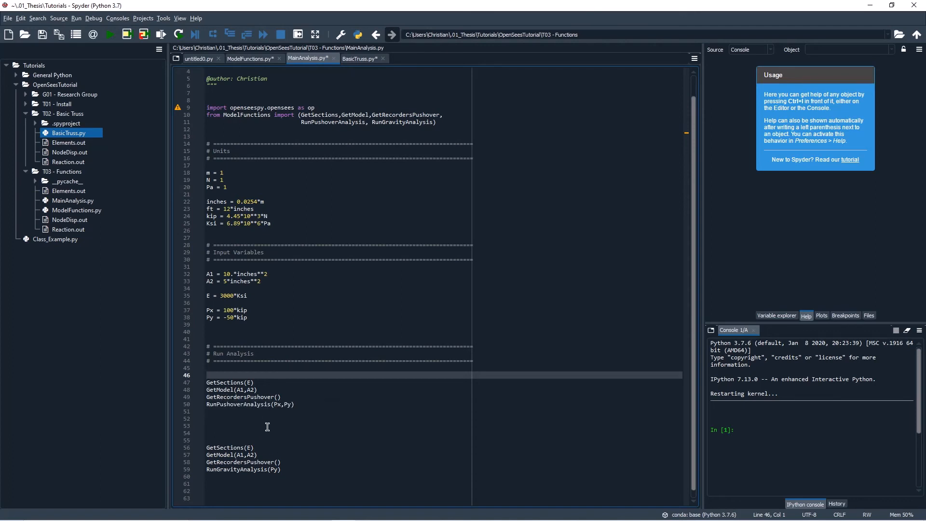
Change the last call to RunGravityAnalysis(Py), run the script, and inspect NodeDisp.out
click(266, 432)
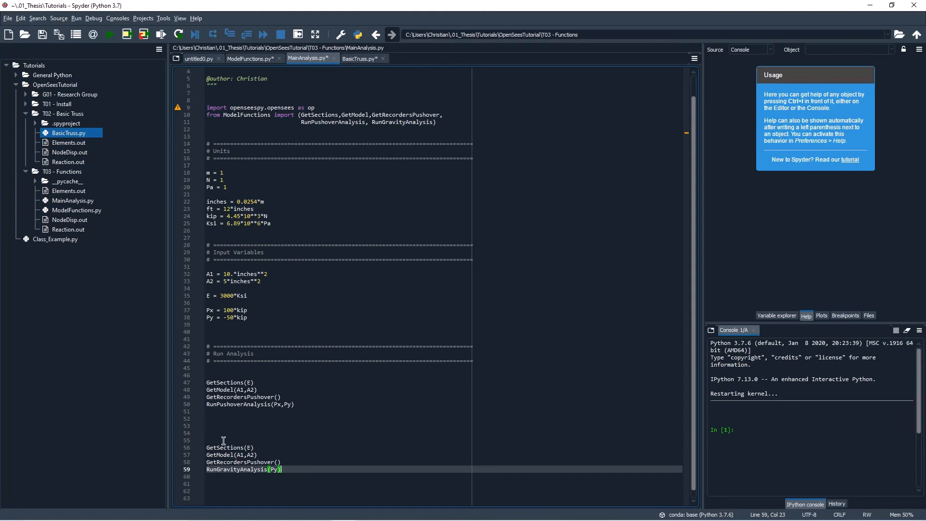
mouse_move(127, 34)
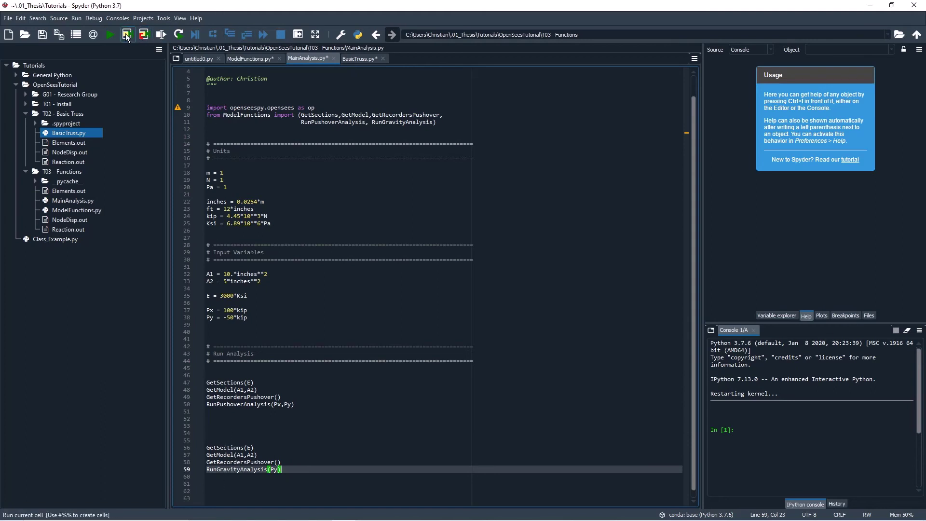
click(126, 34)
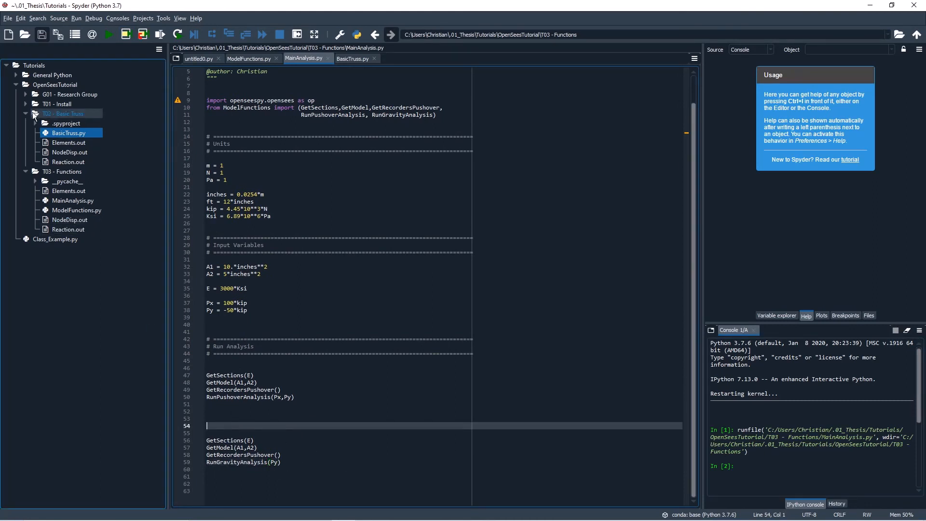
click(33, 114)
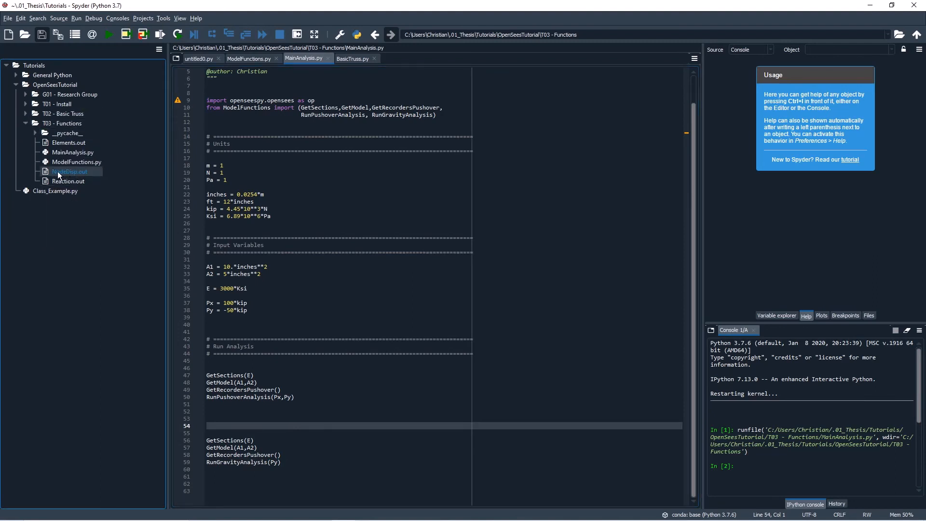
click(271, 425)
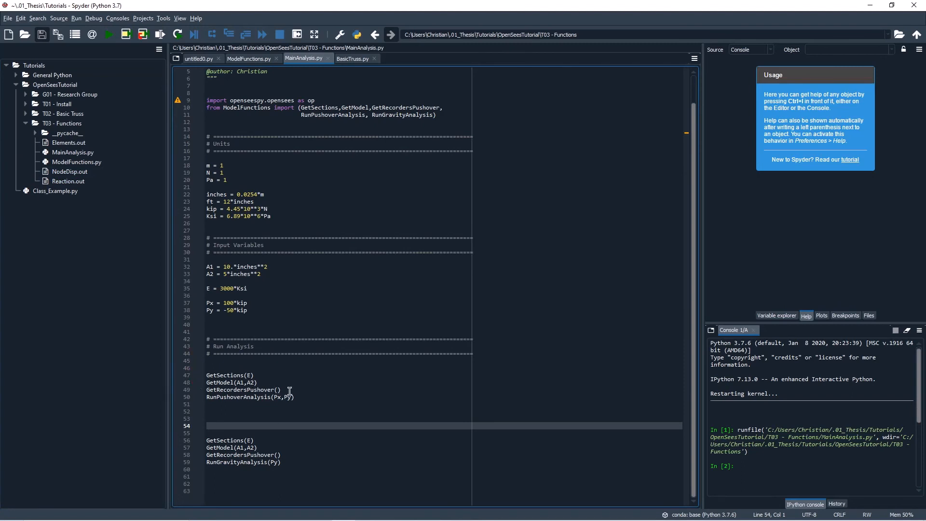
click(278, 389)
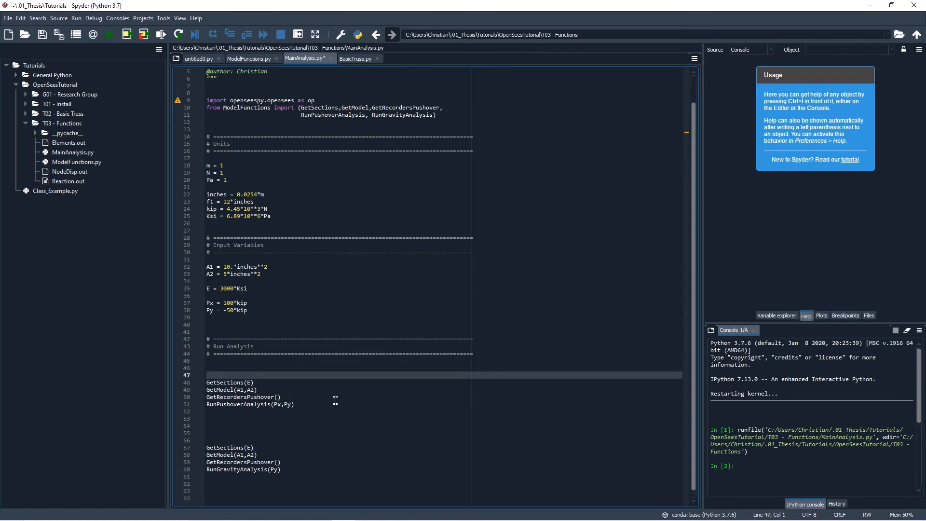
mouse_move(255, 397)
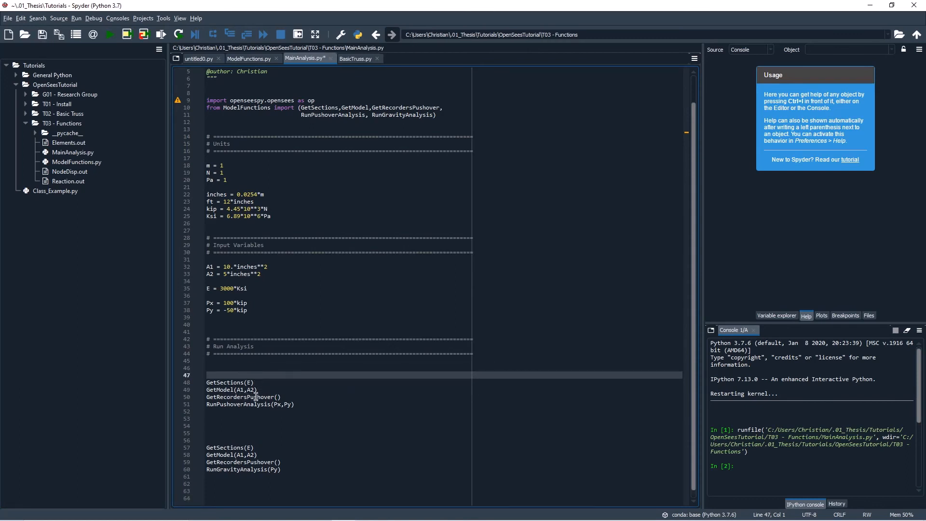
Set analyisName = 'Pushover' above the pushover analysis calls
click(232, 368)
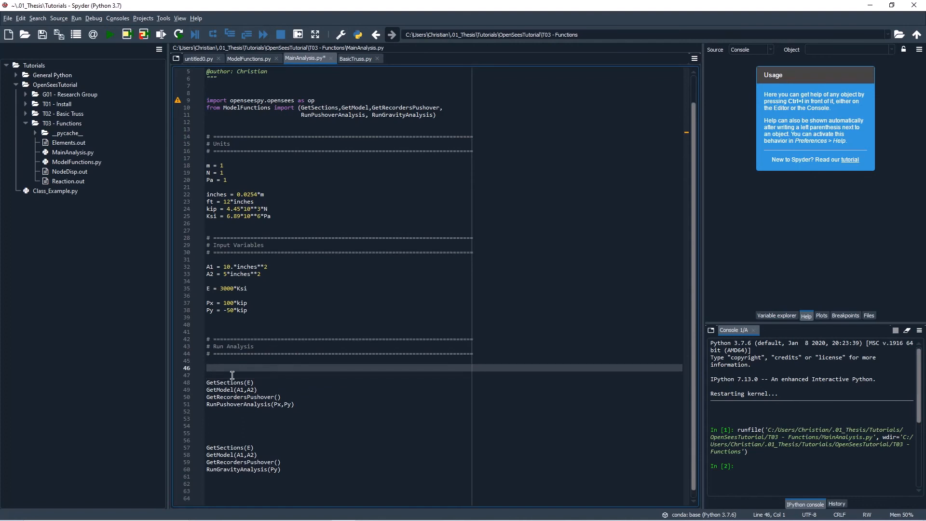
mouse_move(239, 382)
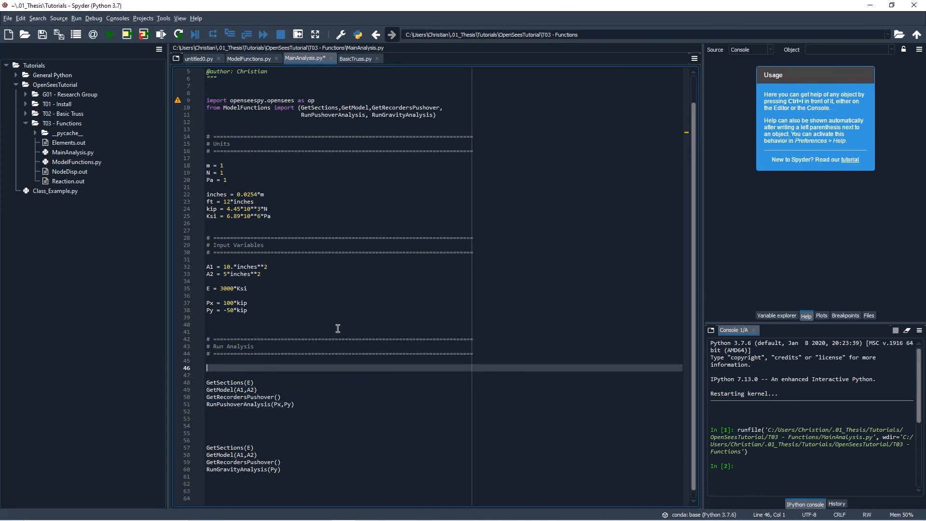
text(analyis)
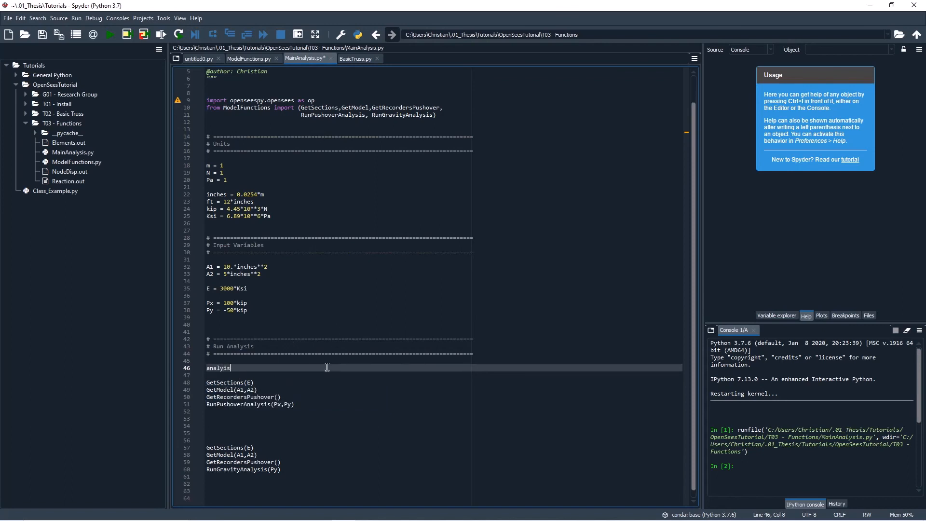
text(Name =)
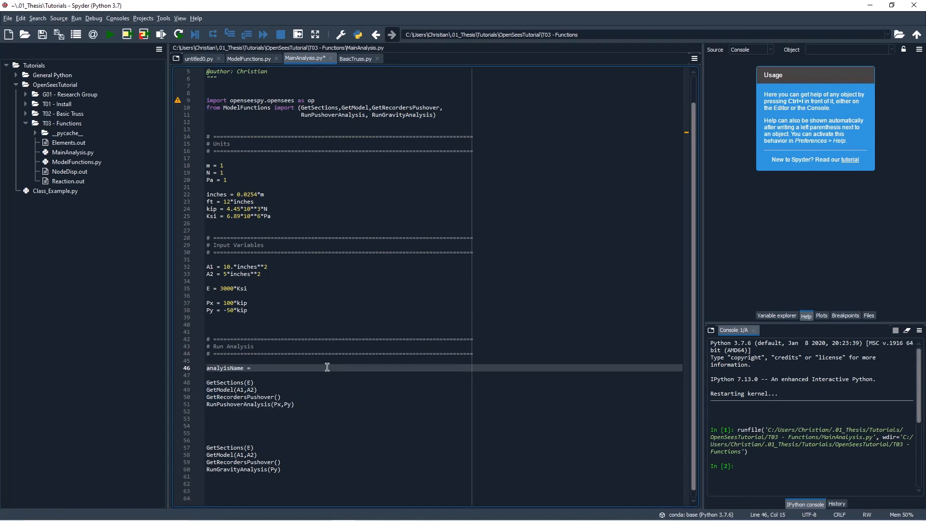
text('Pu')
click(443, 397)
text(analyisName)
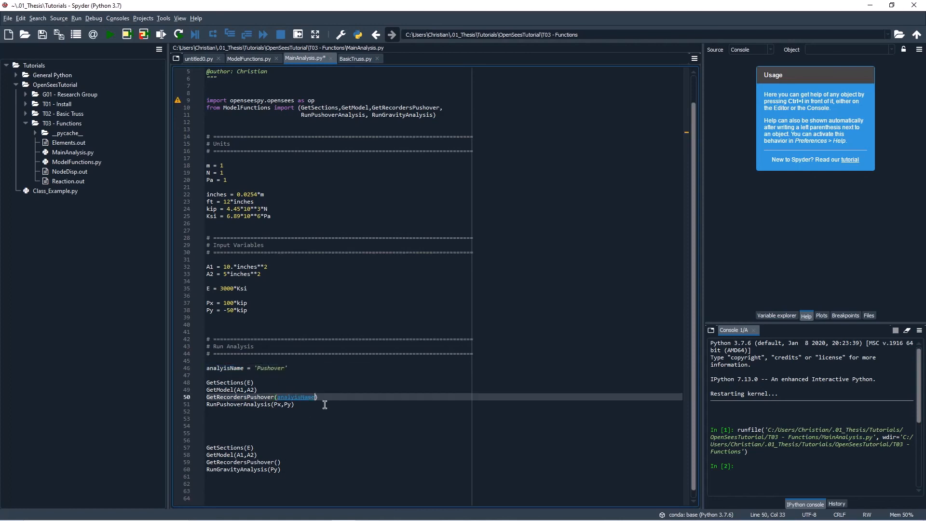
Add an analyisName assignment line above the gravity block
click(210, 433)
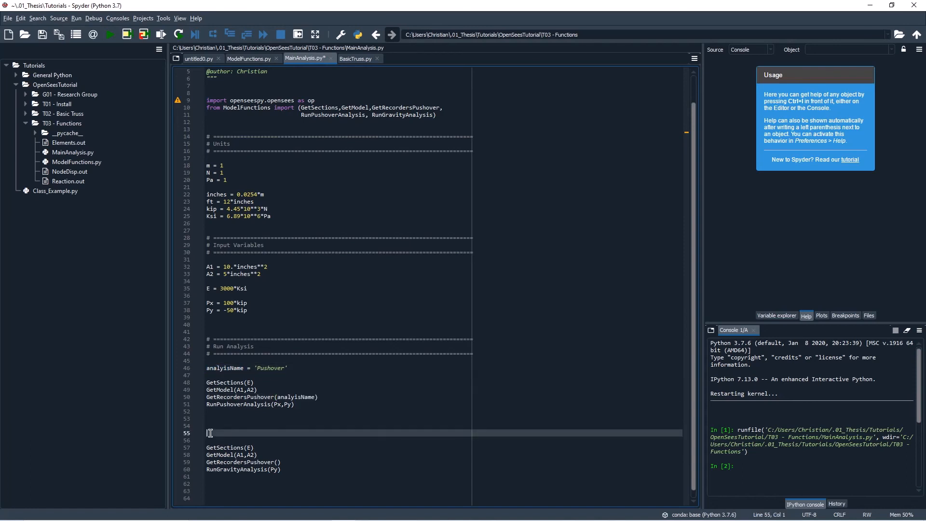
text(analyisName =)
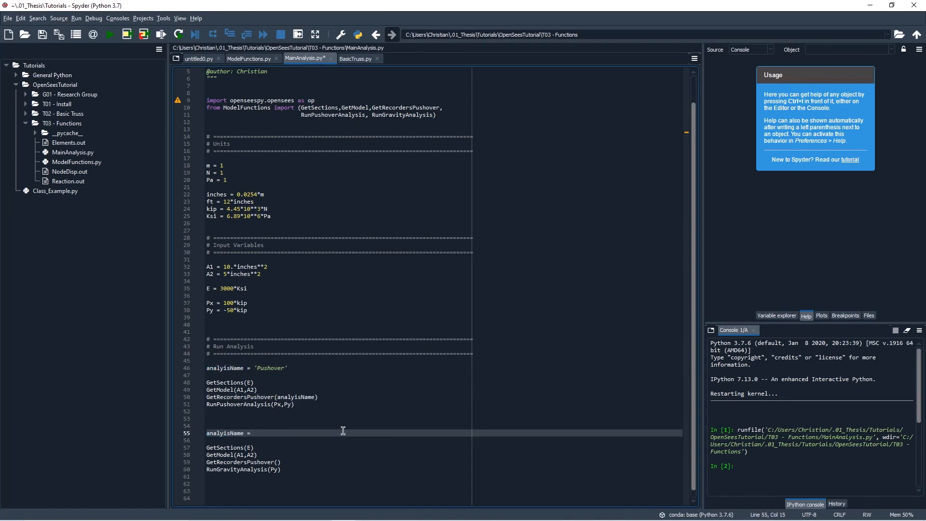
text(')
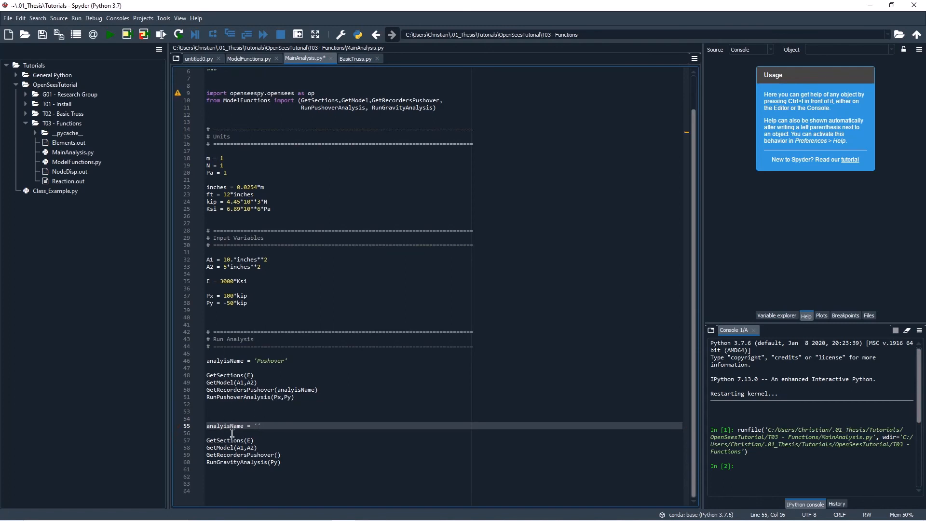
mouse_move(358, 428)
text(Gravity)
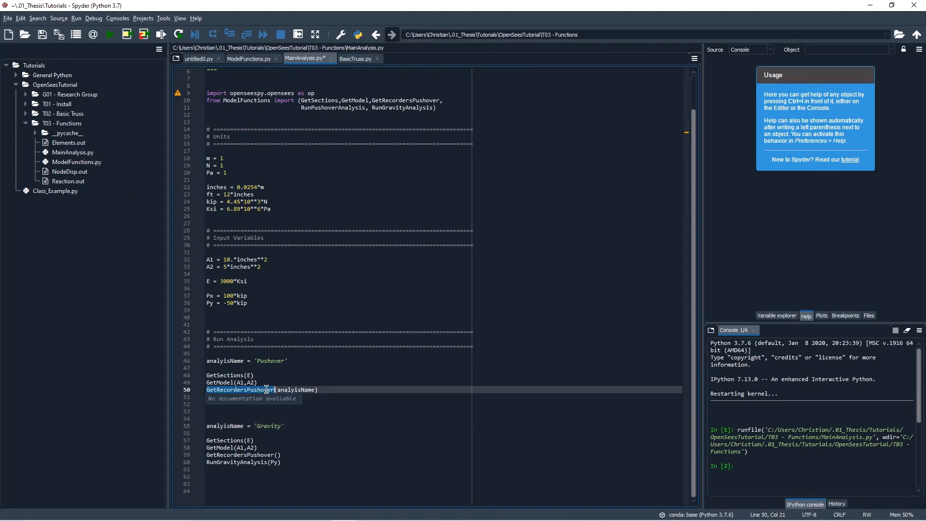
Prefix the NodeDisp, Reaction and Elements output file names in GetRecordersPushover with AnalysisName
click(249, 59)
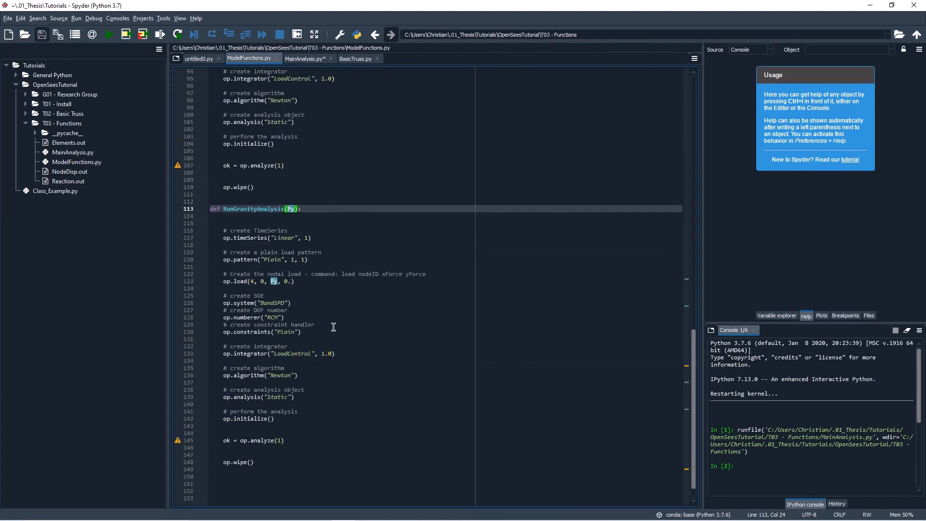
scroll(up, 3)
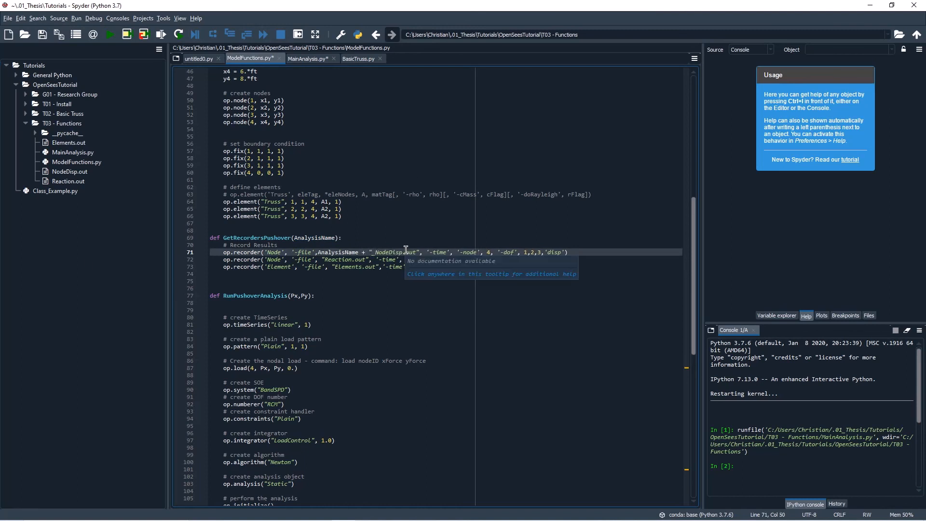
click(328, 273)
text( AnalysisName)
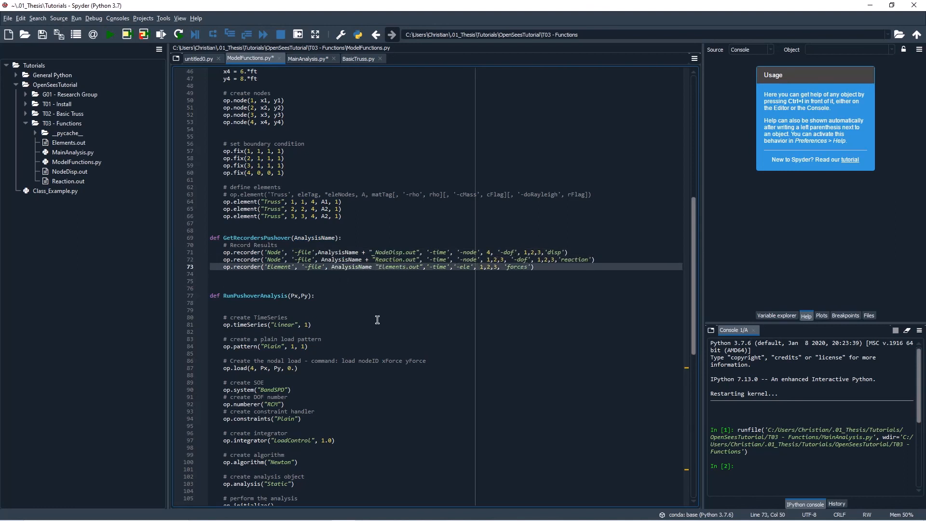
click(376, 259)
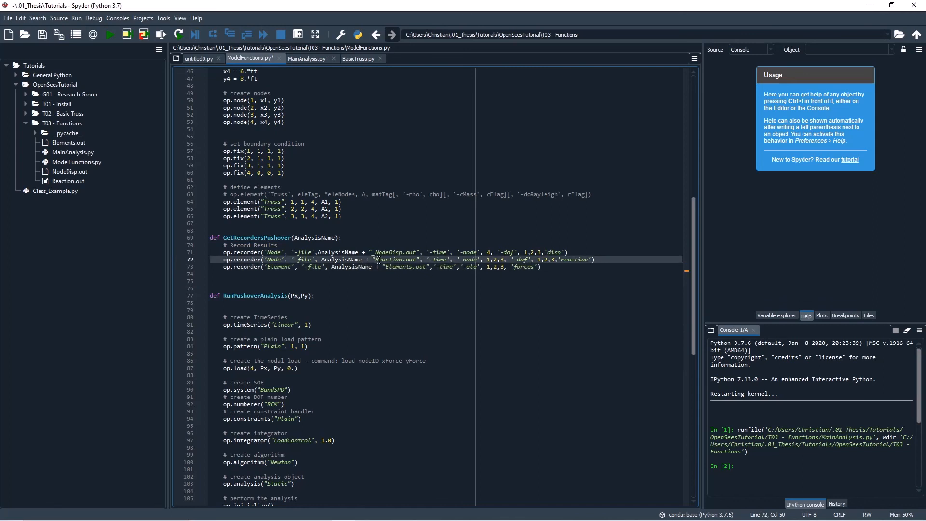
click(388, 266)
text(_)
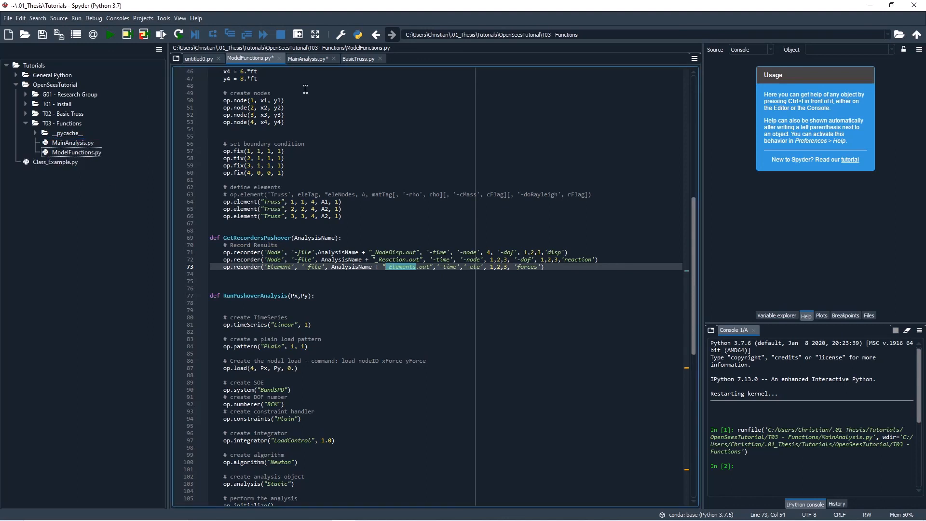
Run MainAnalysis.py, pass analyisName to the gravity GetRecordersPushover call, and rerun
click(308, 59)
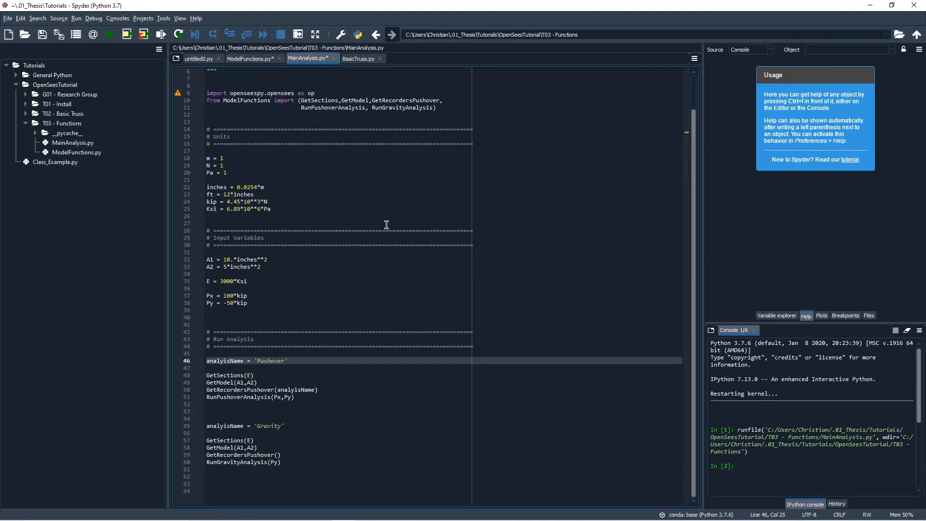
click(110, 34)
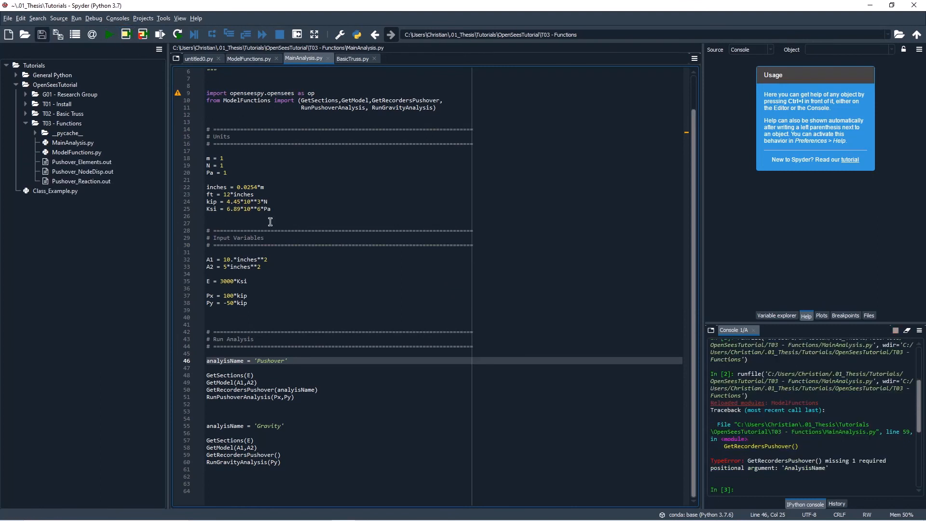
mouse_move(839, 474)
text(analyisName)
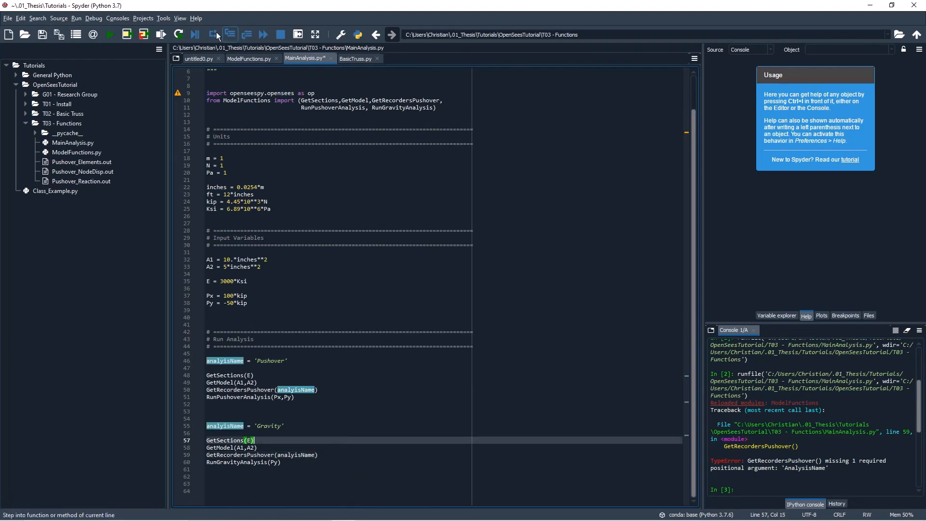
click(109, 34)
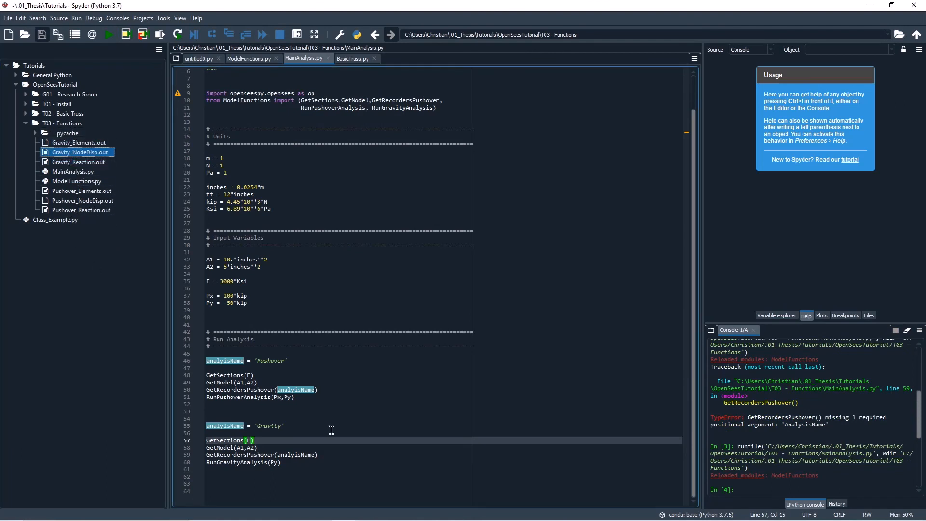
mouse_move(230, 400)
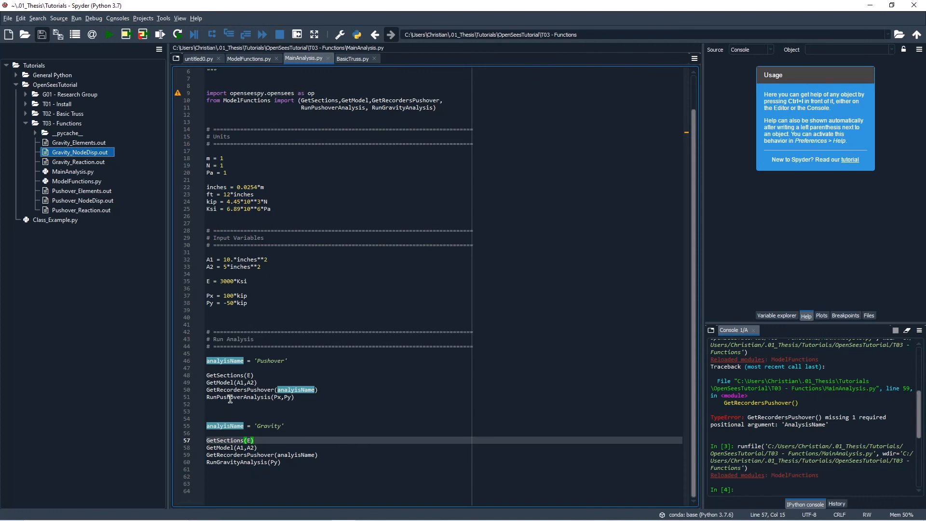
click(299, 397)
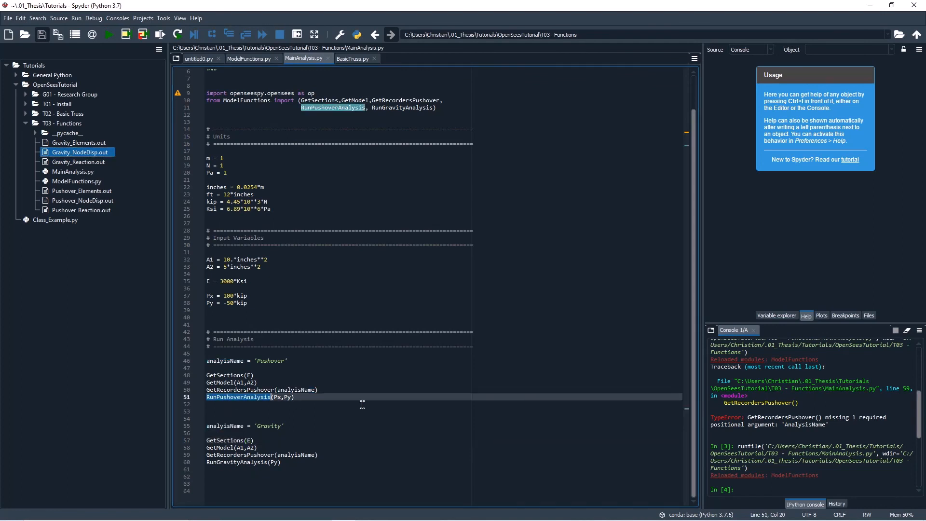
mouse_move(239, 460)
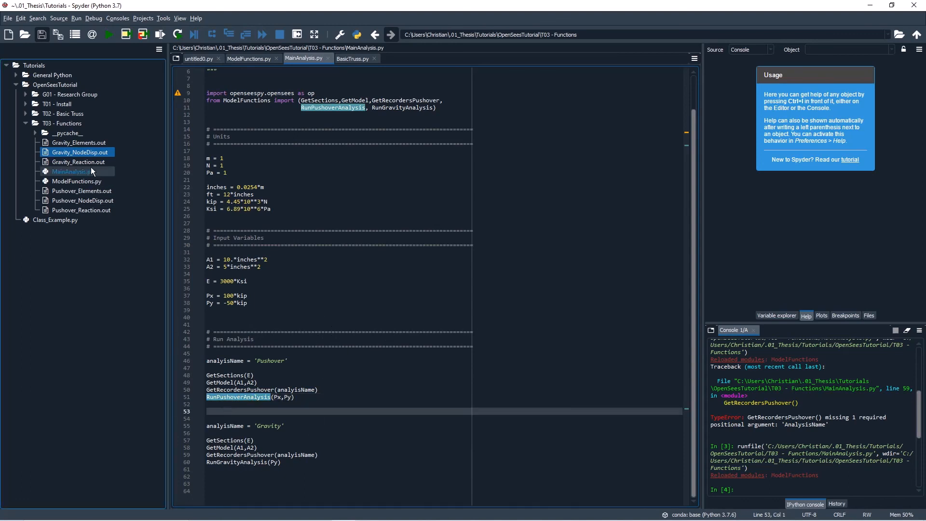
Add blank lines after the input variables, between the analyses, and at the end of the script
click(78, 143)
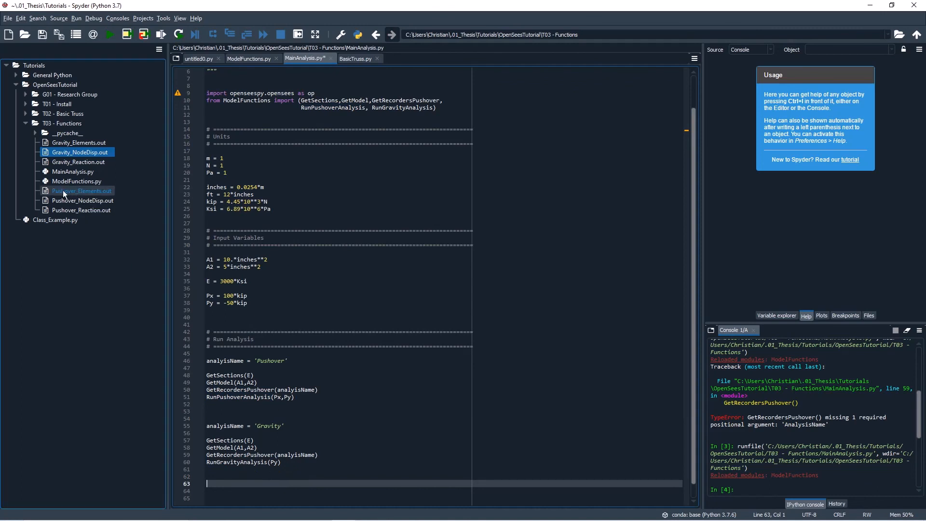
mouse_move(96, 235)
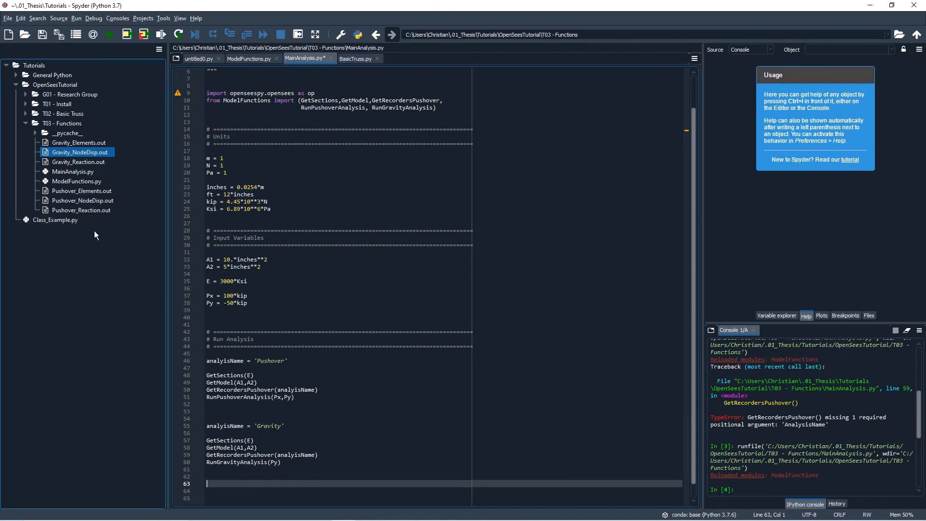
mouse_move(336, 321)
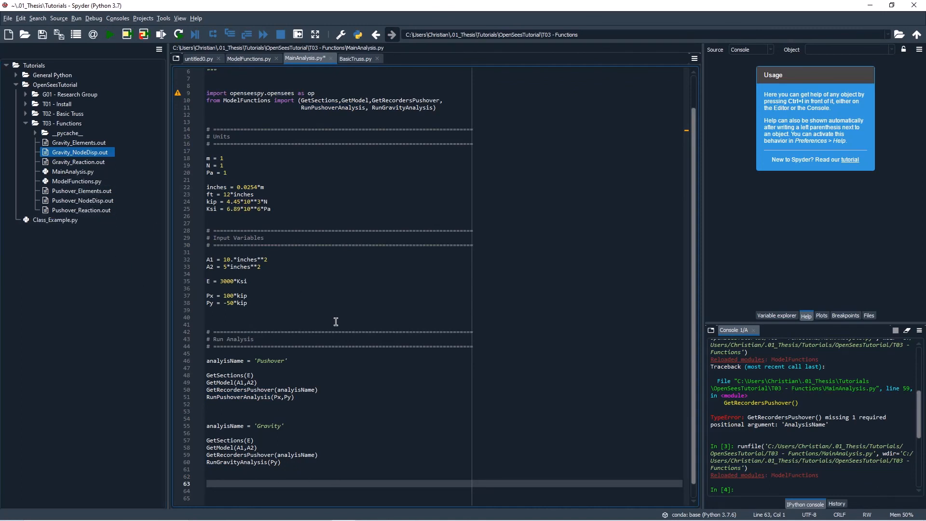
click(303, 310)
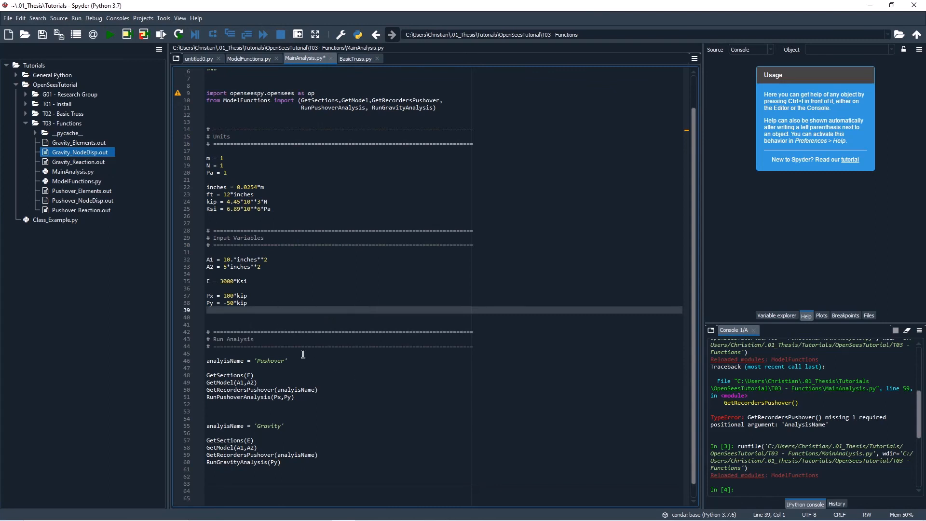
scroll(up, 3)
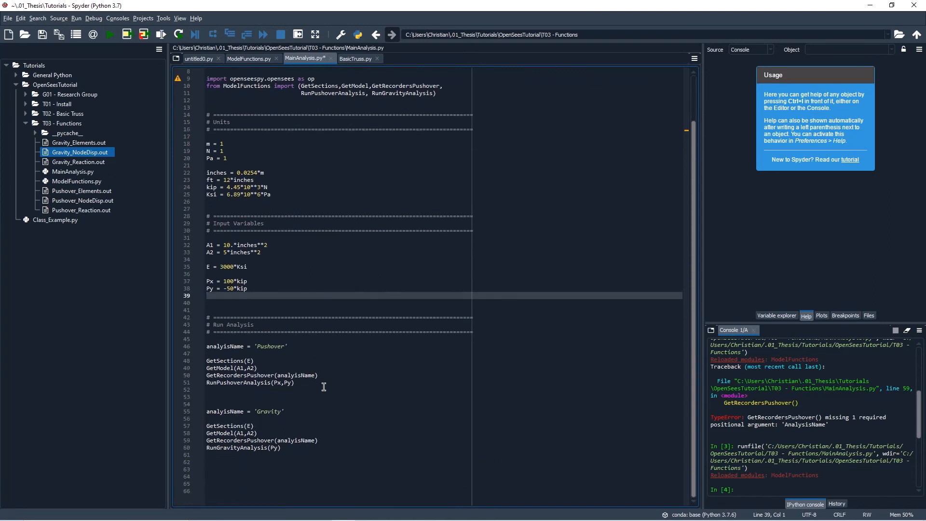
click(319, 396)
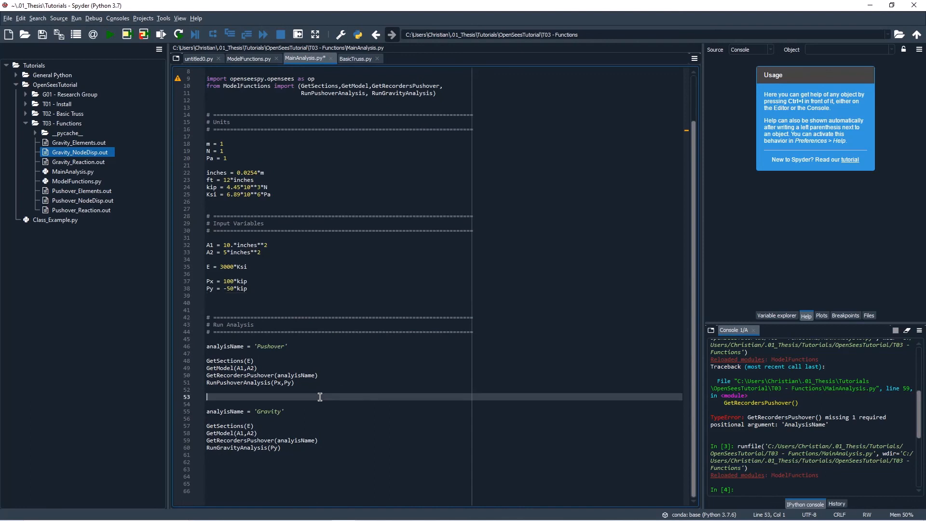
mouse_move(372, 363)
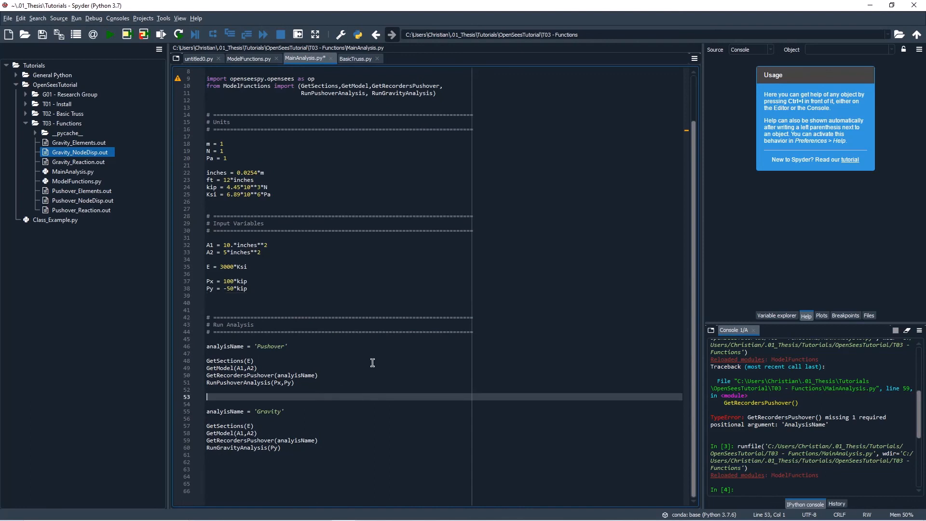
mouse_move(234, 474)
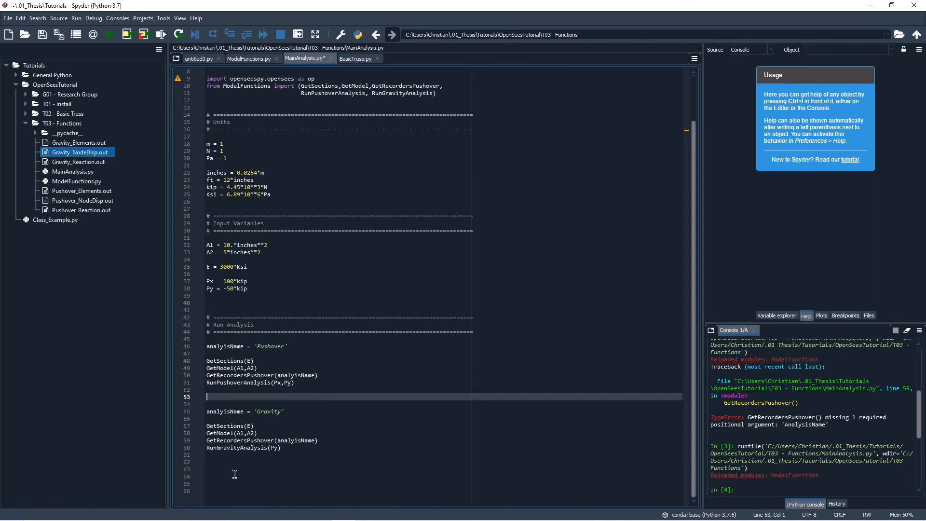
click(234, 476)
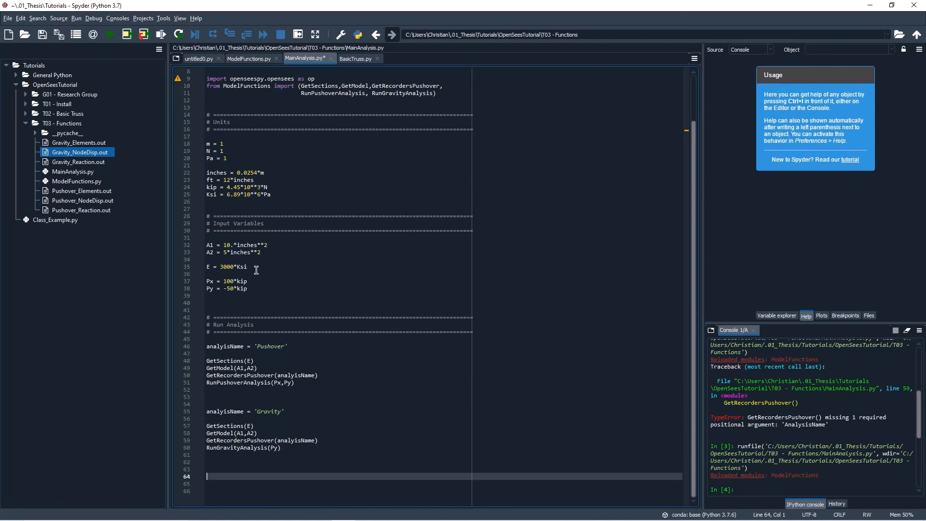
mouse_move(381, 399)
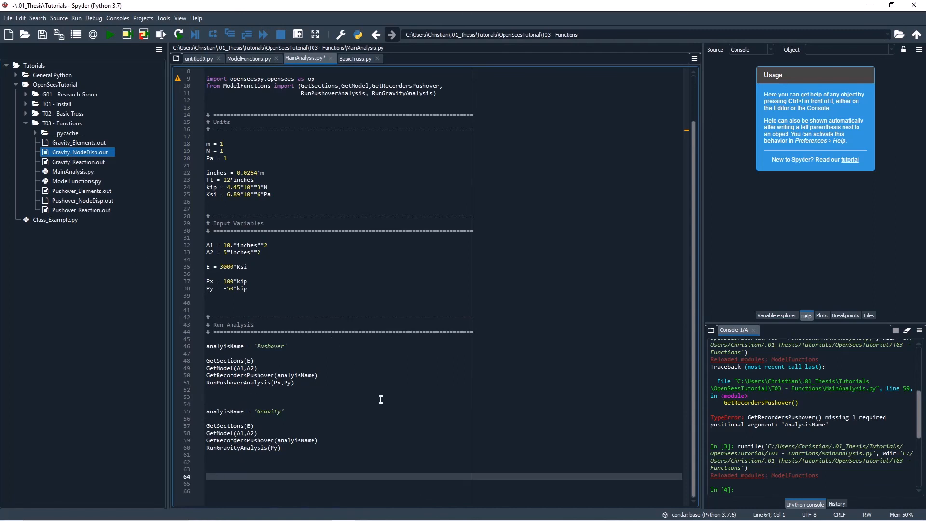
mouse_move(310, 403)
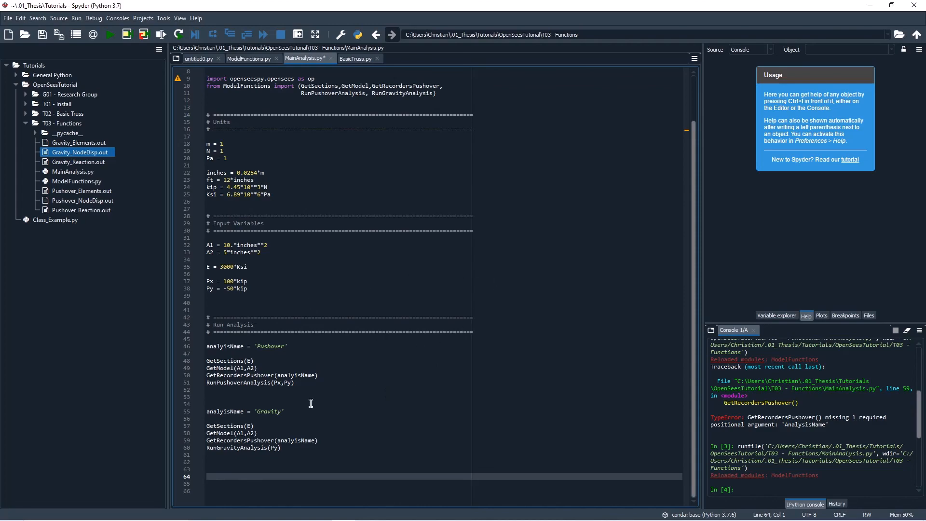